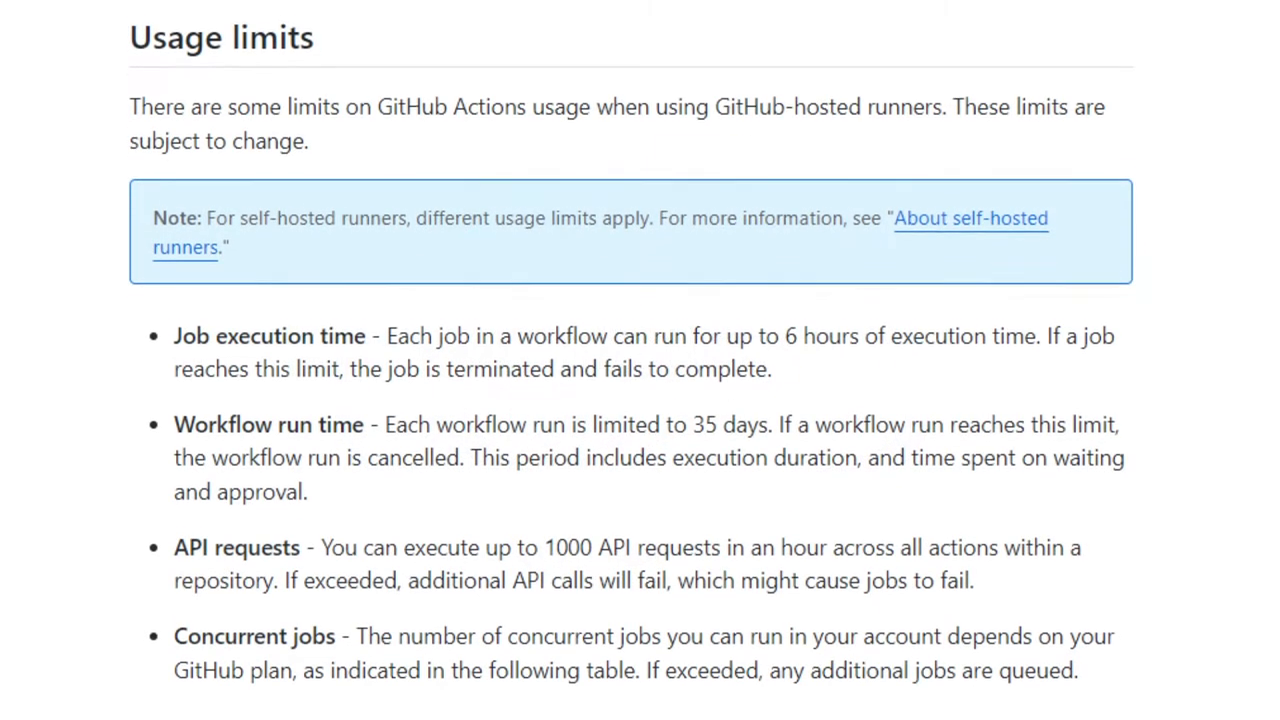
Scroll through the DSI Studio Cloud search results to find frankyeh's repository
{"action": "scroll", "scroll_direction": "down", "scroll_amount": 3}
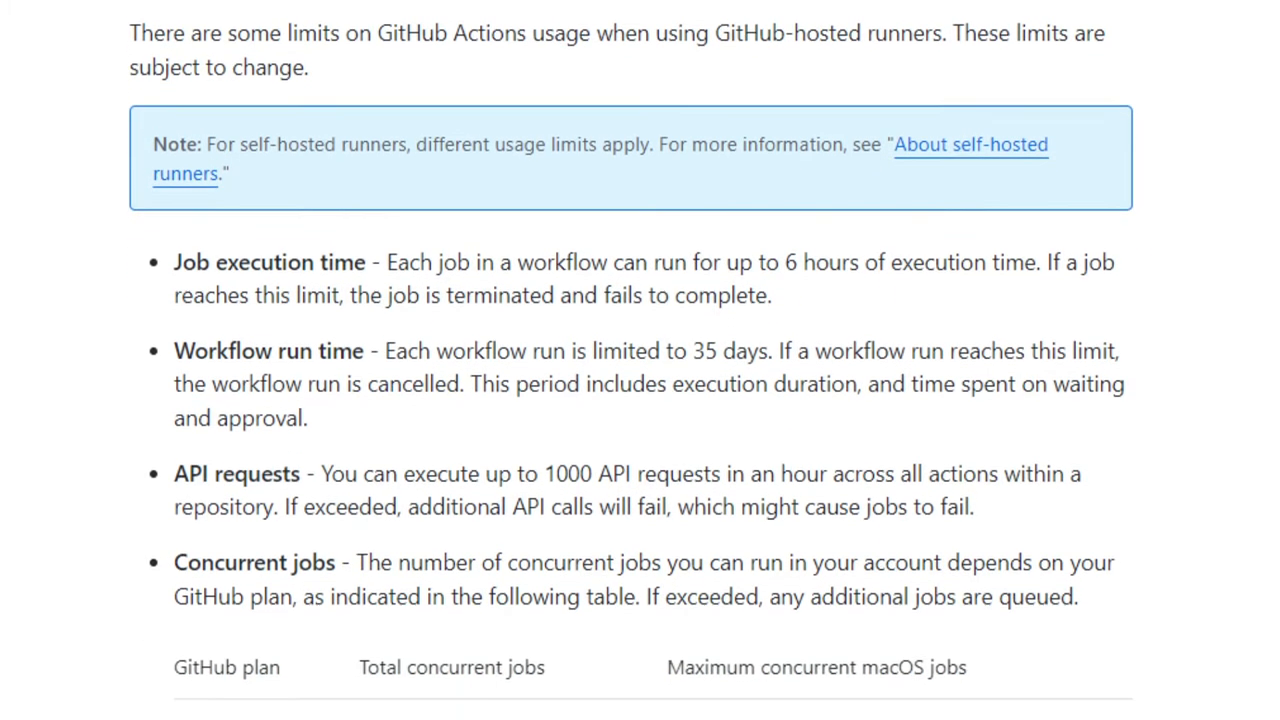
{"action": "scroll", "scroll_direction": "down", "scroll_amount": 3}
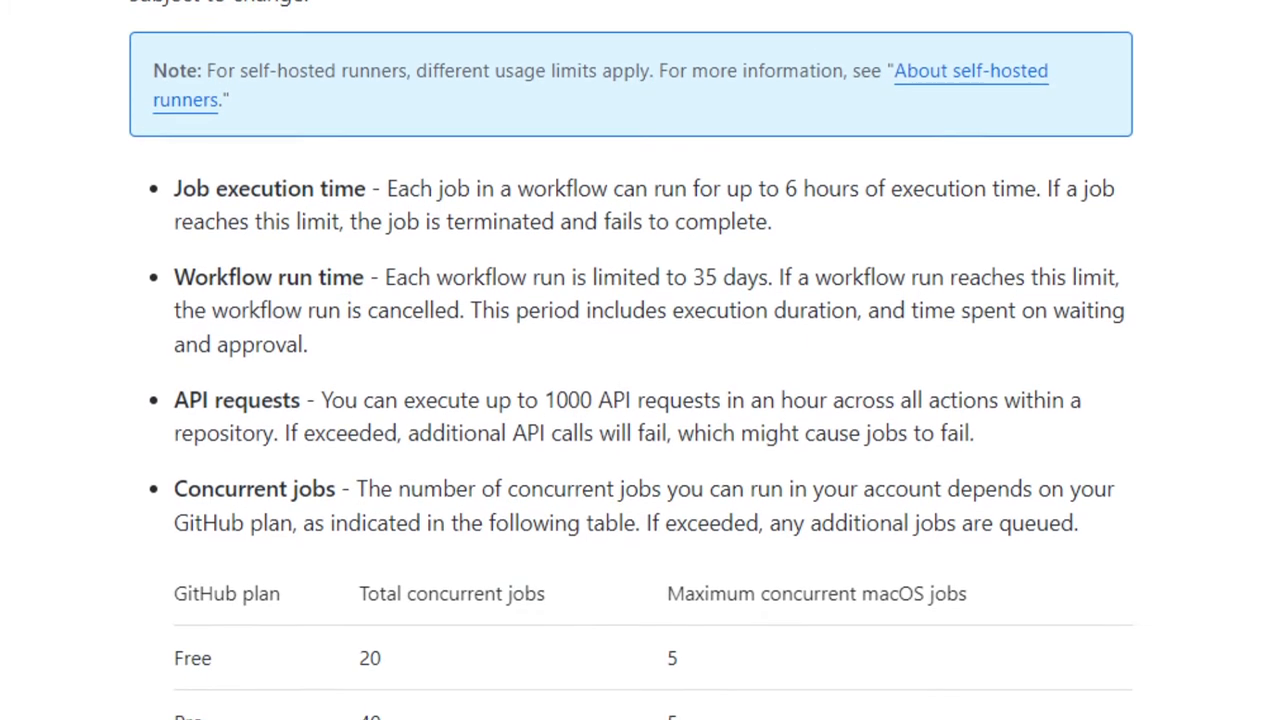
{"action": "scroll", "scroll_direction": "down", "scroll_amount": 3}
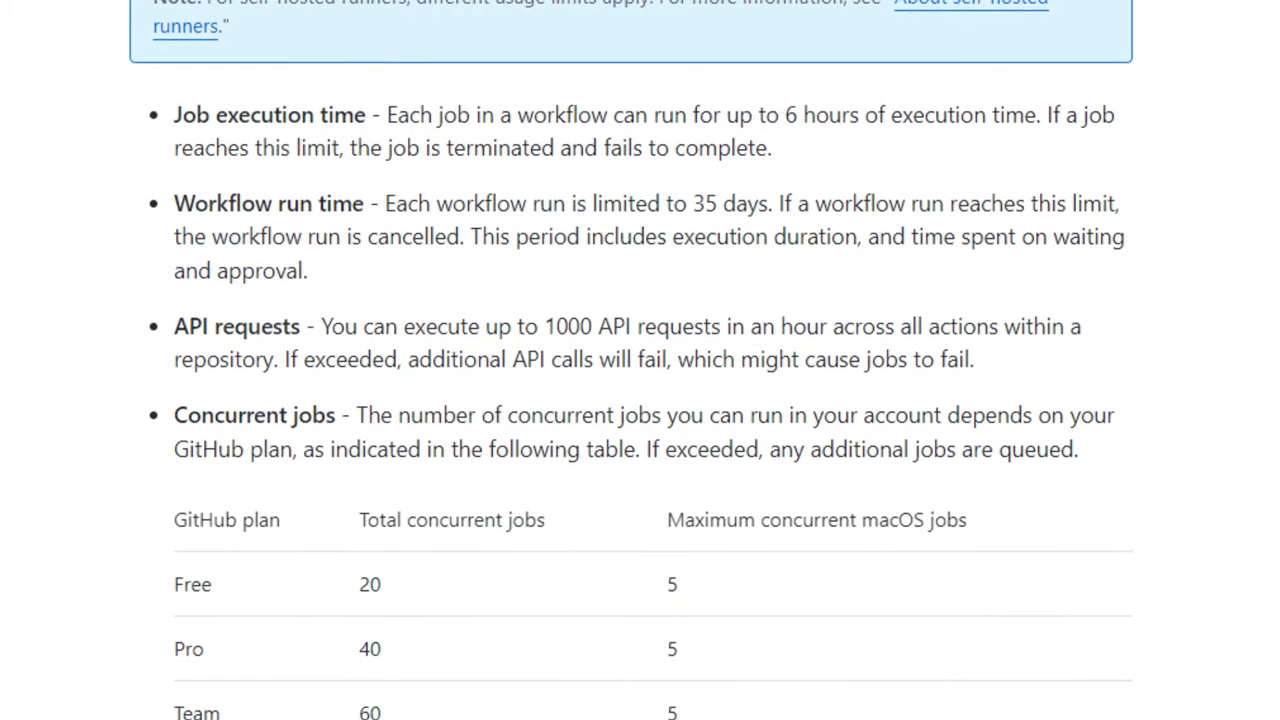
{"action": "scroll", "scroll_direction": "down", "scroll_amount": 3}
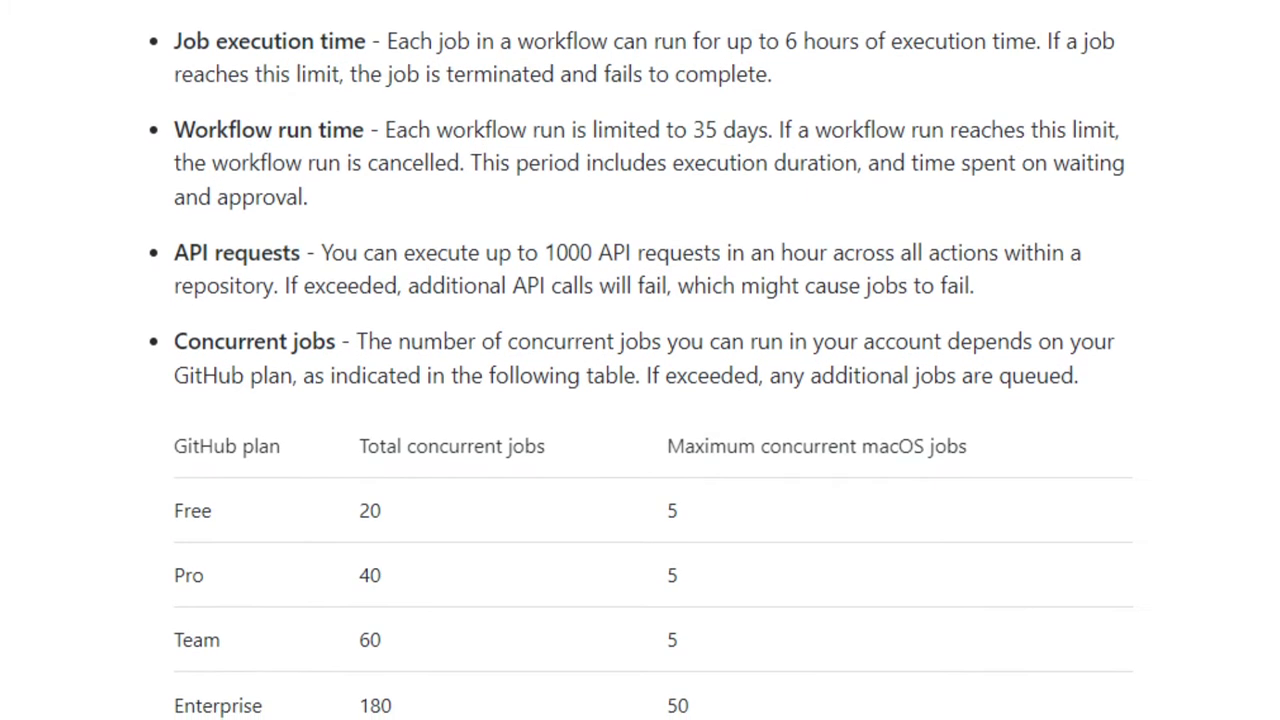
{"action": "scroll", "scroll_direction": "down", "scroll_amount": 3}
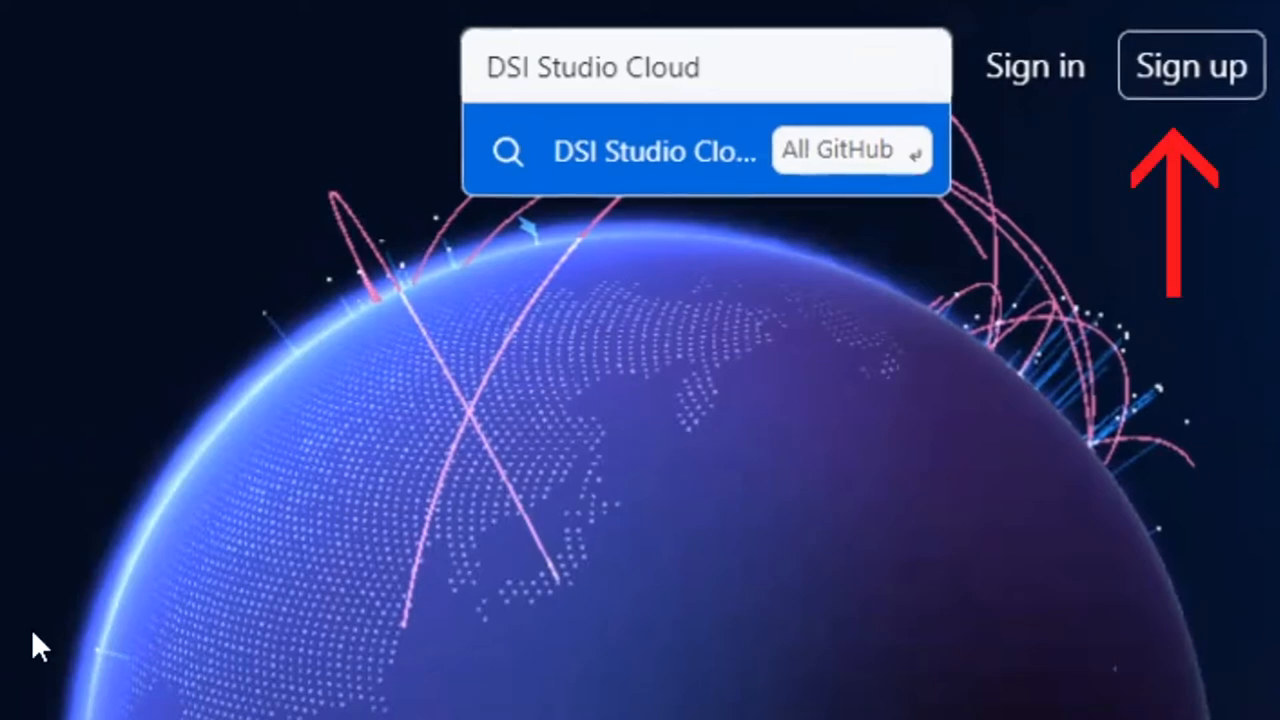
{"action": "mouse_move", "coordinate": [1075, 50]}
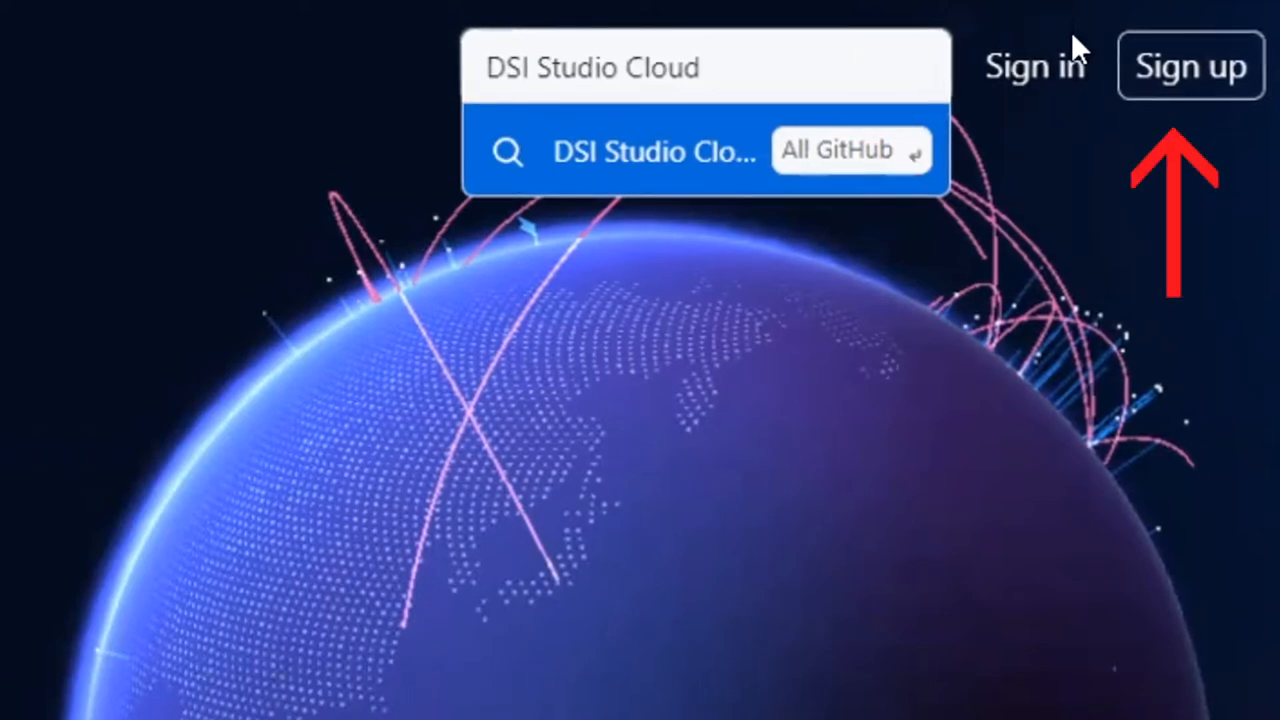
{"action": "mouse_move", "coordinate": [1060, 118]}
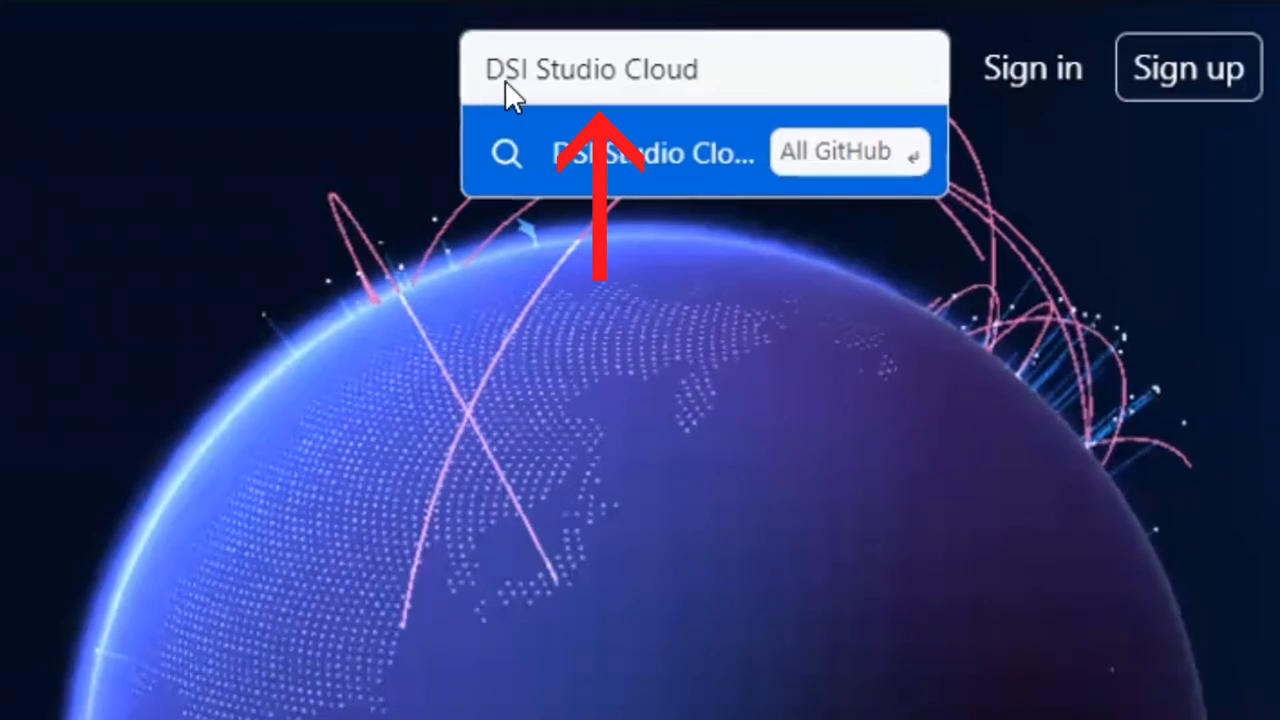
{"action": "mouse_move", "coordinate": [810, 185]}
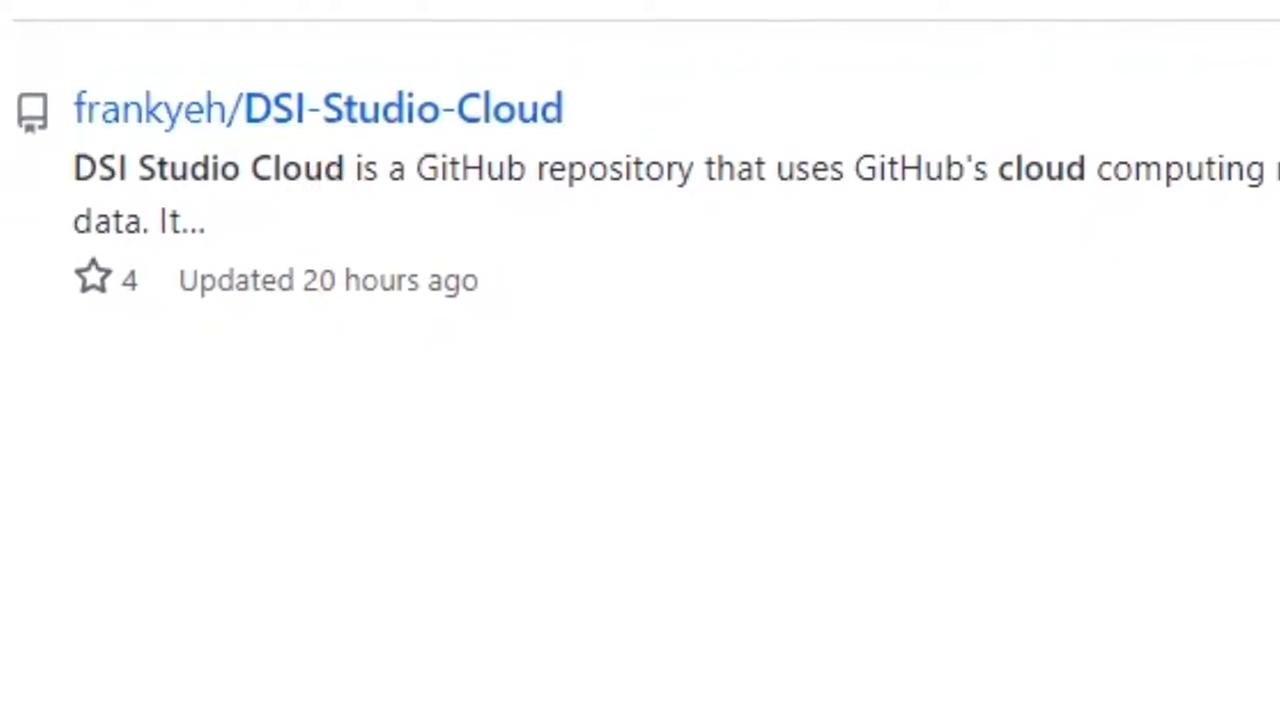
Open frankyeh's DSI-Studio-Cloud repository, scroll its README, then return to the top near Releases
{"action": "left_click", "coordinate": [318, 108]}
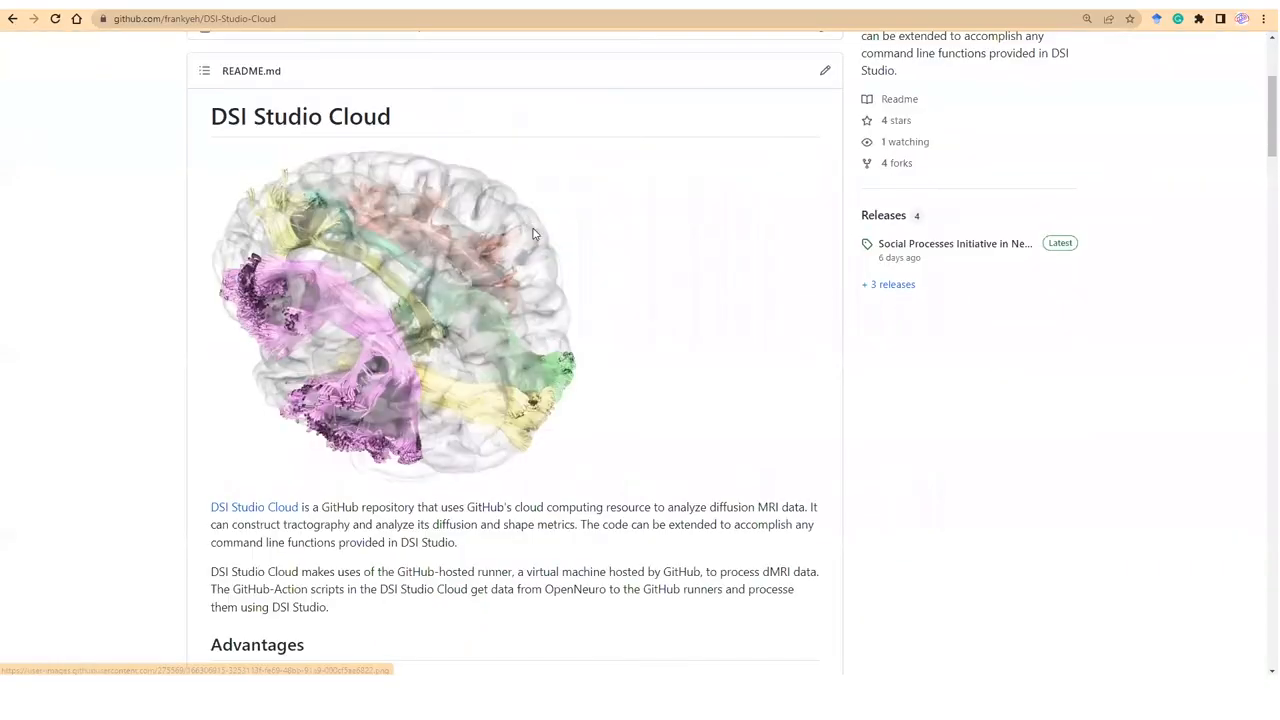
{"action": "scroll", "scroll_direction": "up", "scroll_amount": 3}
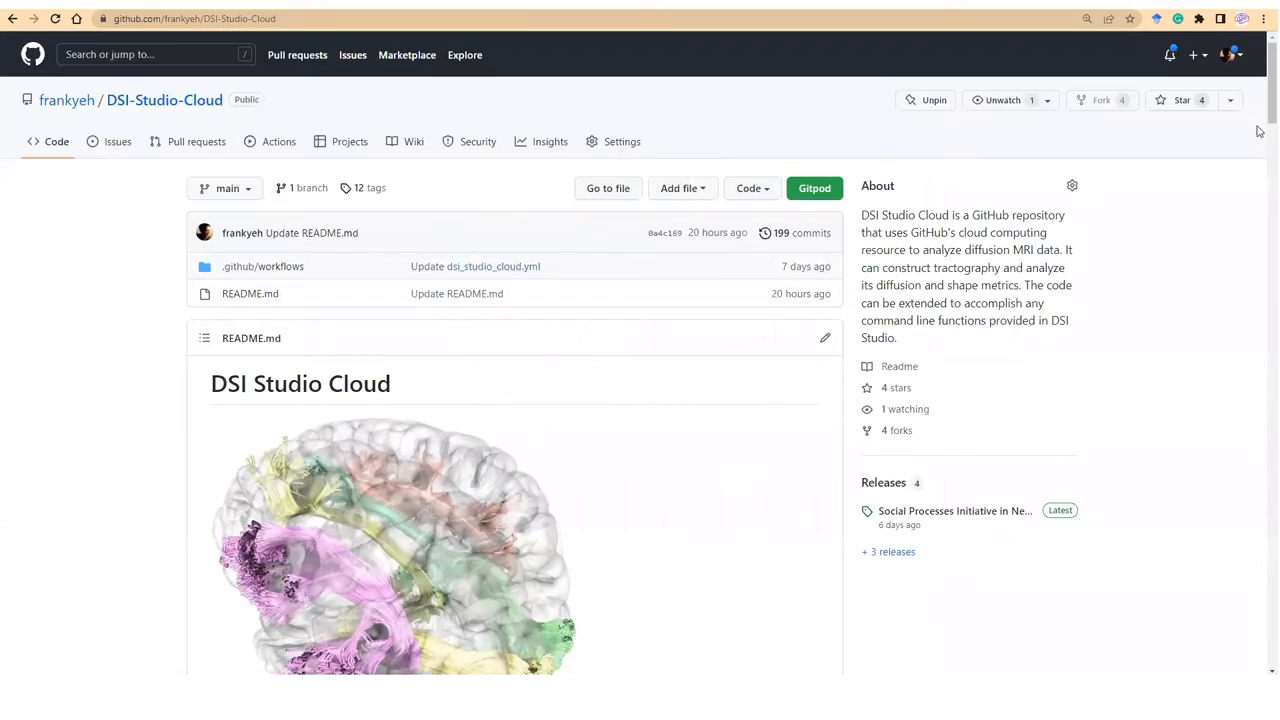
{"action": "mouse_move", "coordinate": [1253, 152]}
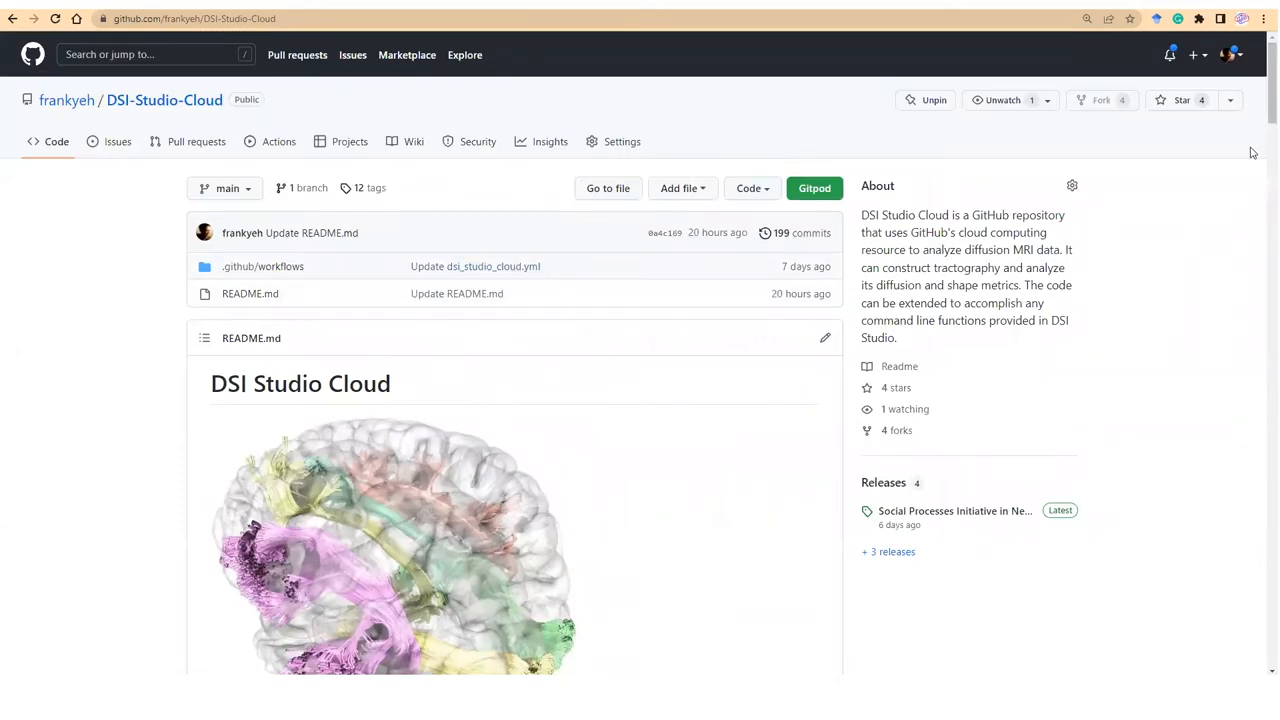
{"action": "mouse_move", "coordinate": [1159, 248]}
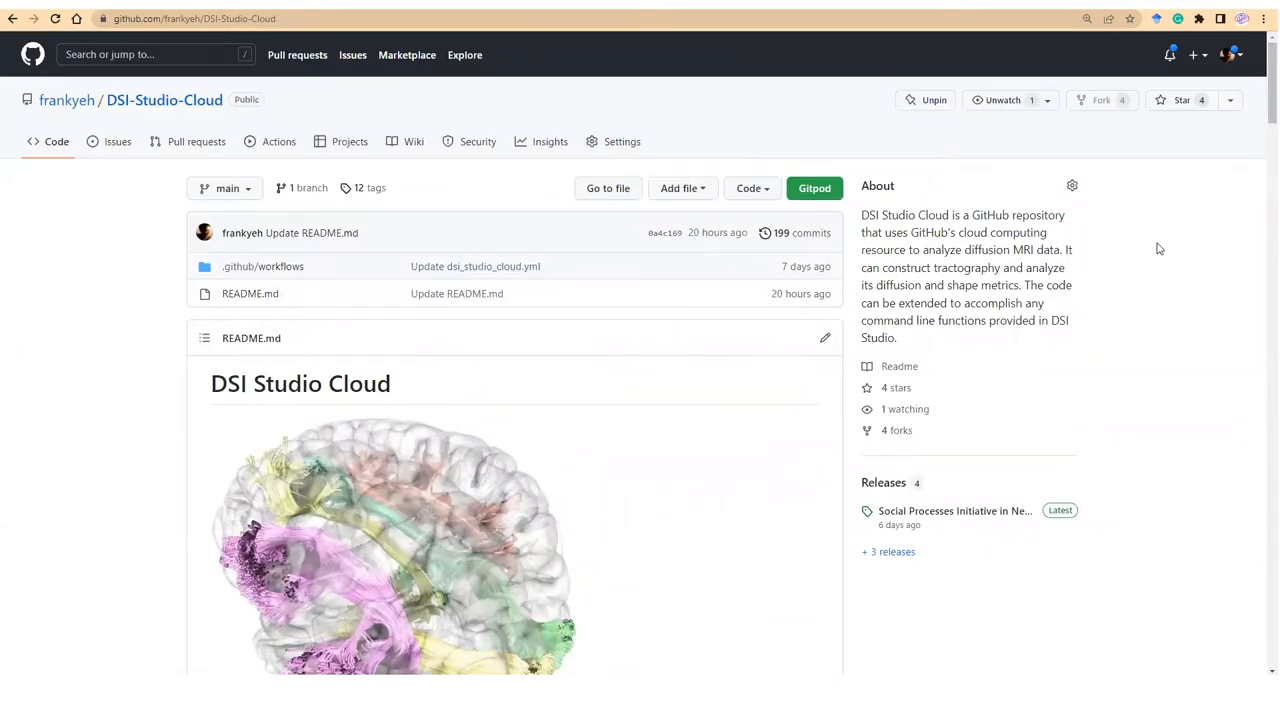
{"action": "scroll", "scroll_direction": "down", "scroll_amount": 3}
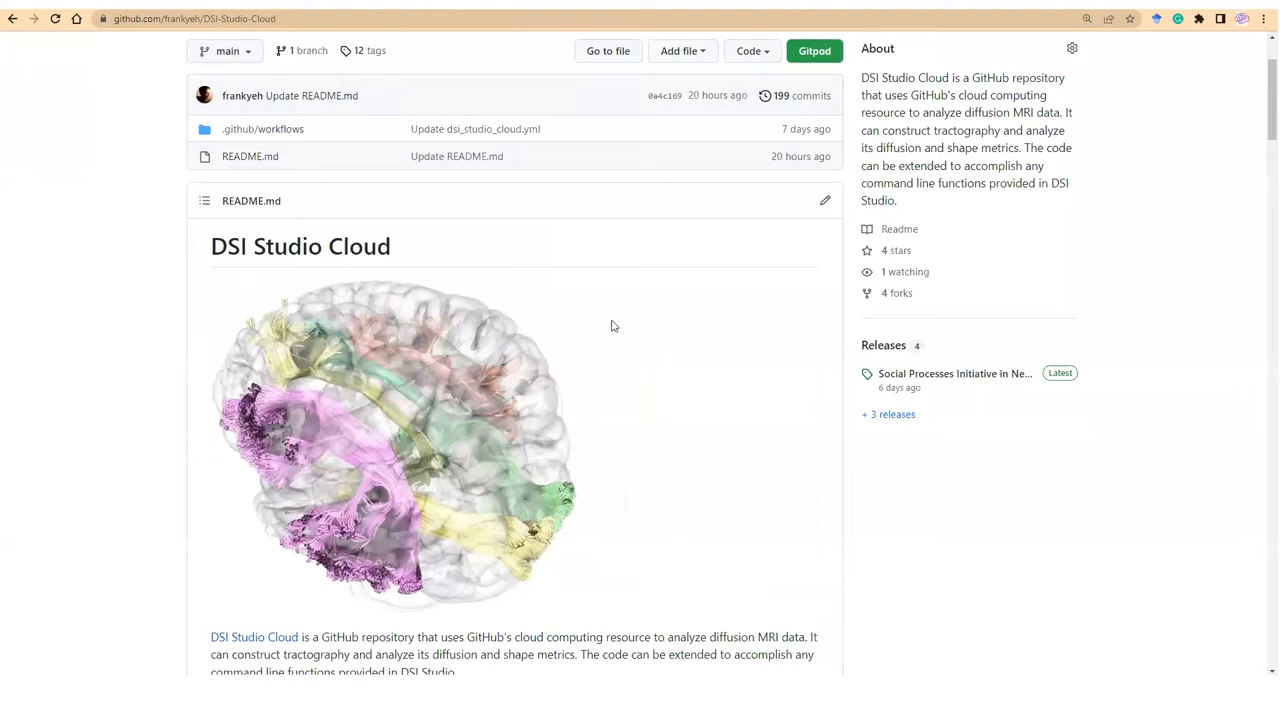
{"action": "scroll", "scroll_direction": "down", "scroll_amount": 3}
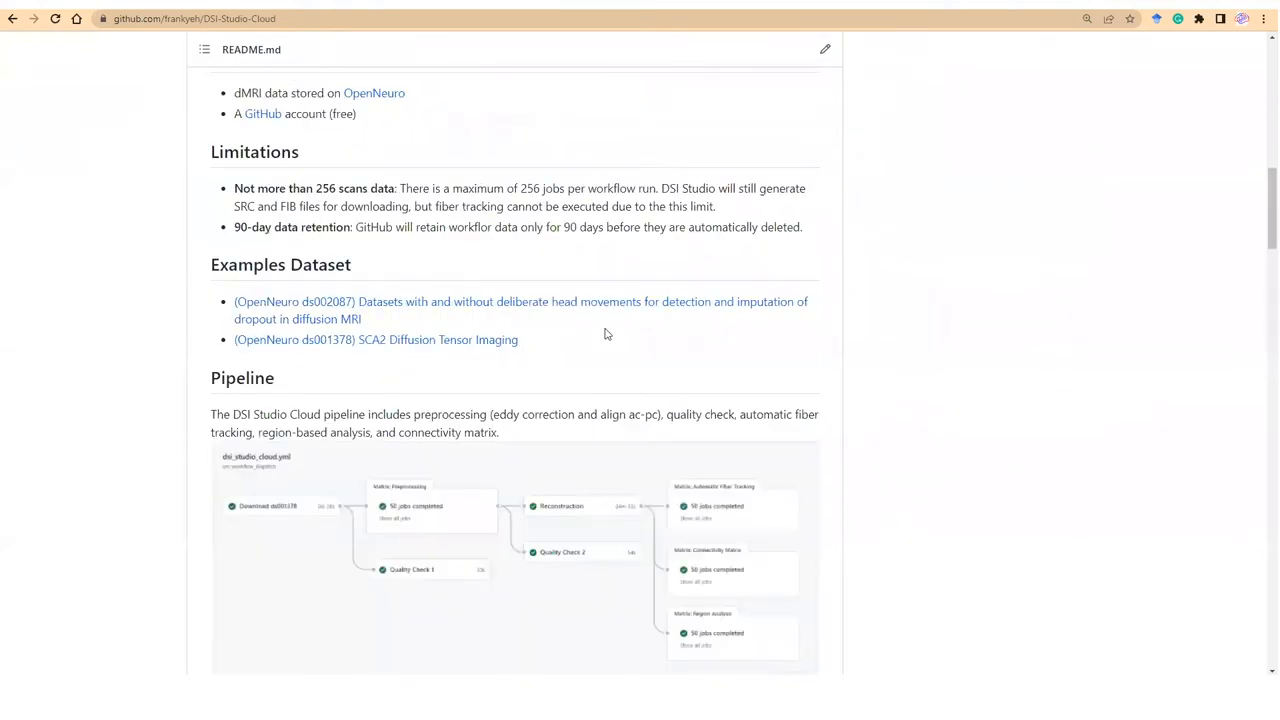
{"action": "scroll", "scroll_direction": "up", "scroll_amount": 3}
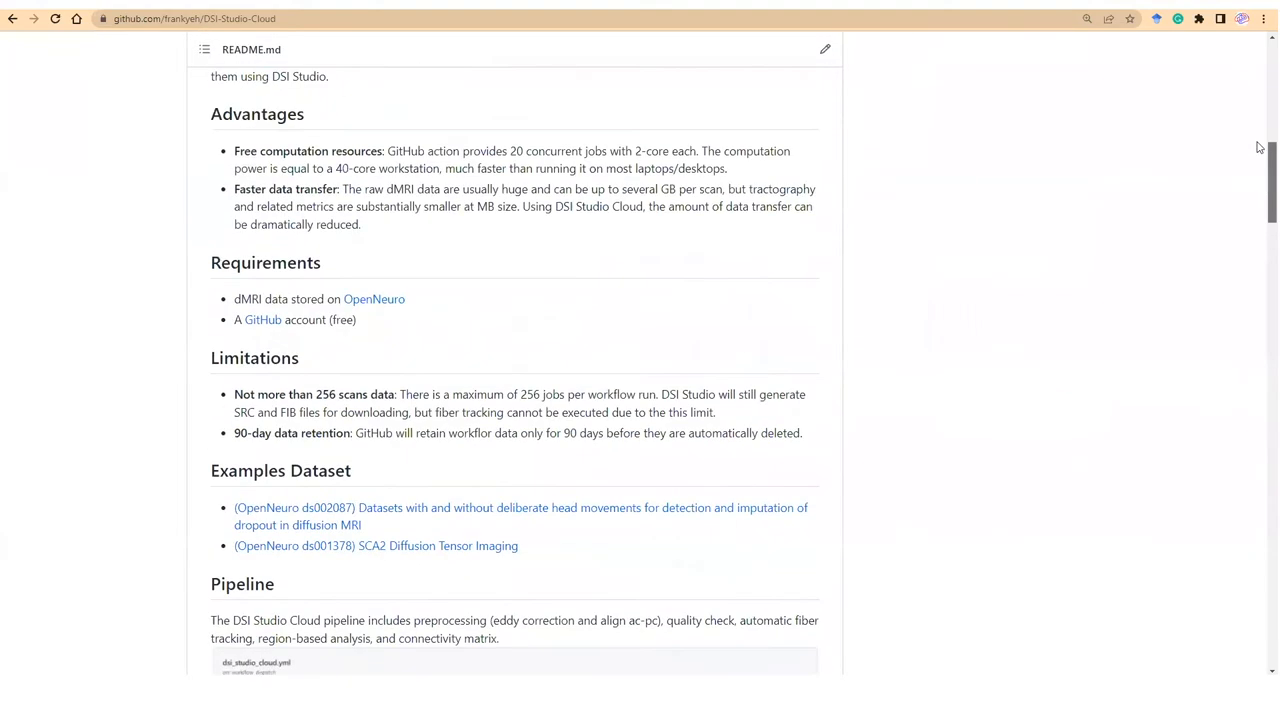
{"action": "scroll", "scroll_direction": "up", "scroll_amount": 3}
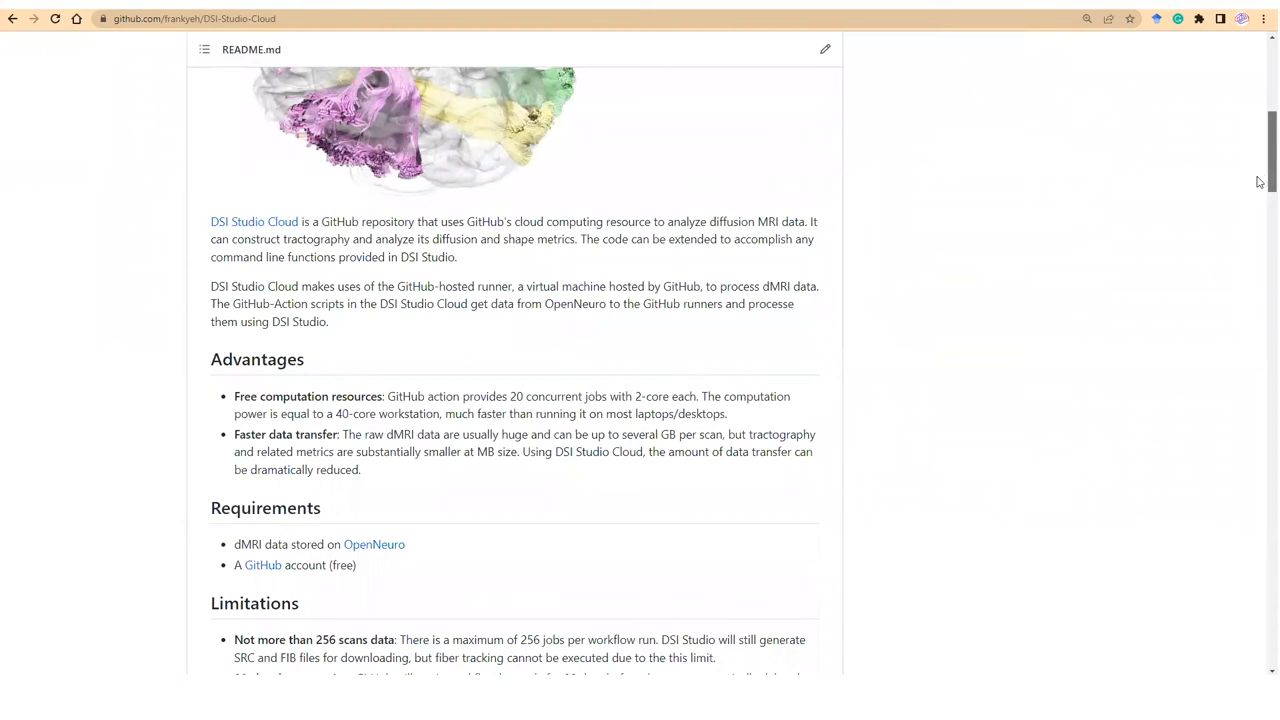
{"action": "scroll", "scroll_direction": "down", "scroll_amount": 3}
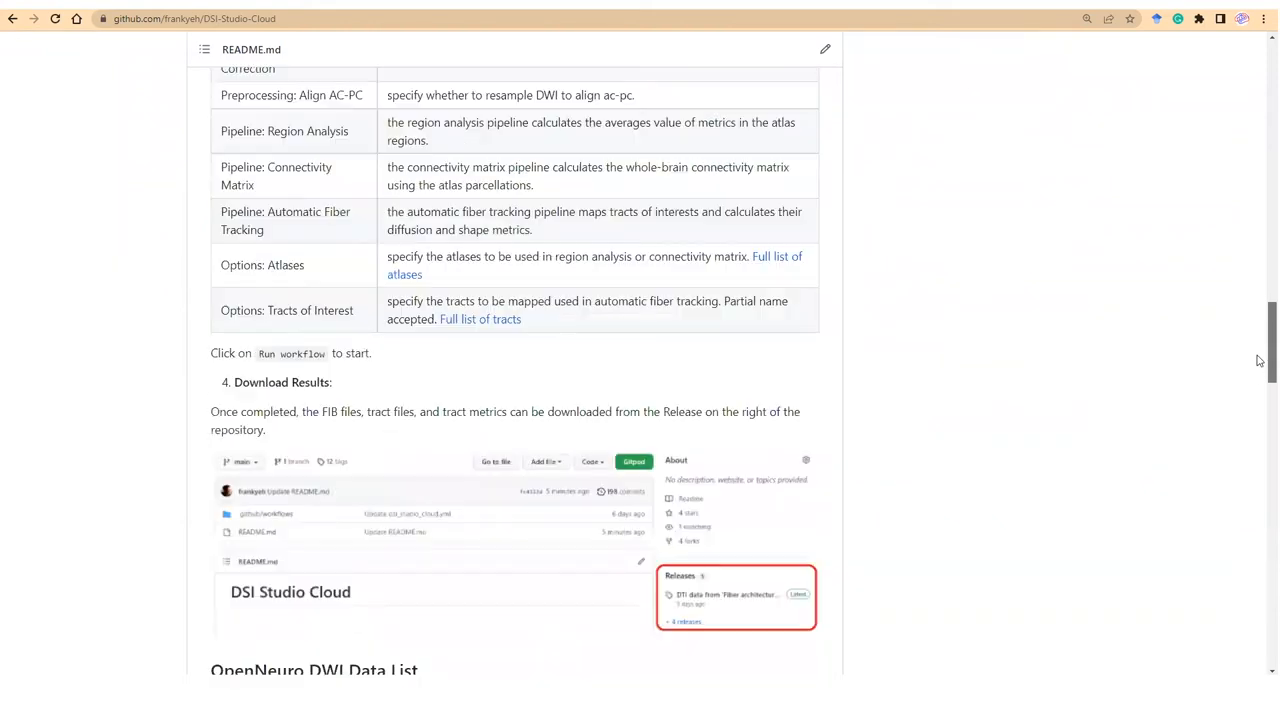
{"action": "scroll", "scroll_direction": "up", "scroll_amount": 3}
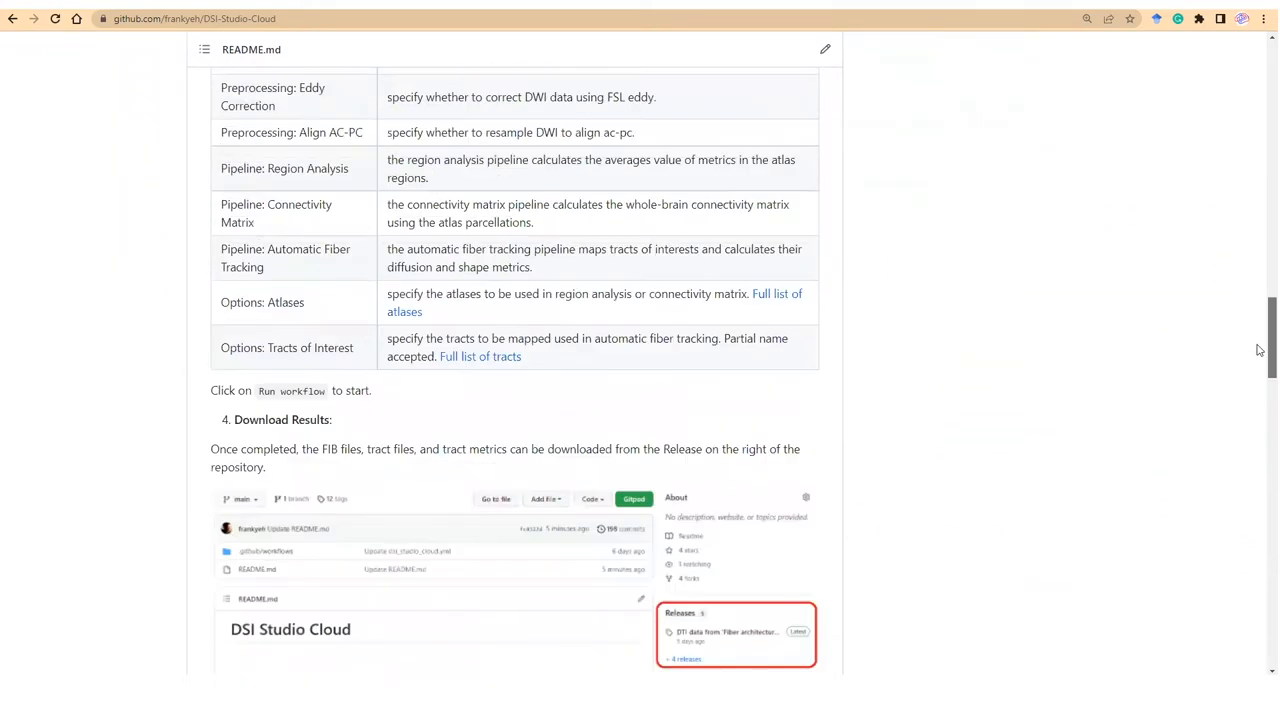
{"action": "scroll", "scroll_direction": "up", "scroll_amount": 3}
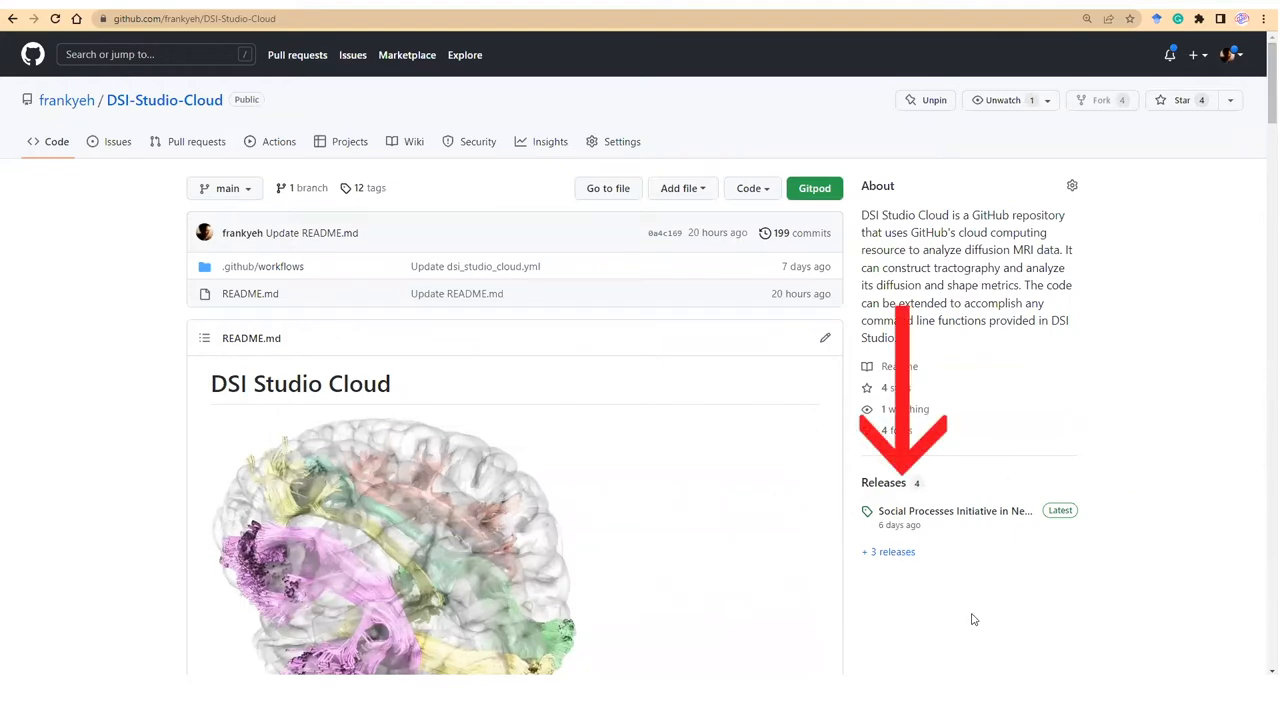
{"action": "mouse_move", "coordinate": [959, 603]}
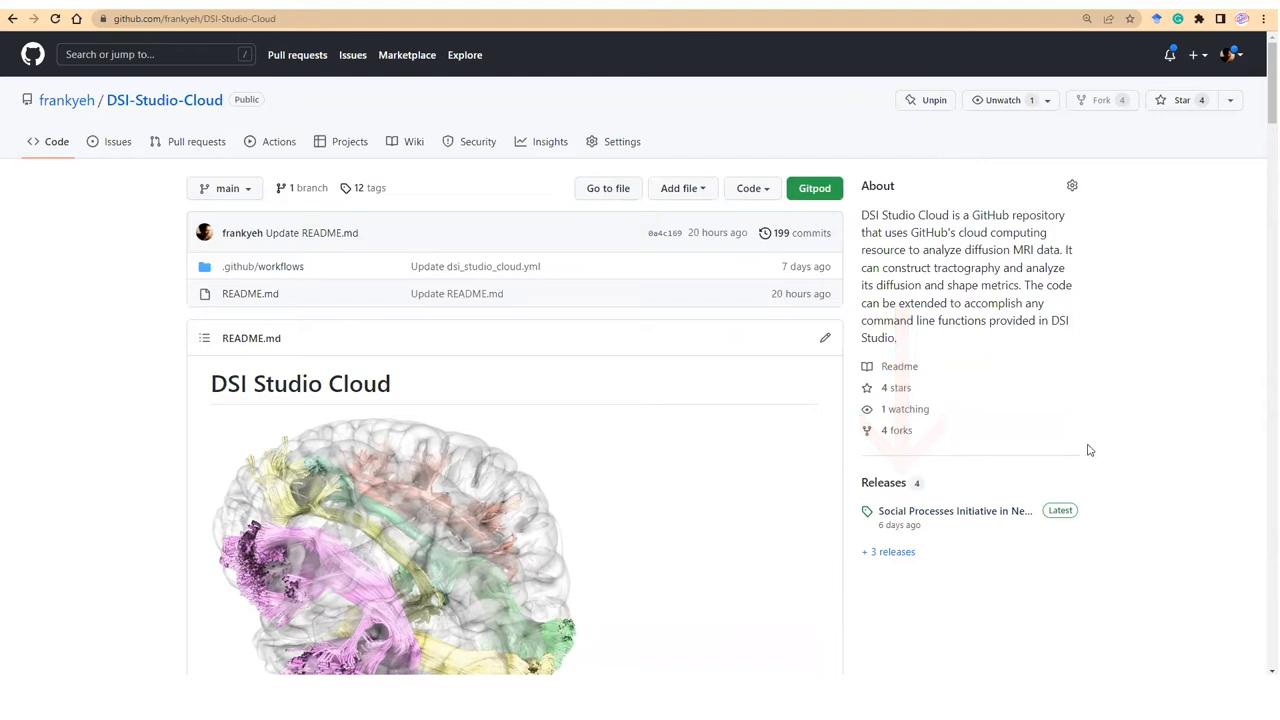
{"action": "mouse_move", "coordinate": [1000, 367]}
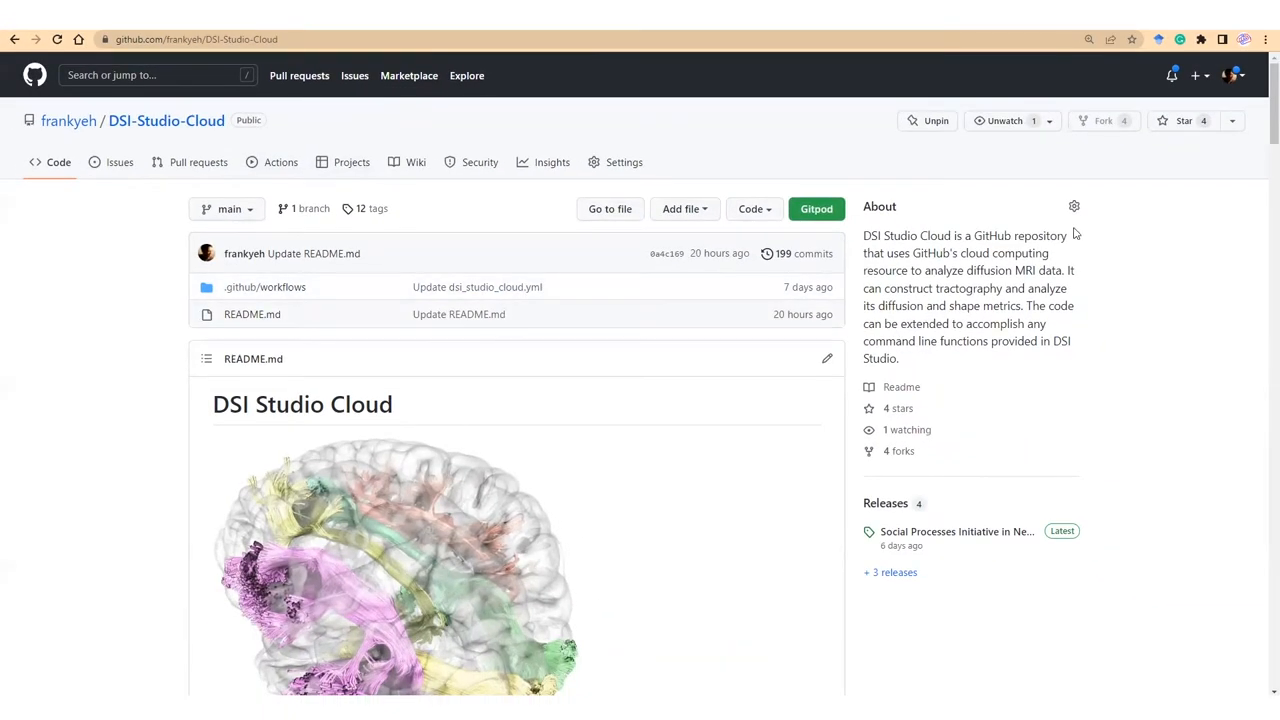
{"action": "mouse_move", "coordinate": [1099, 182]}
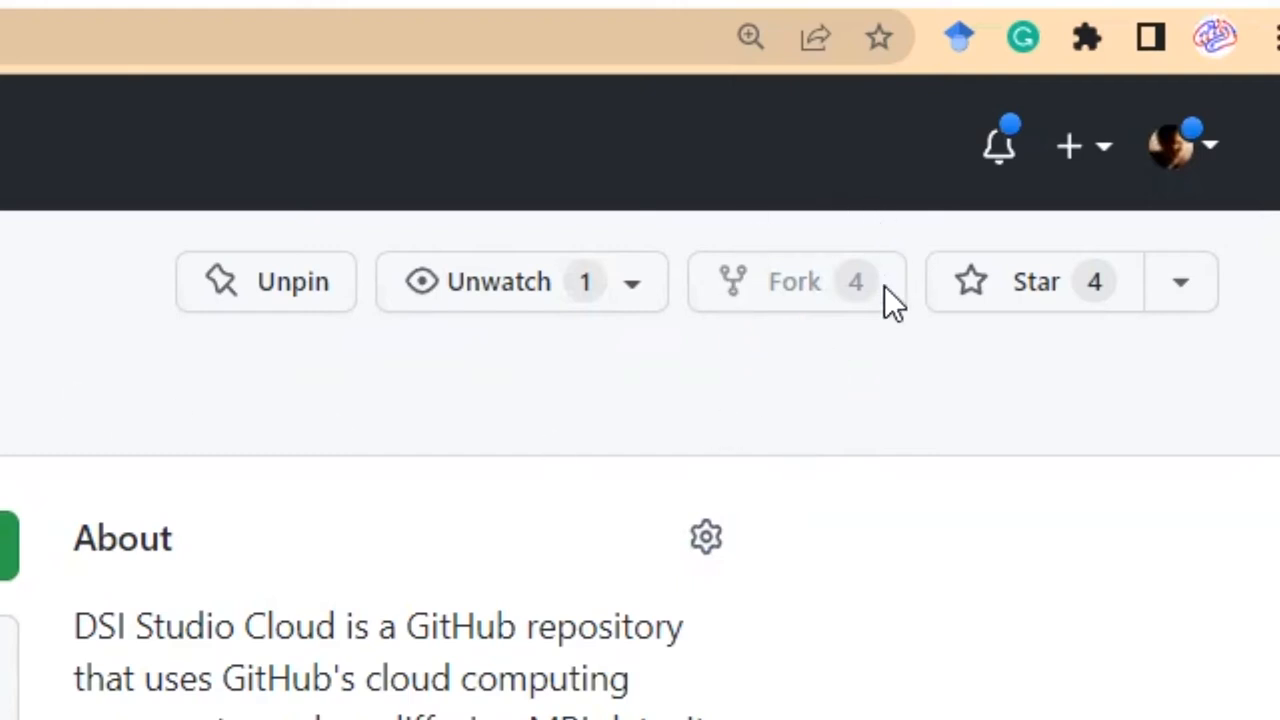
{"action": "mouse_move", "coordinate": [1210, 160]}
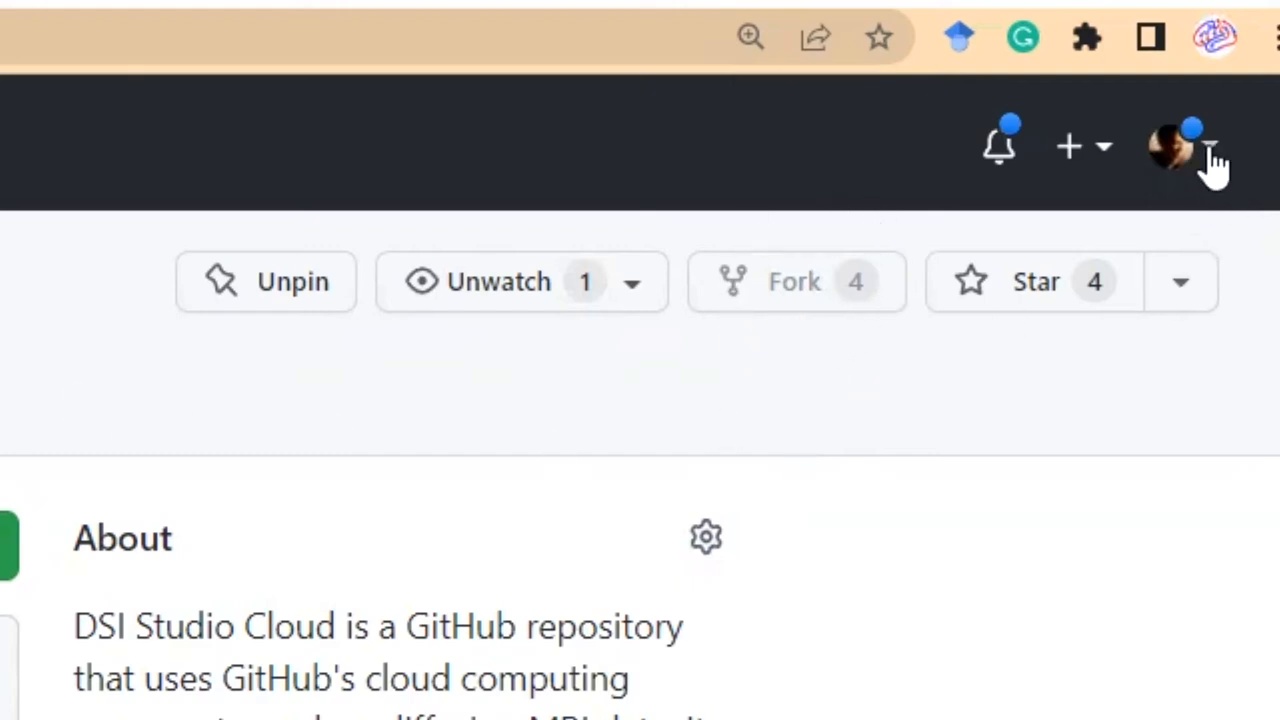
{"action": "left_click", "coordinate": [1180, 145]}
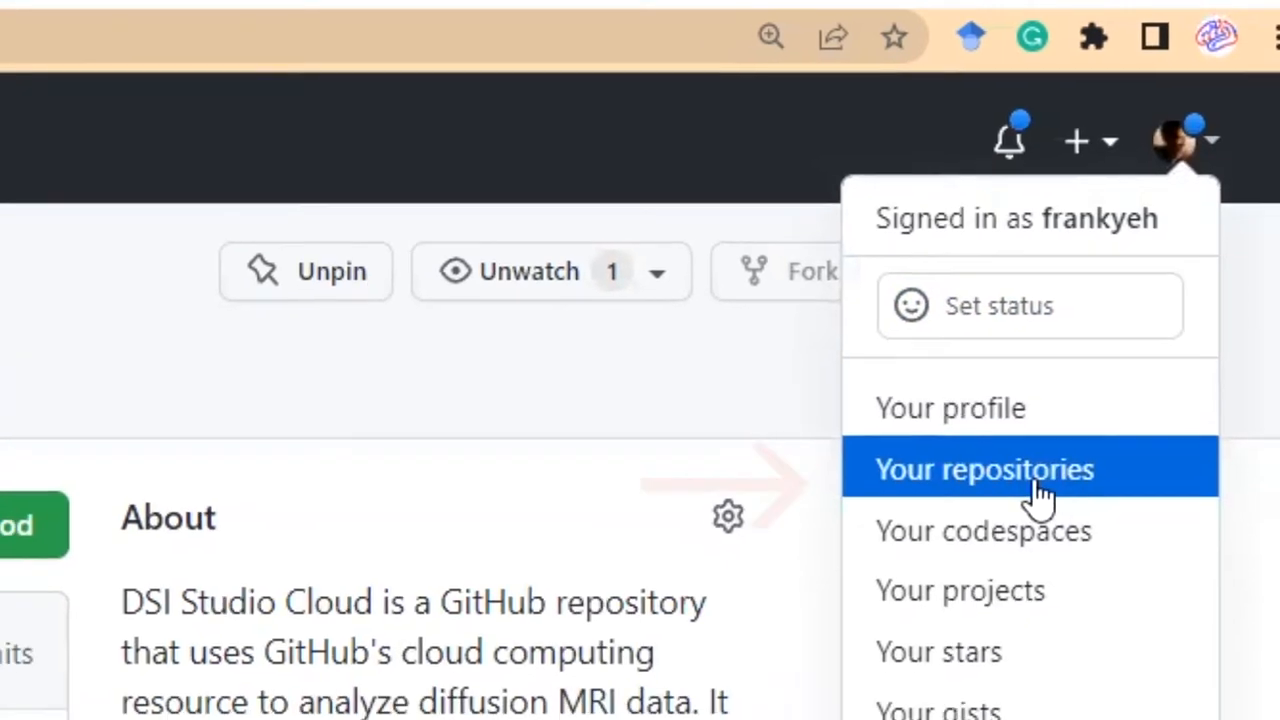
{"action": "left_click", "coordinate": [983, 469]}
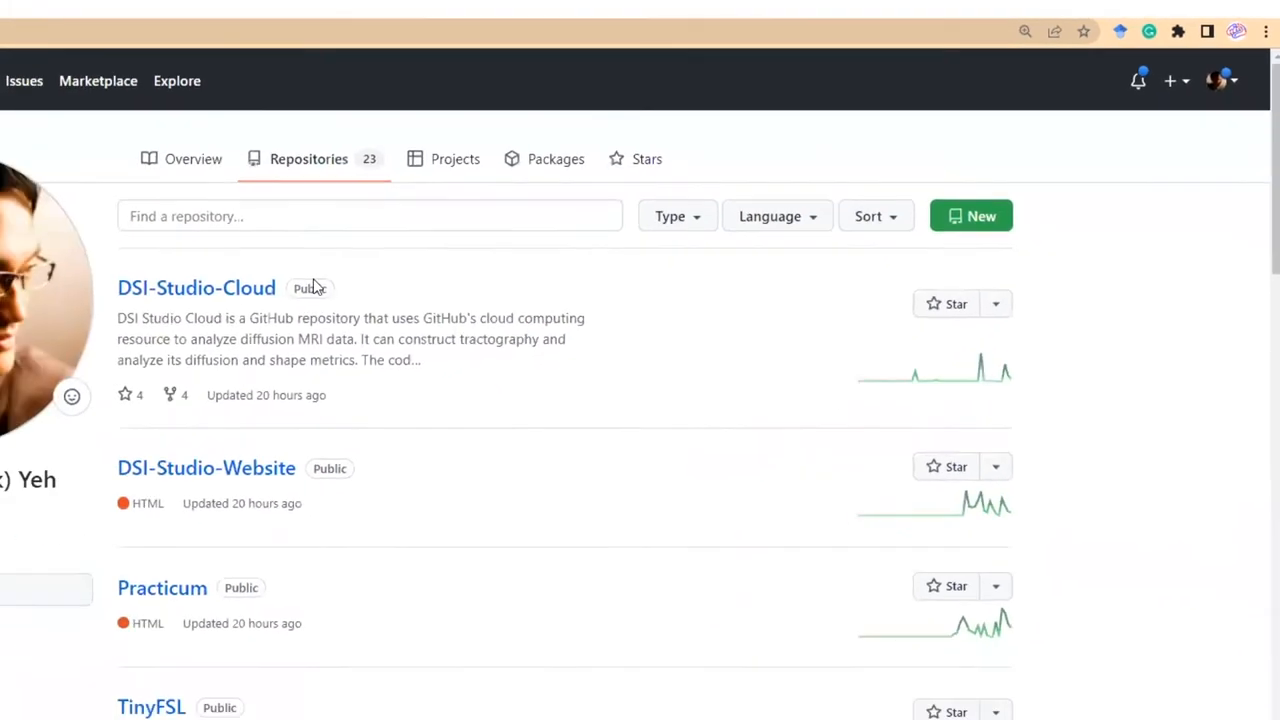
{"action": "left_click", "coordinate": [196, 287]}
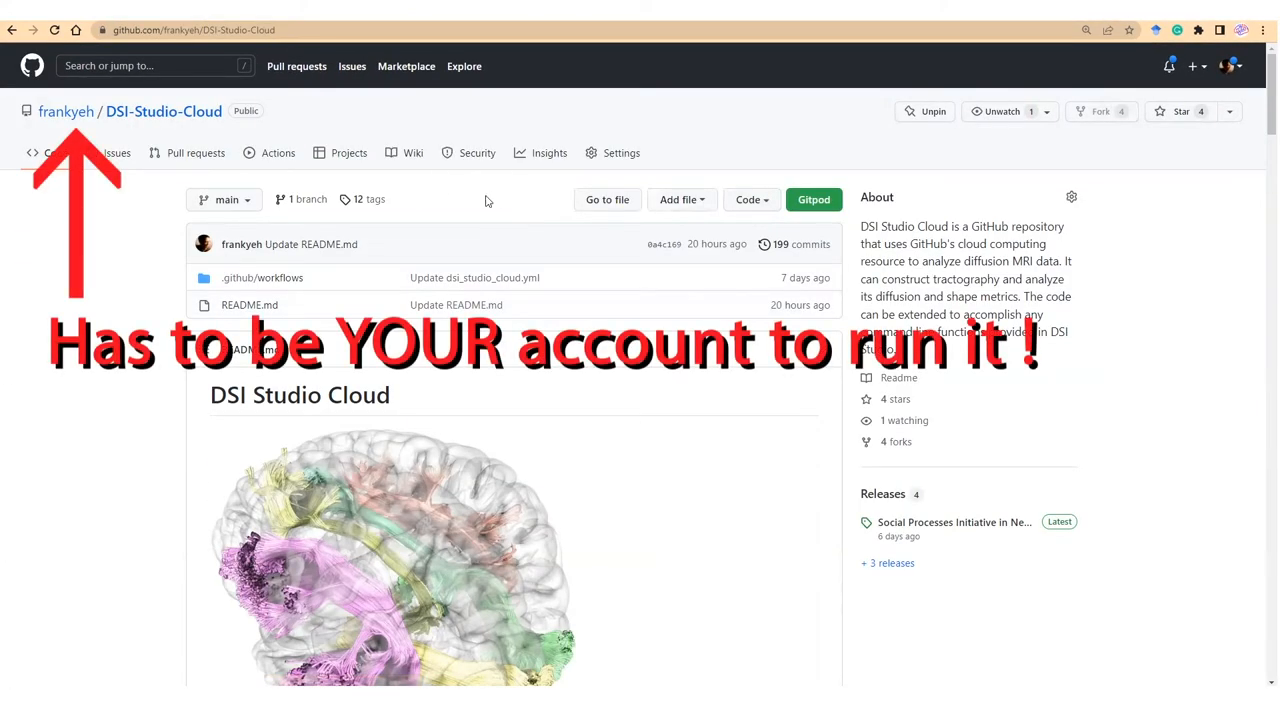
{"action": "mouse_move", "coordinate": [218, 131]}
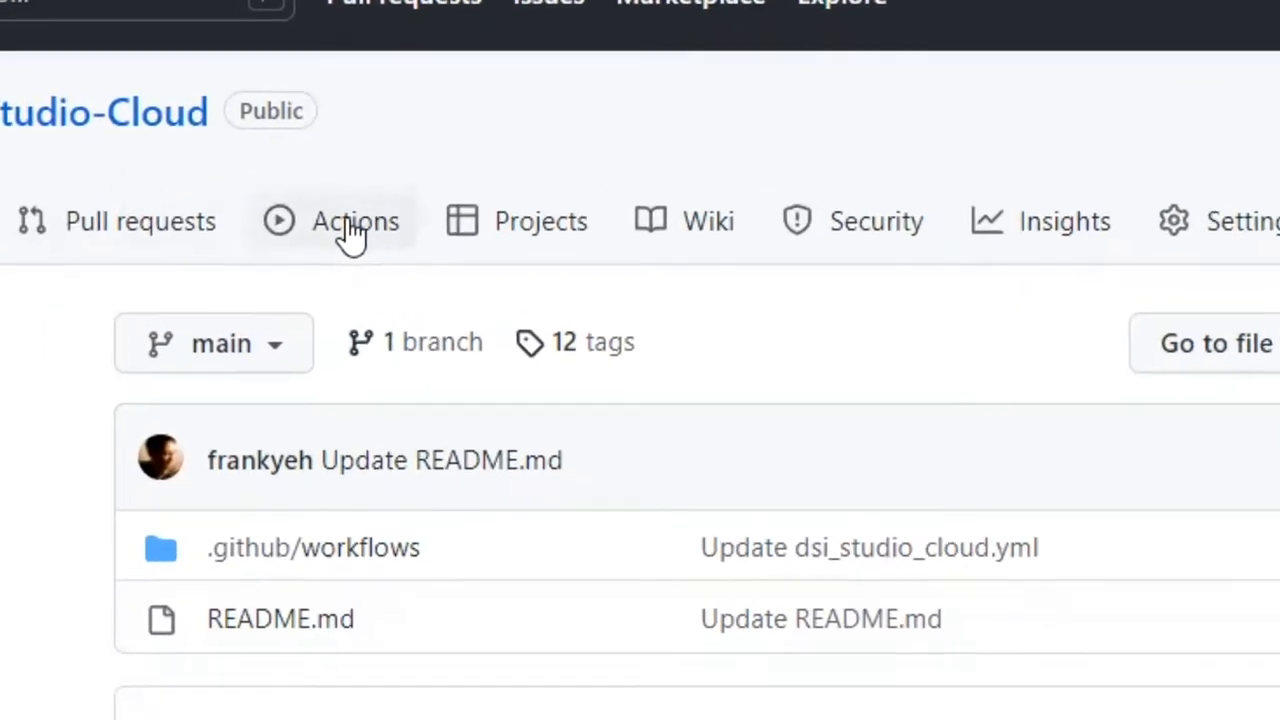
Filter the Actions run list to the DSI Studio Cloud workflow's four completed runs
{"action": "scroll", "scroll_direction": "down", "scroll_amount": 3}
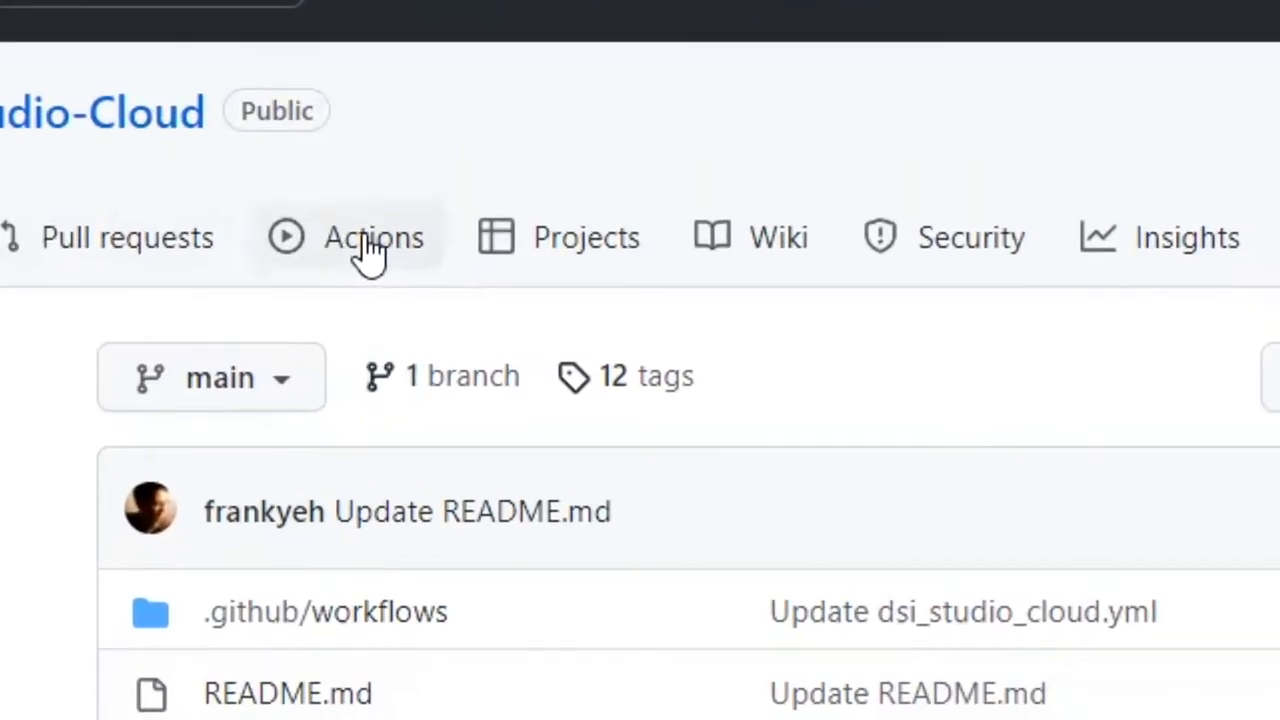
{"action": "left_click", "coordinate": [373, 237]}
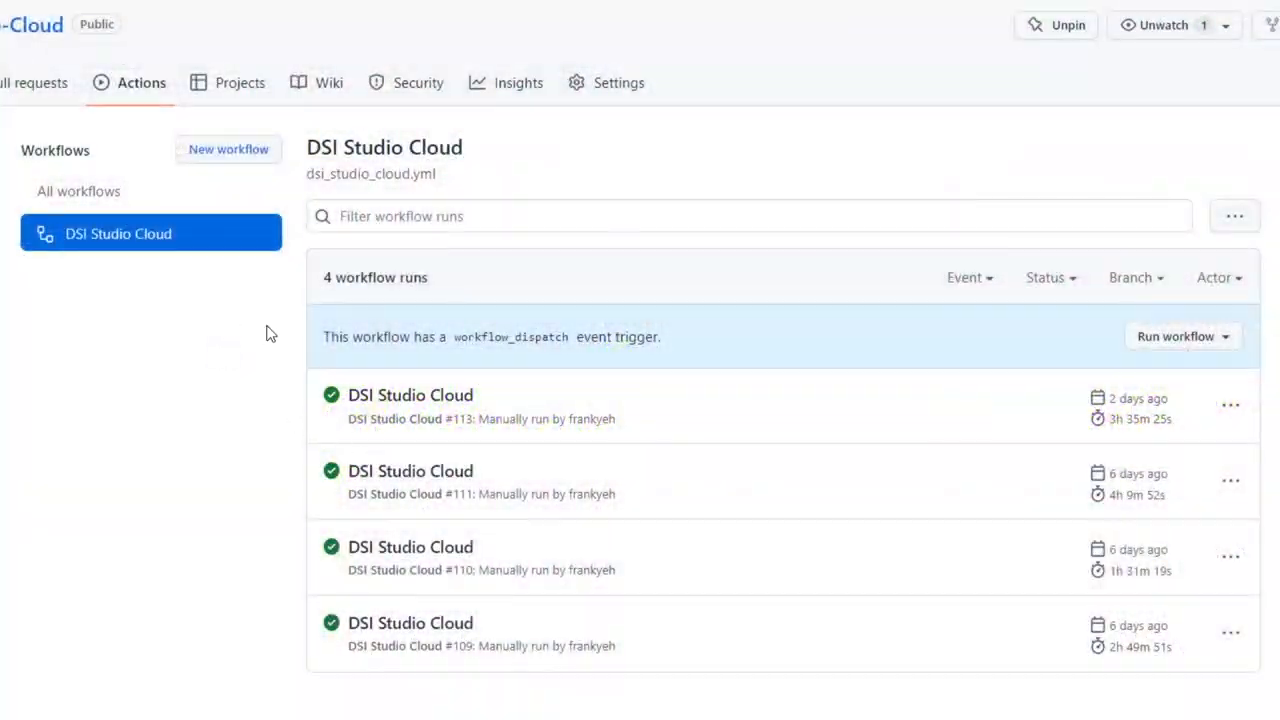
{"action": "left_click", "coordinate": [78, 191]}
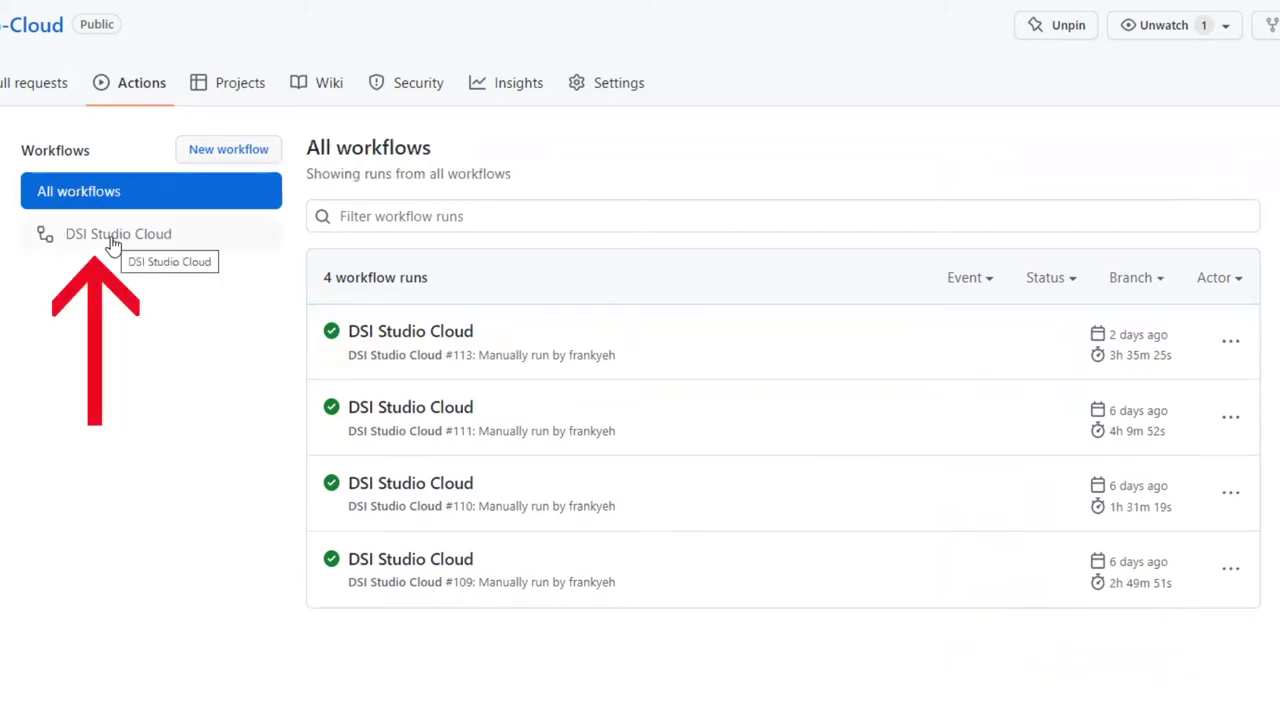
{"action": "left_click", "coordinate": [118, 233]}
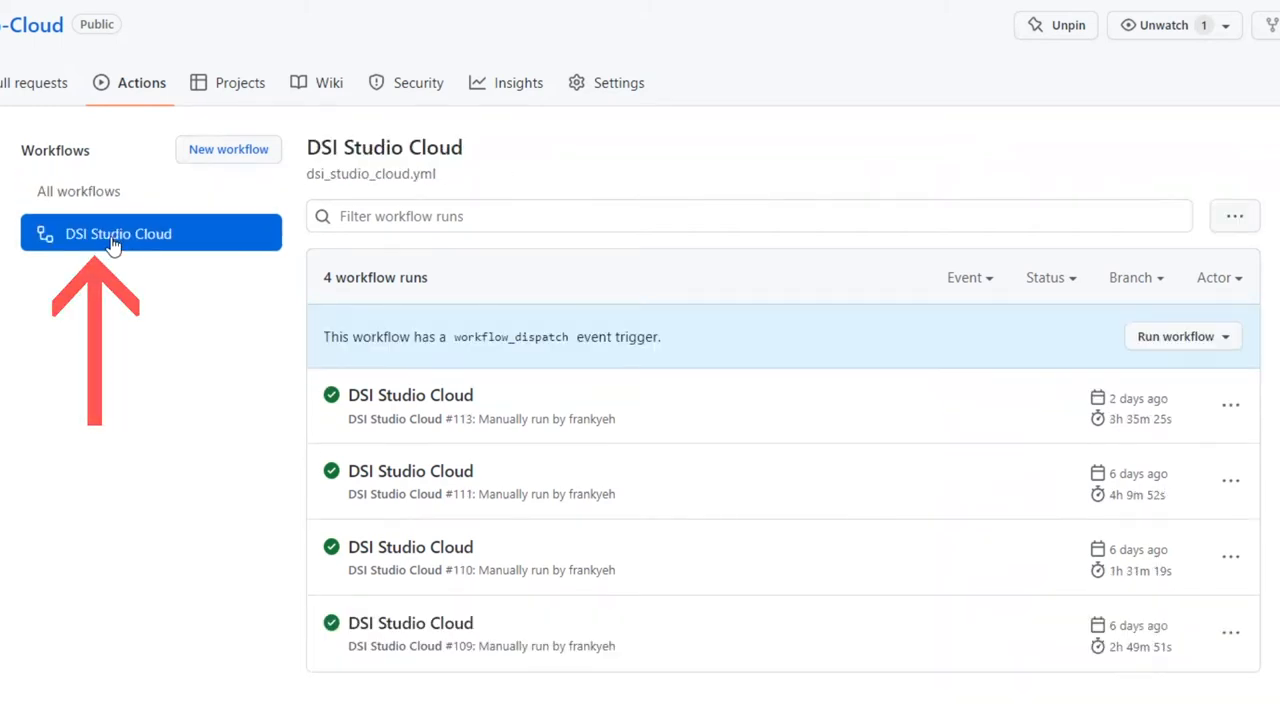
Show the Run workflow form prefilled with ds001021 and focus the accession field
{"action": "scroll", "scroll_direction": "up", "scroll_amount": 3}
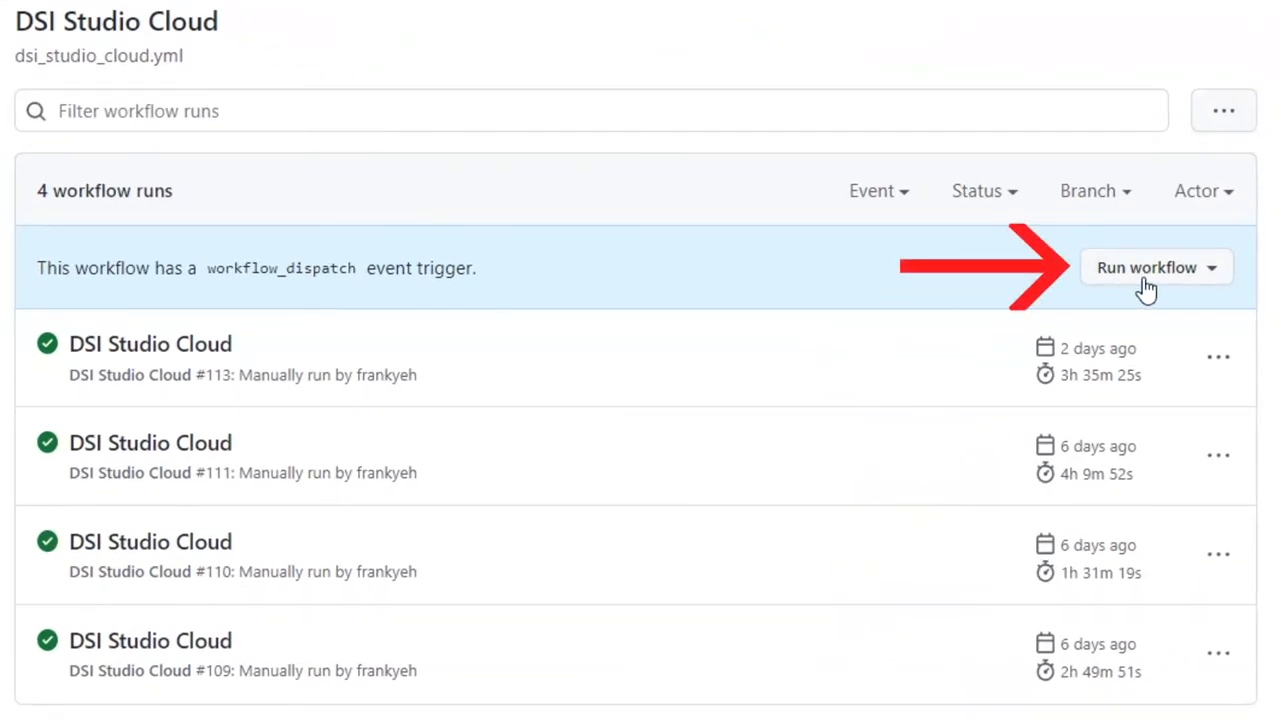
{"action": "mouse_move", "coordinate": [1213, 283]}
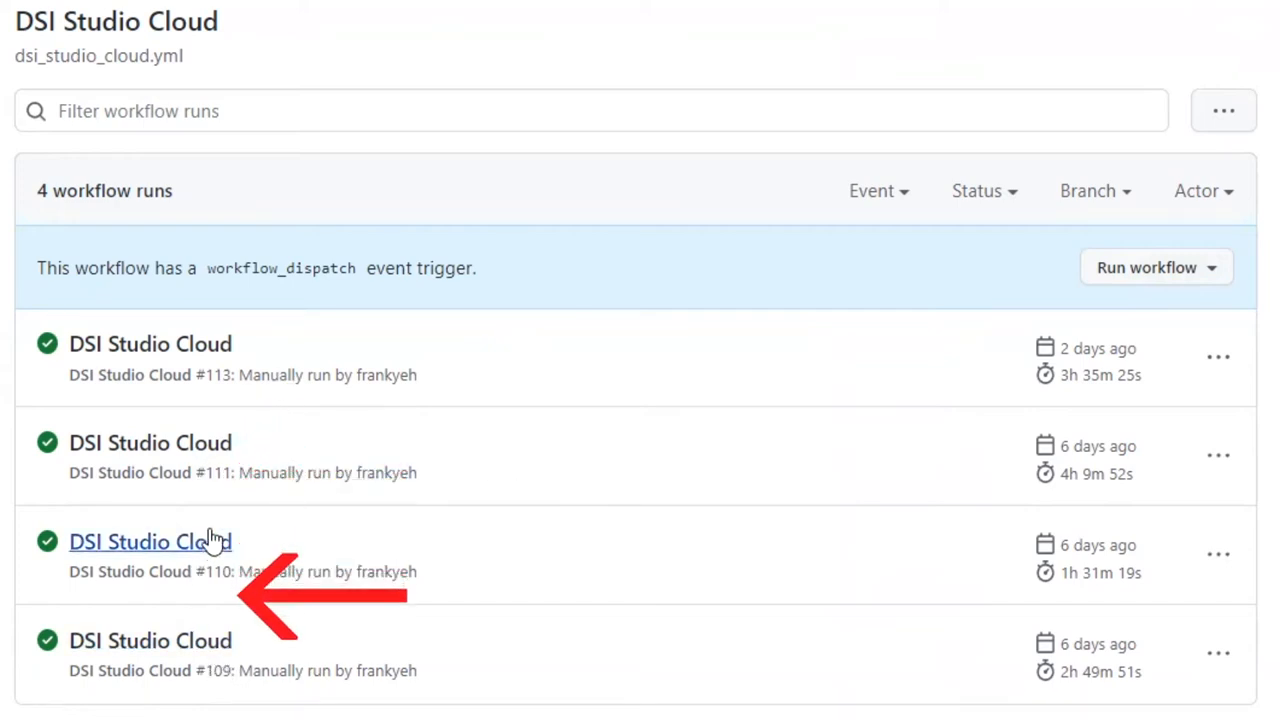
{"action": "mouse_move", "coordinate": [321, 352]}
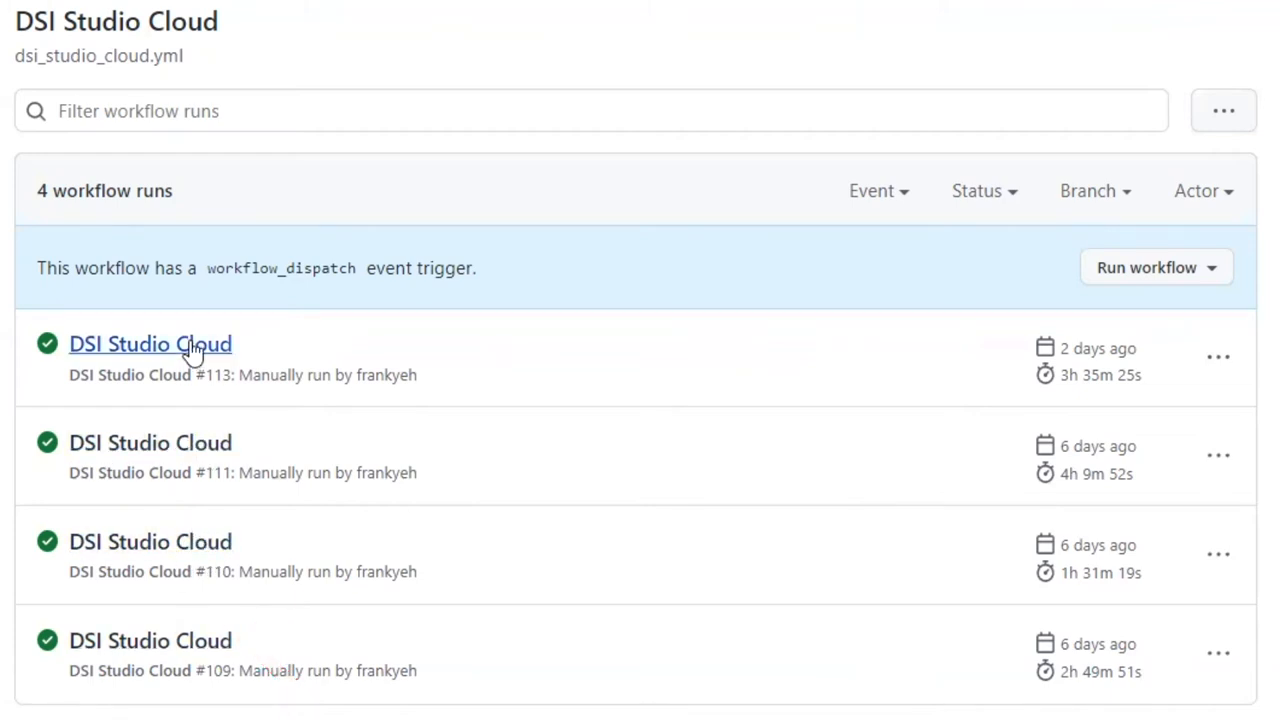
{"action": "mouse_move", "coordinate": [883, 343]}
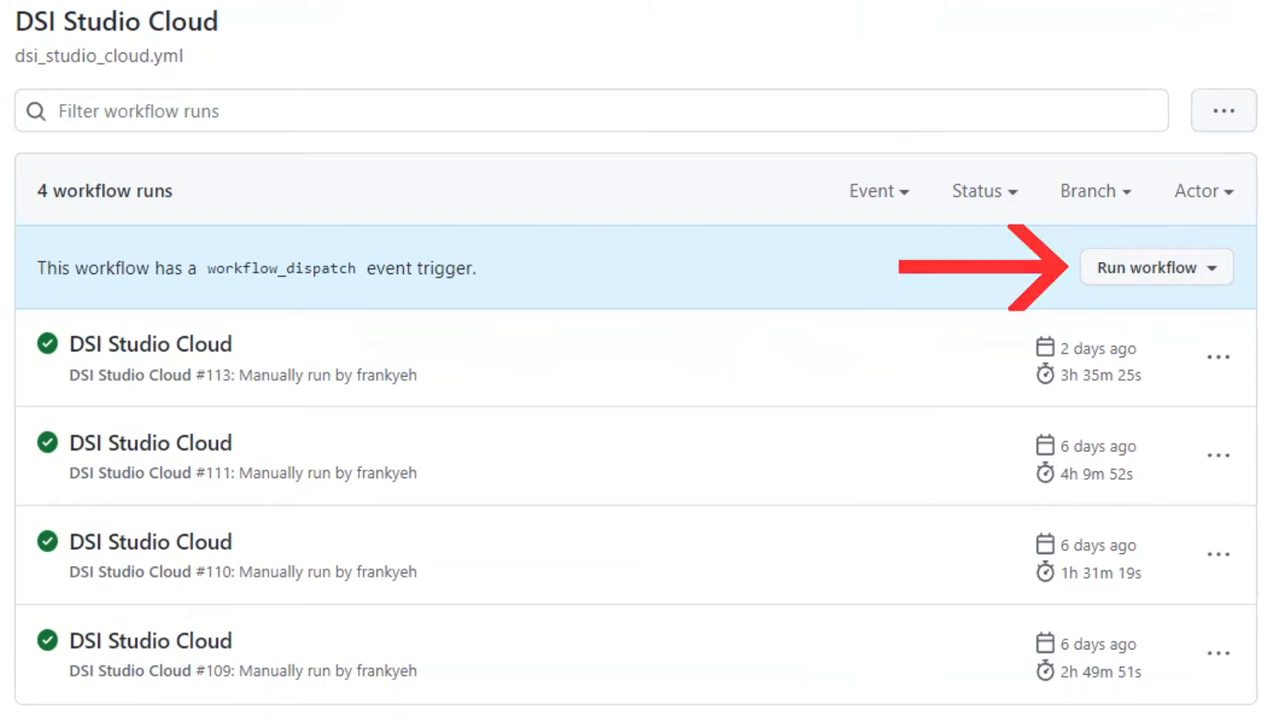
{"action": "mouse_move", "coordinate": [1155, 267]}
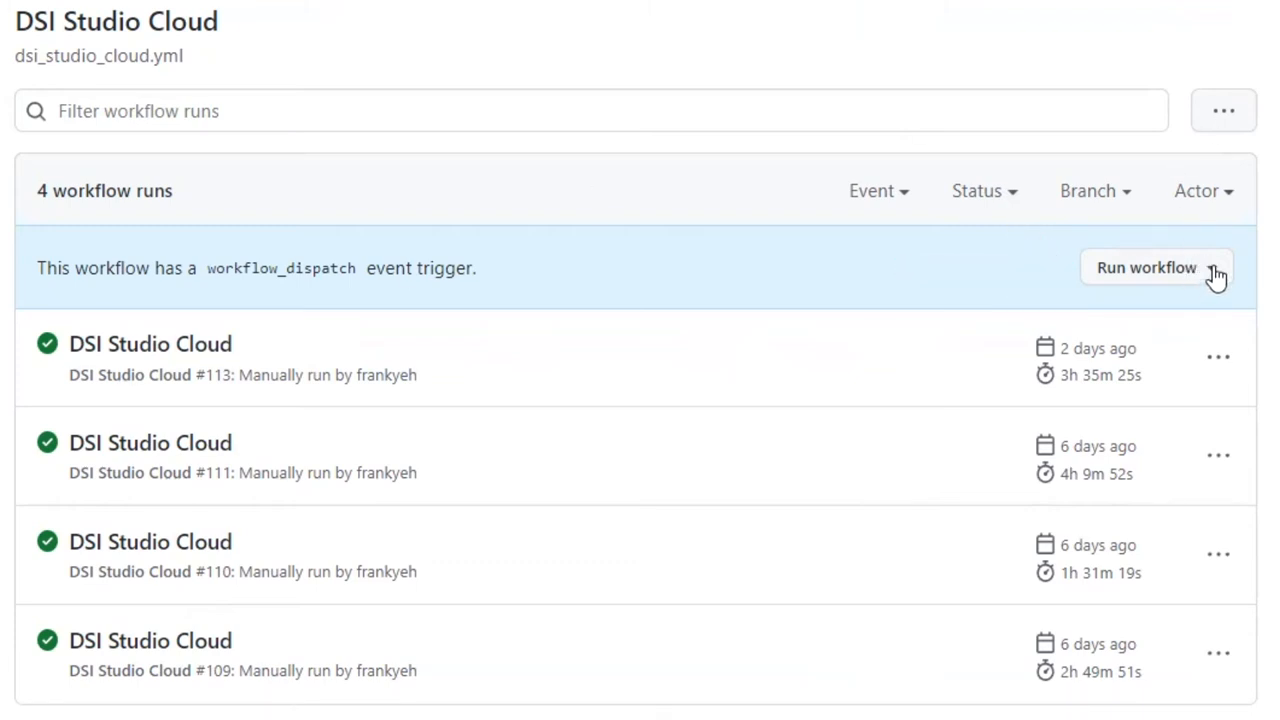
{"action": "left_click", "coordinate": [1146, 267]}
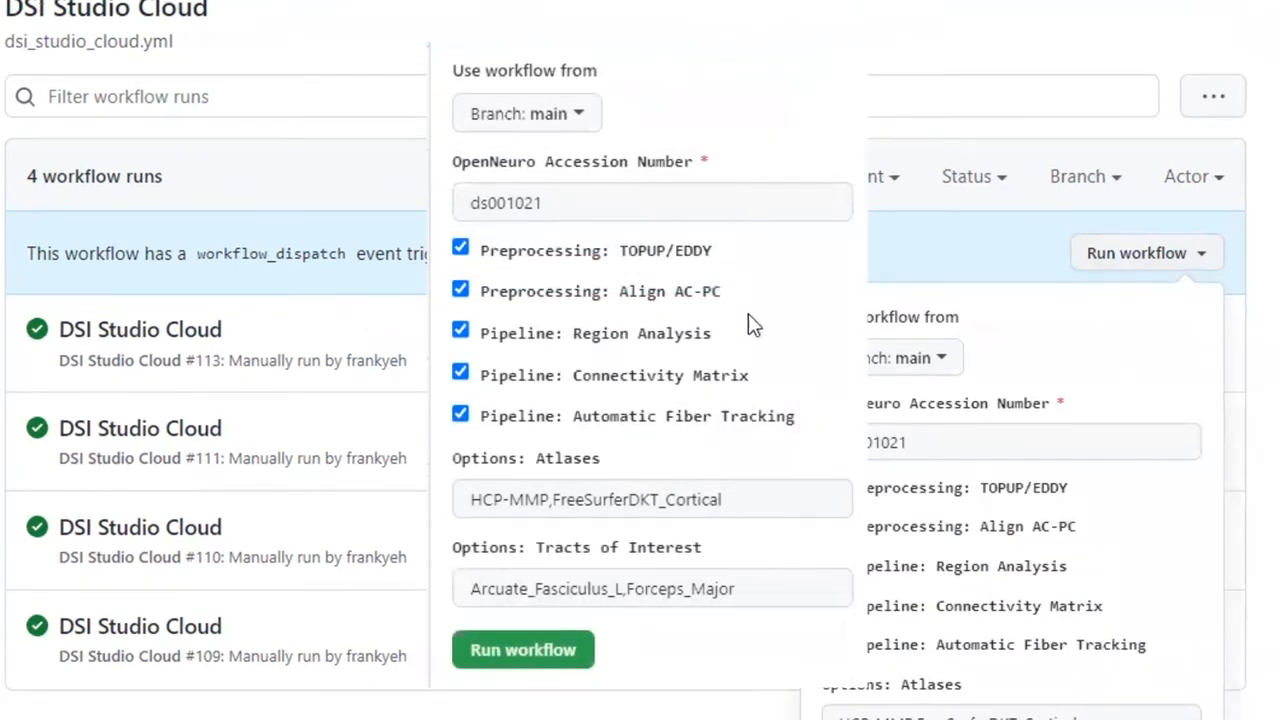
{"action": "left_click", "coordinate": [1031, 442]}
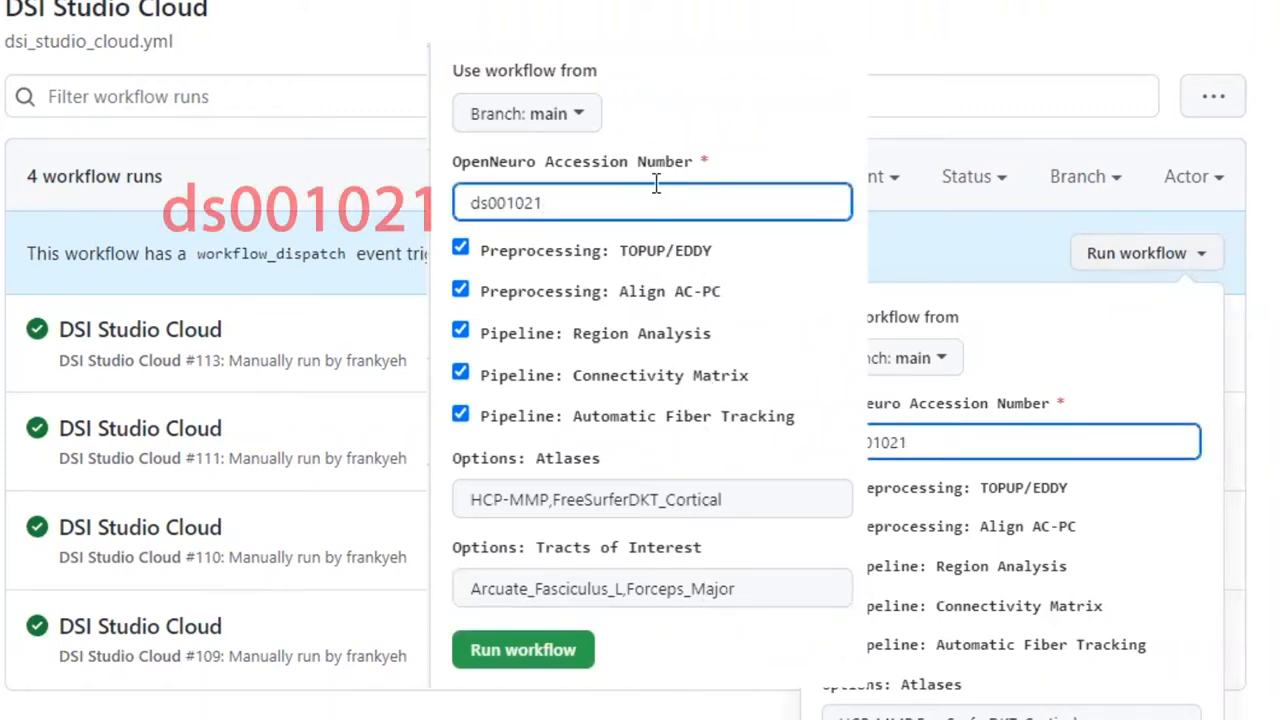
{"action": "mouse_move", "coordinate": [461, 147]}
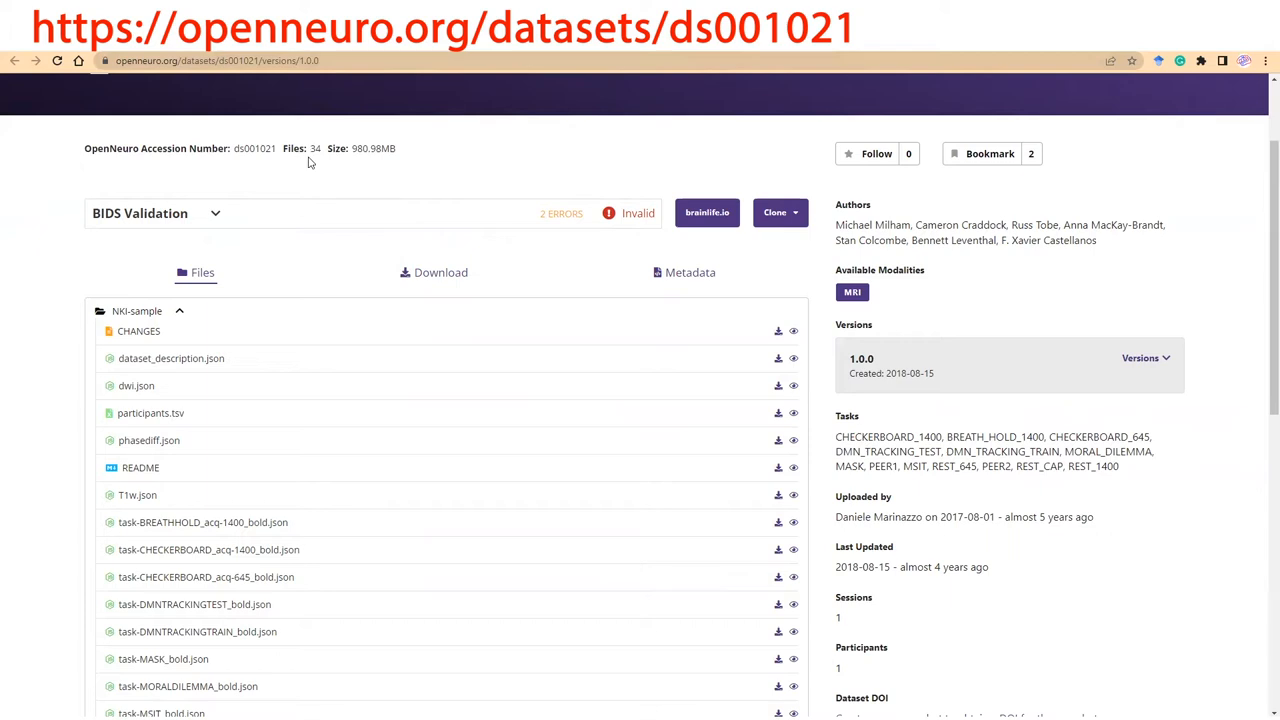
{"action": "mouse_move", "coordinate": [289, 174]}
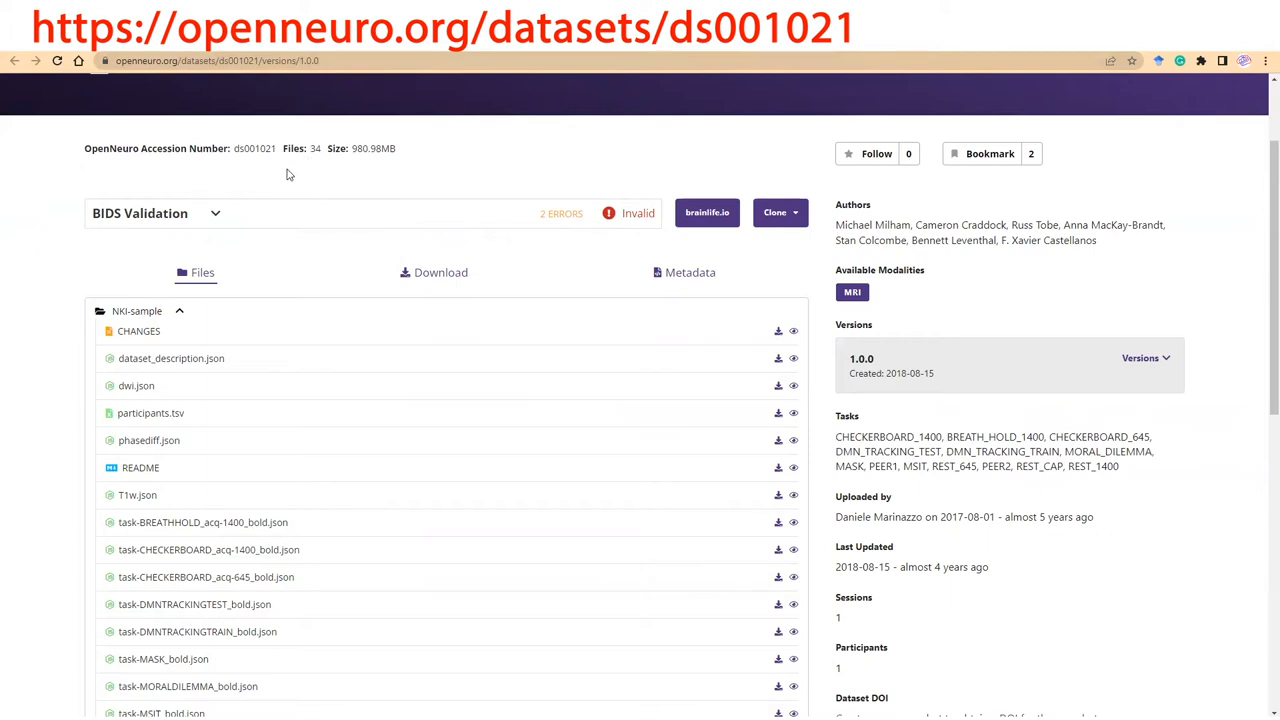
Scroll through the ds001021 NKI-sample file list and README on OpenNeuro
{"action": "scroll", "scroll_direction": "up", "scroll_amount": 3}
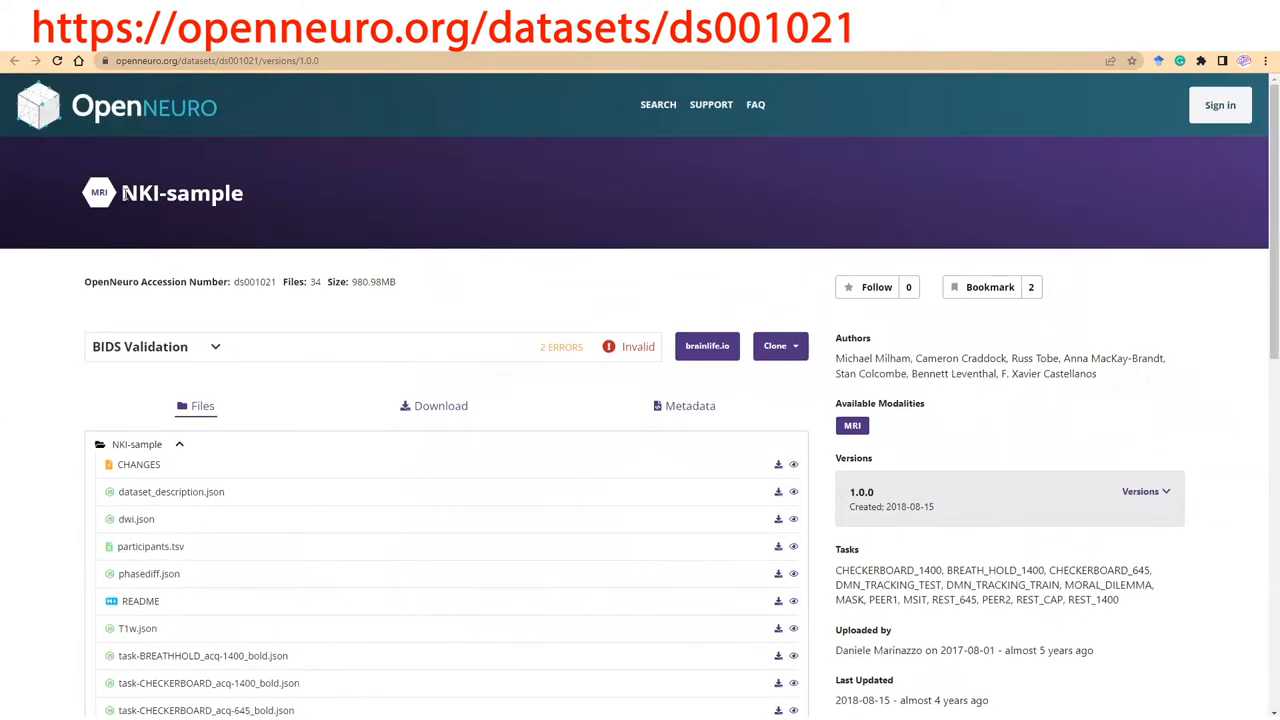
{"action": "scroll", "scroll_direction": "down", "scroll_amount": 3}
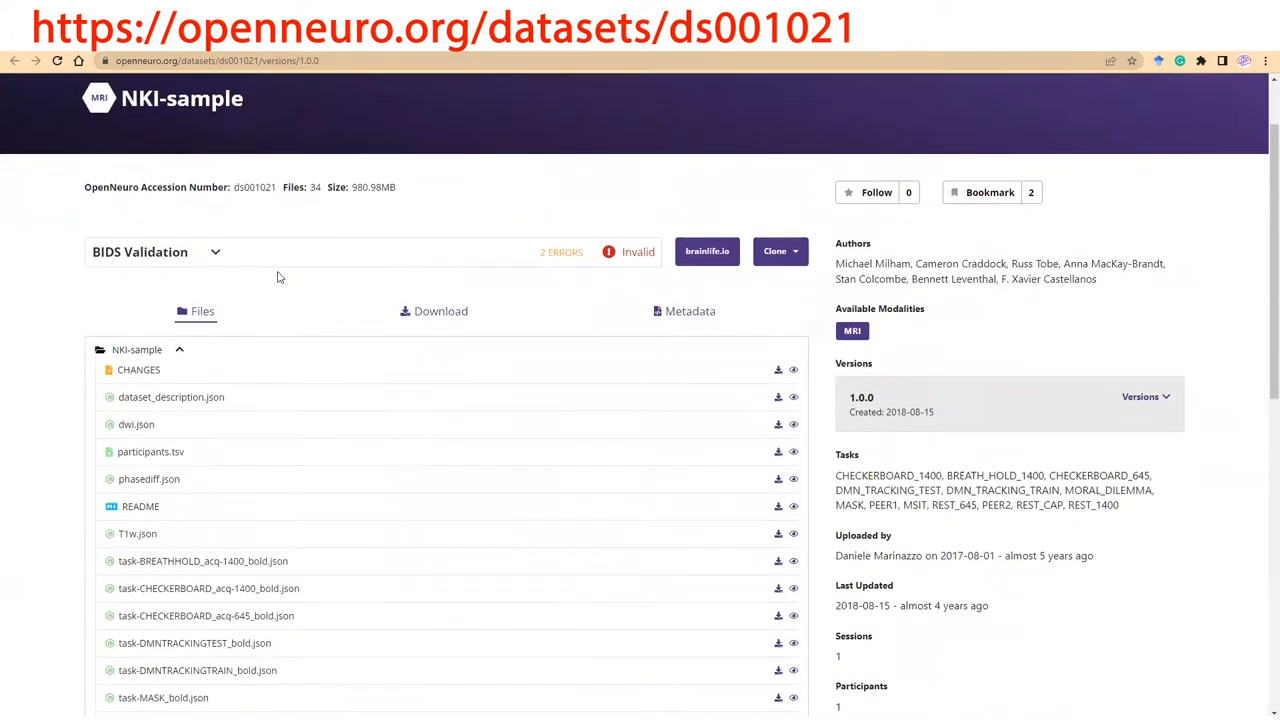
{"action": "scroll", "scroll_direction": "down", "scroll_amount": 3}
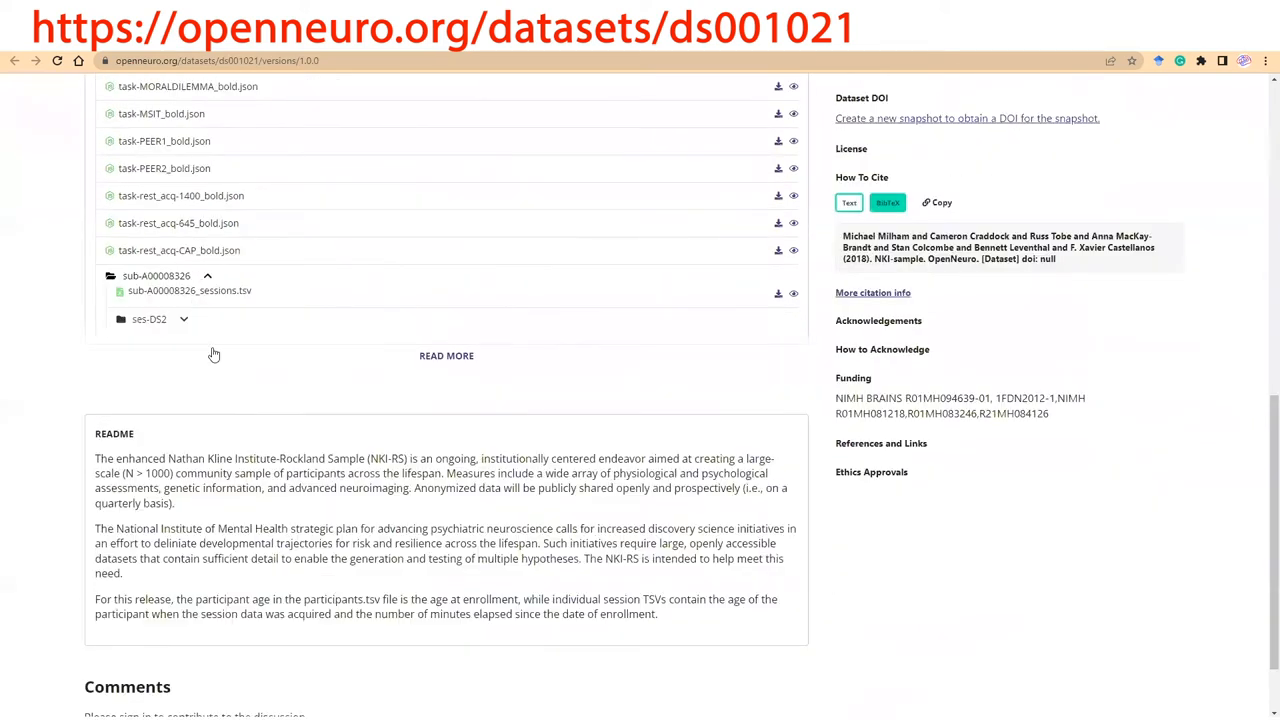
{"action": "scroll", "scroll_direction": "up", "scroll_amount": 3}
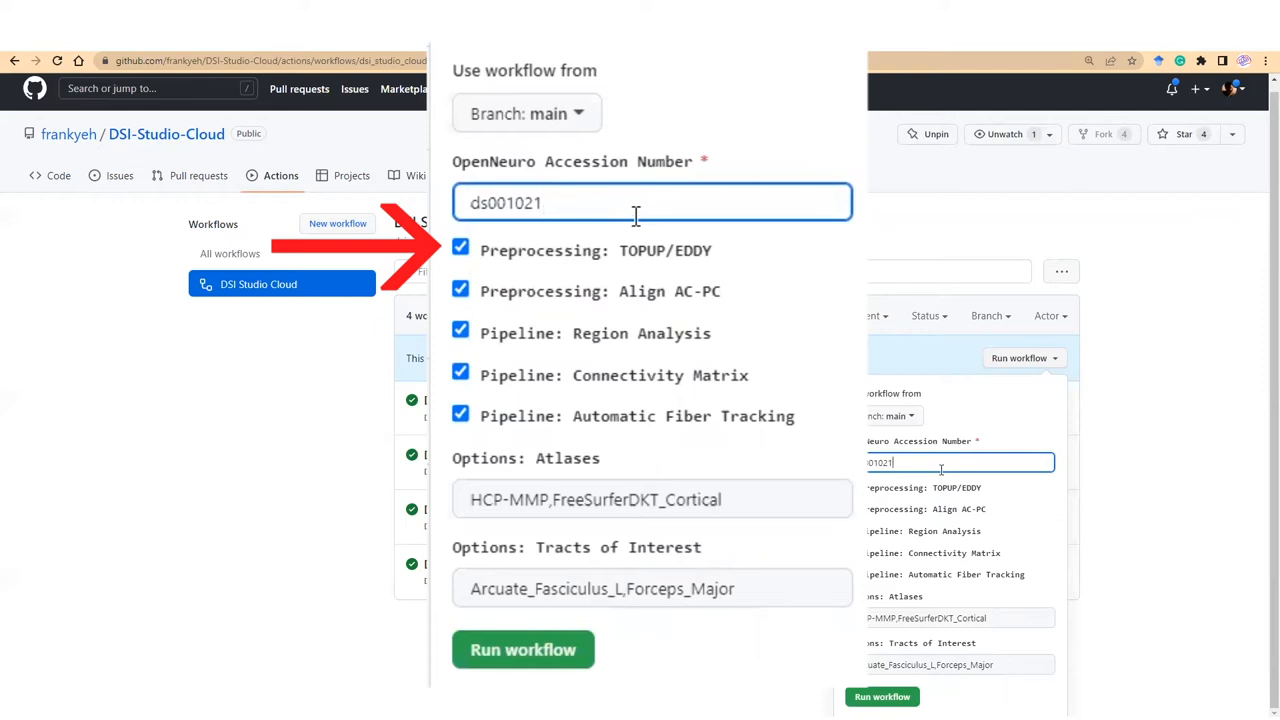
{"action": "mouse_move", "coordinate": [640, 240]}
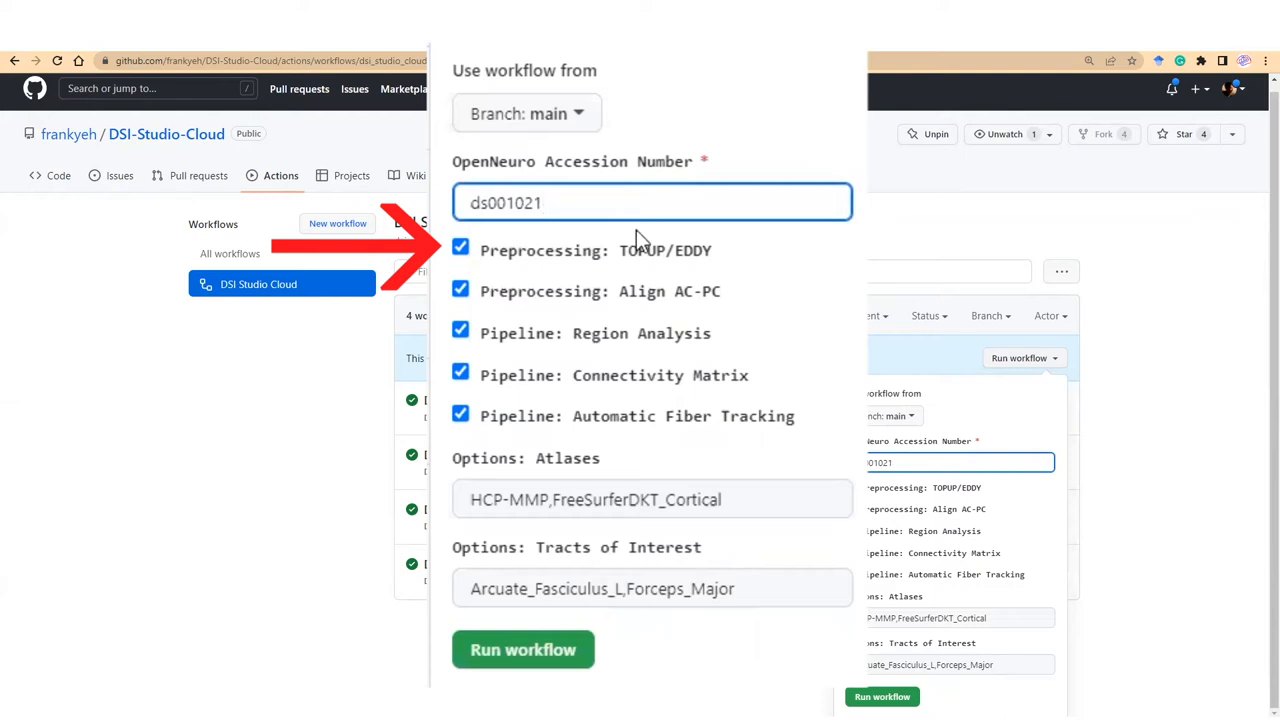
{"action": "mouse_move", "coordinate": [500, 310]}
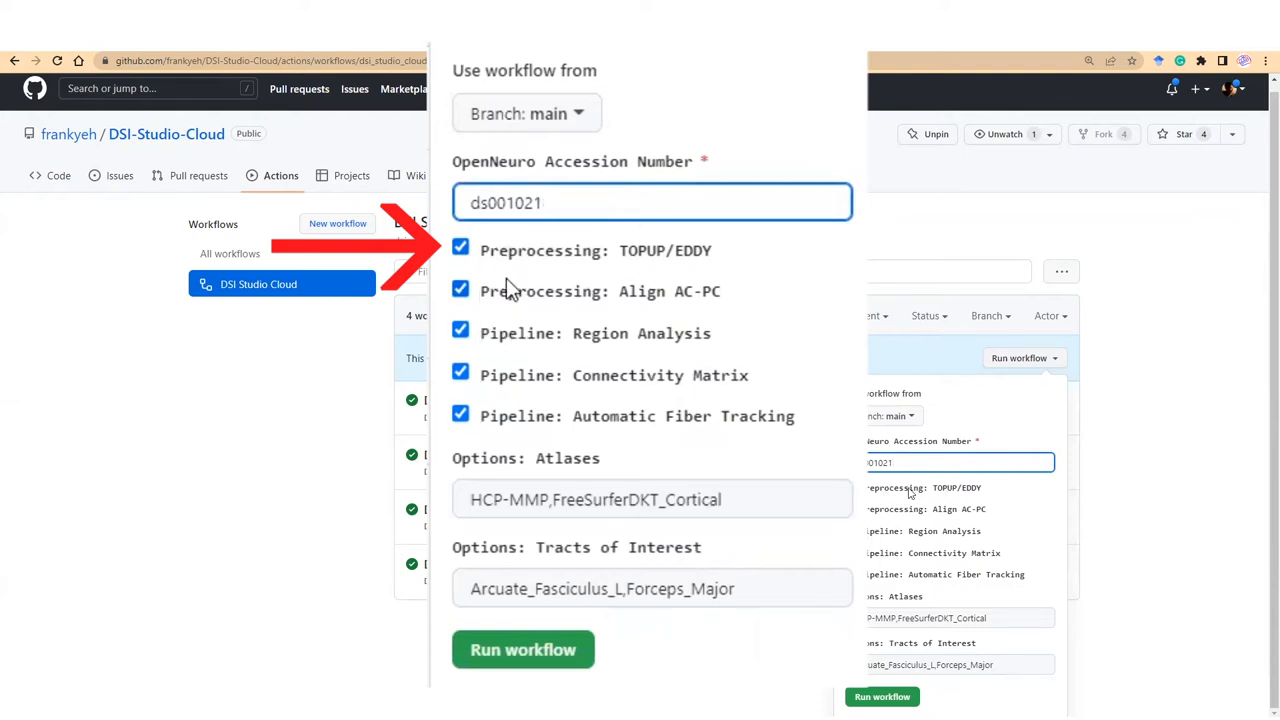
{"action": "mouse_move", "coordinate": [497, 262]}
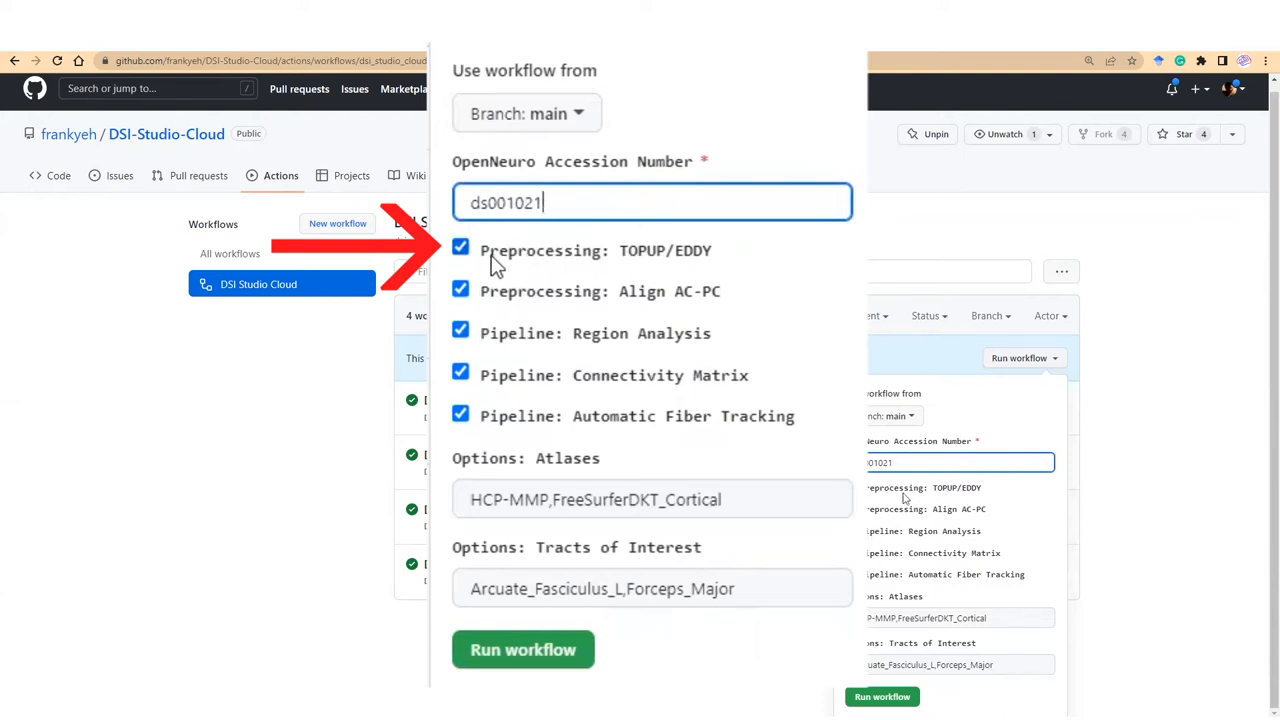
{"action": "mouse_move", "coordinate": [555, 270]}
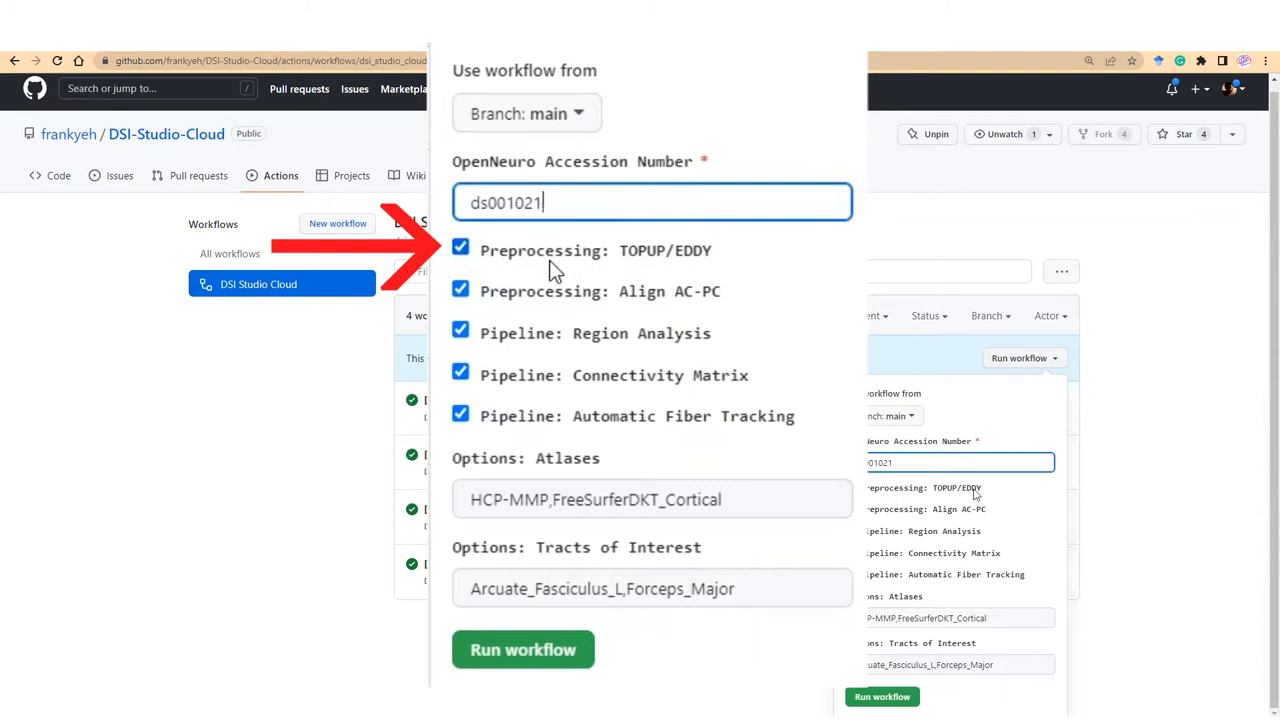
{"action": "mouse_move", "coordinate": [475, 287]}
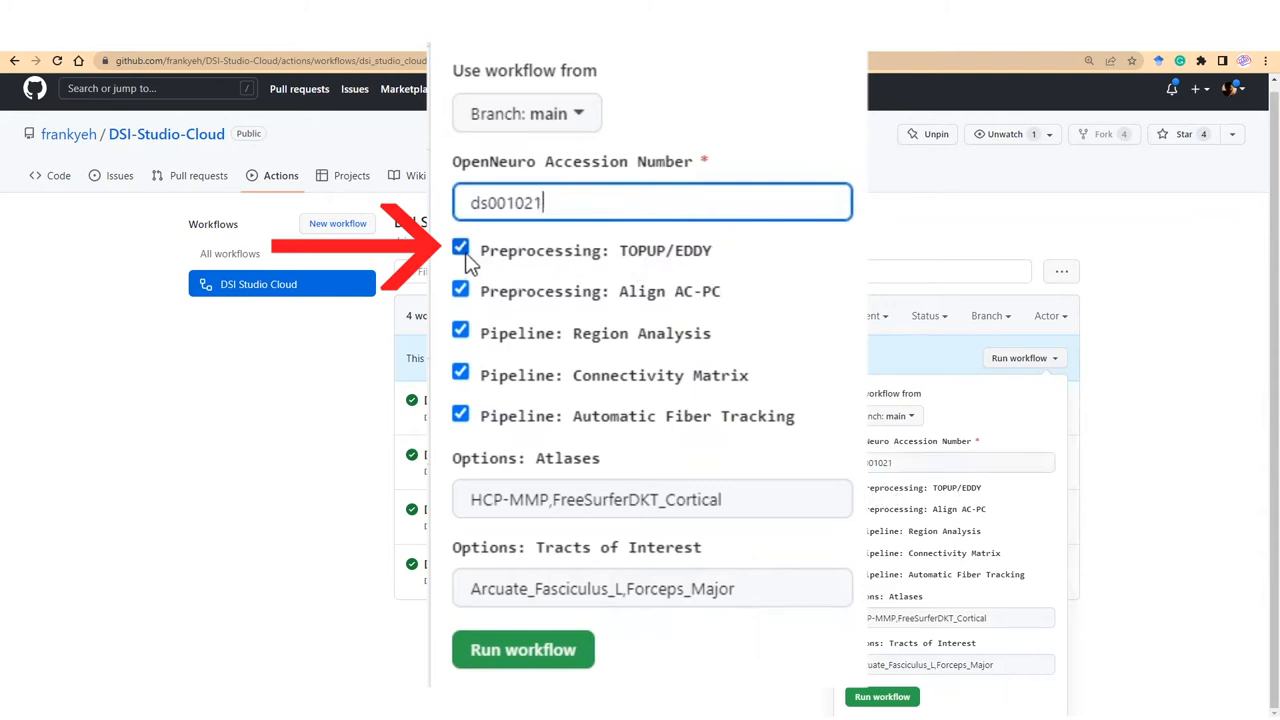
Uncheck Preprocessing: TOPUP/EDDY in the ds001021 run form
{"action": "left_click", "coordinate": [460, 247]}
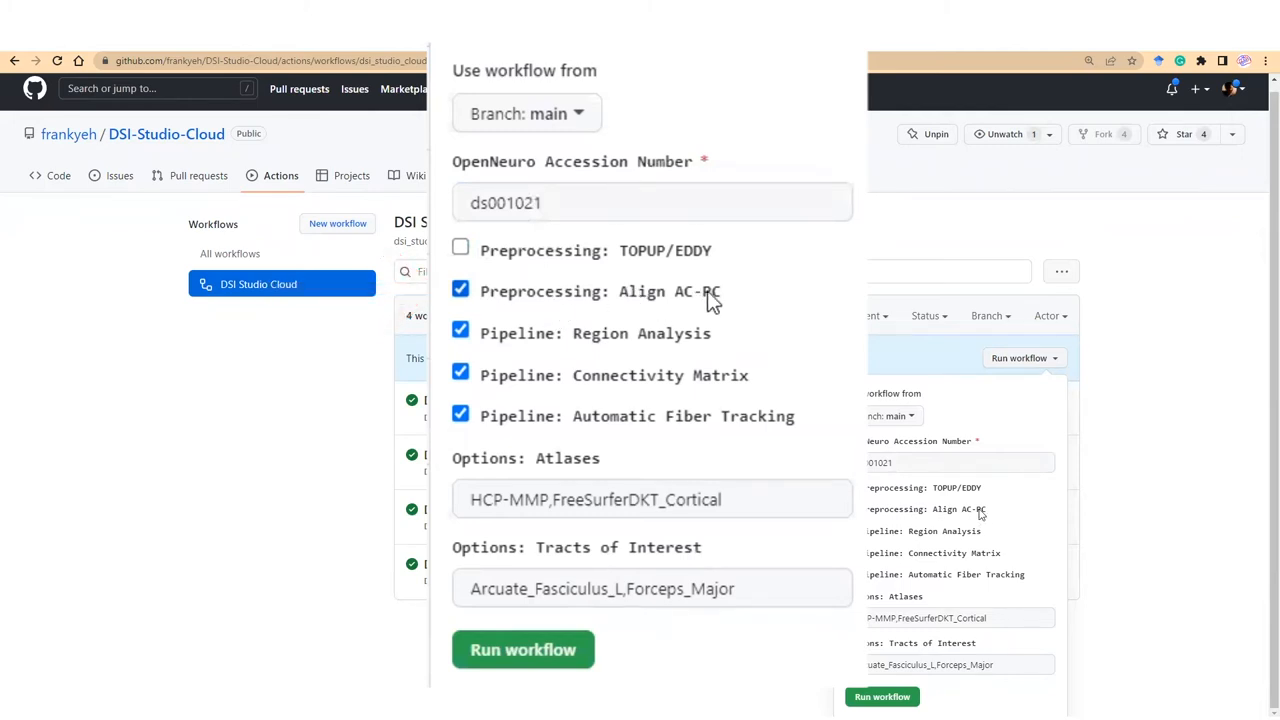
{"action": "mouse_move", "coordinate": [970, 516]}
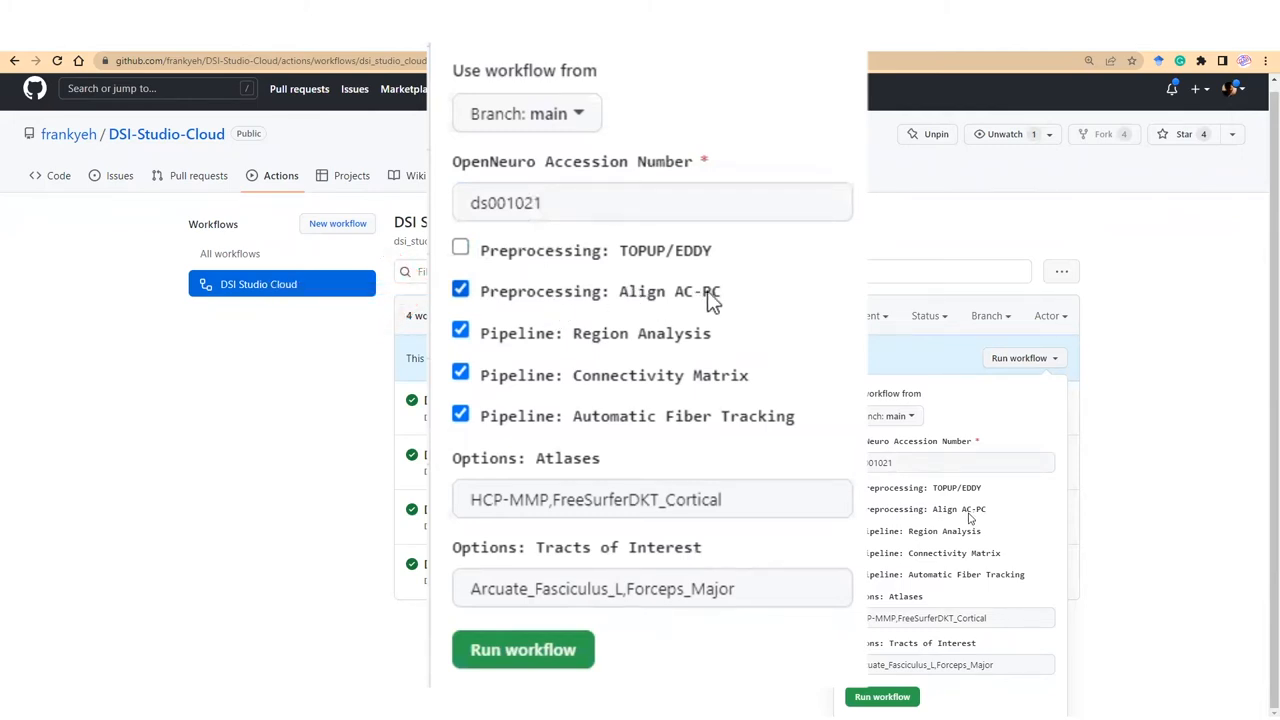
{"action": "mouse_move", "coordinate": [688, 307]}
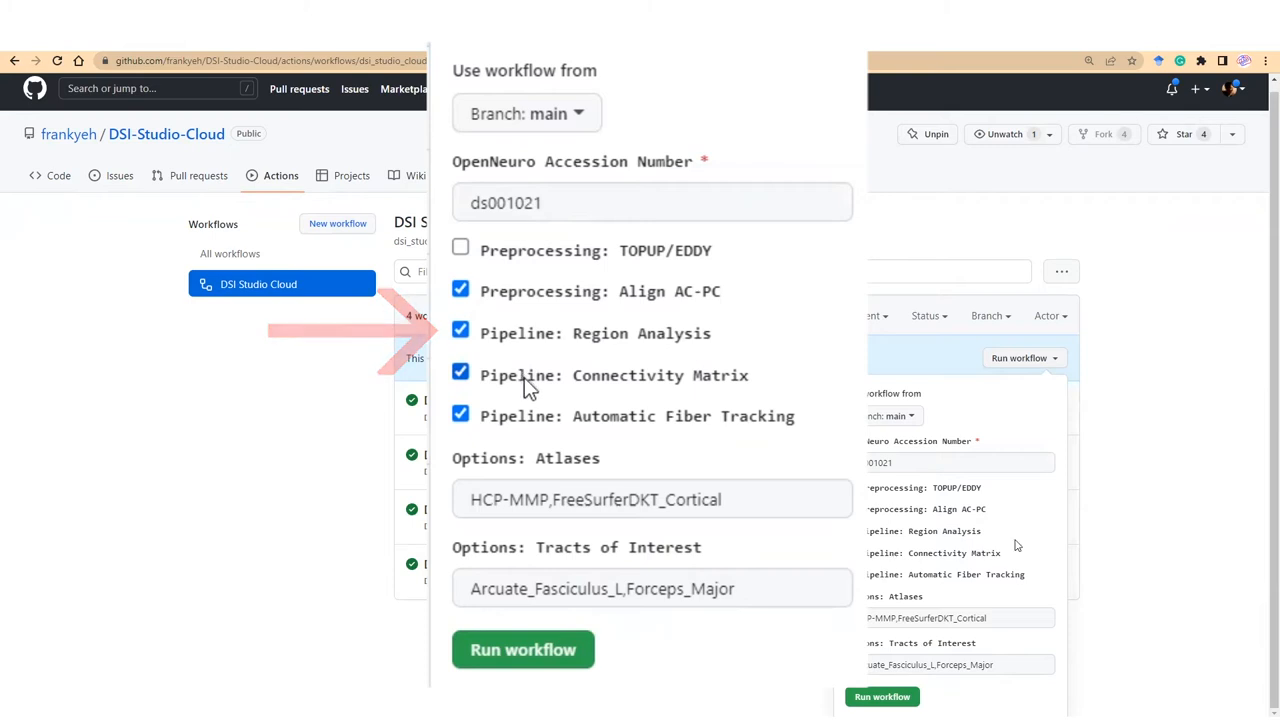
{"action": "mouse_move", "coordinate": [630, 370]}
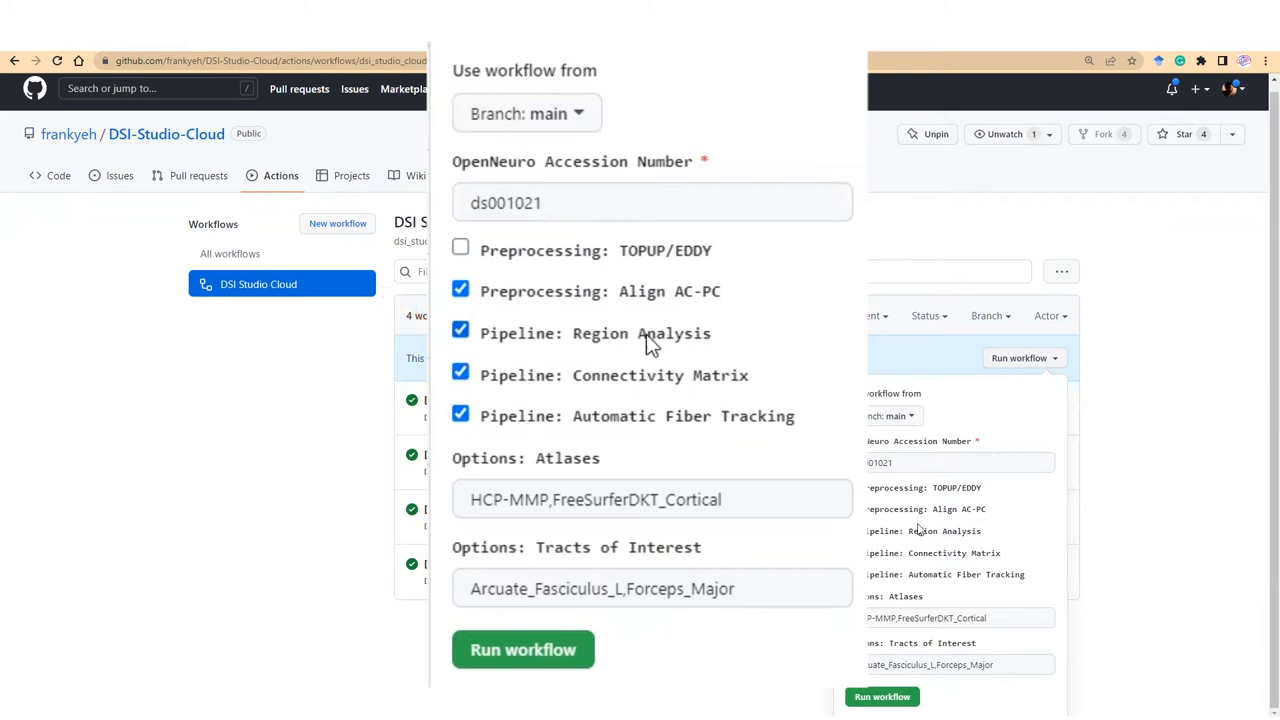
{"action": "mouse_move", "coordinate": [743, 345]}
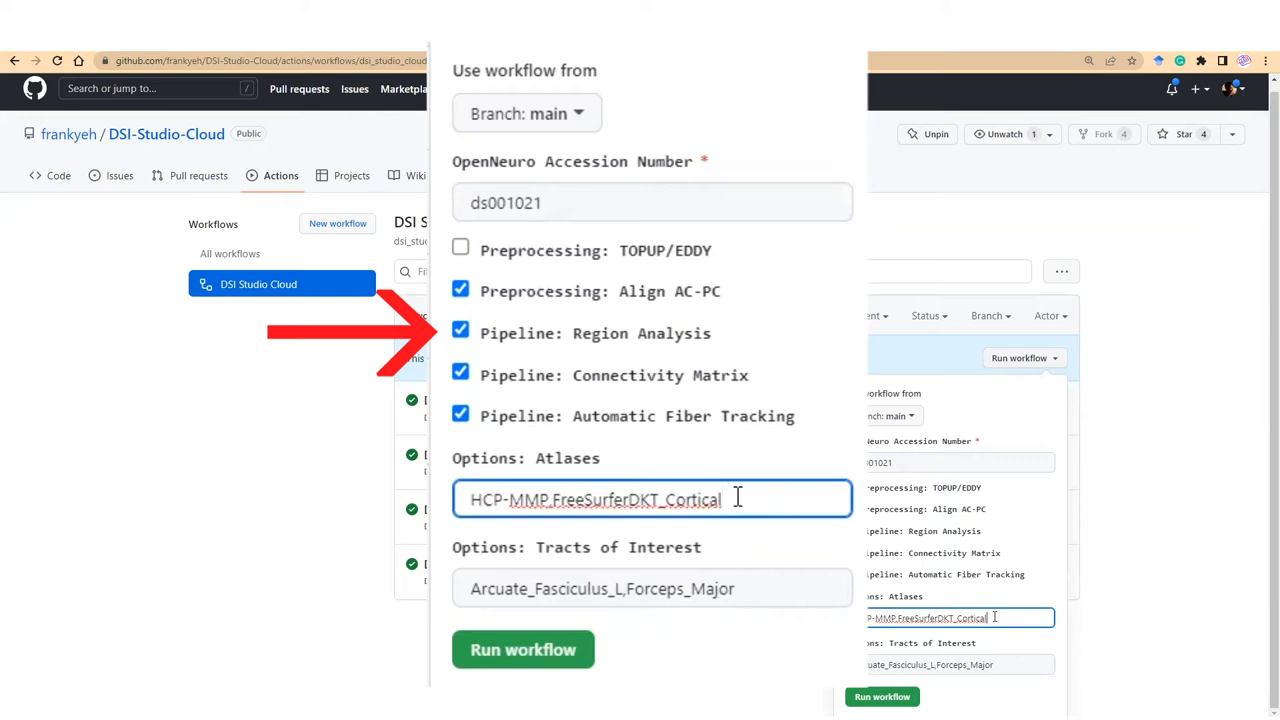
{"action": "mouse_move", "coordinate": [898, 617]}
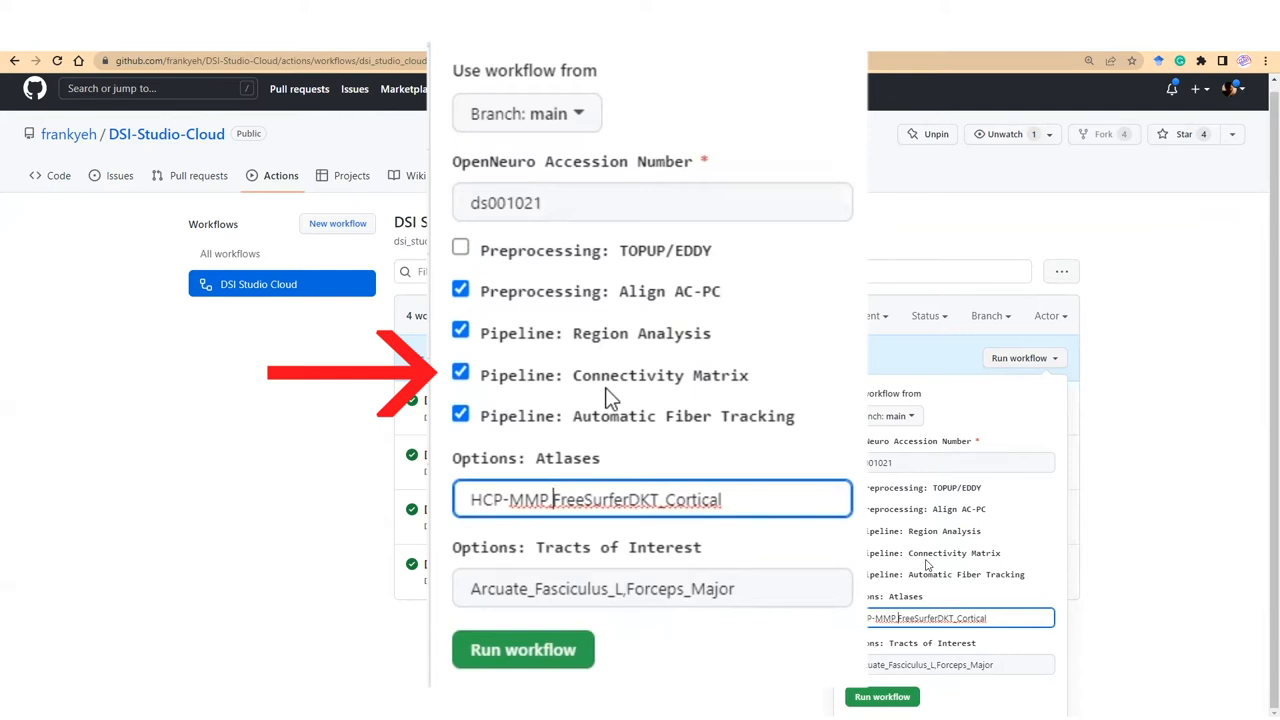
{"action": "mouse_move", "coordinate": [640, 398]}
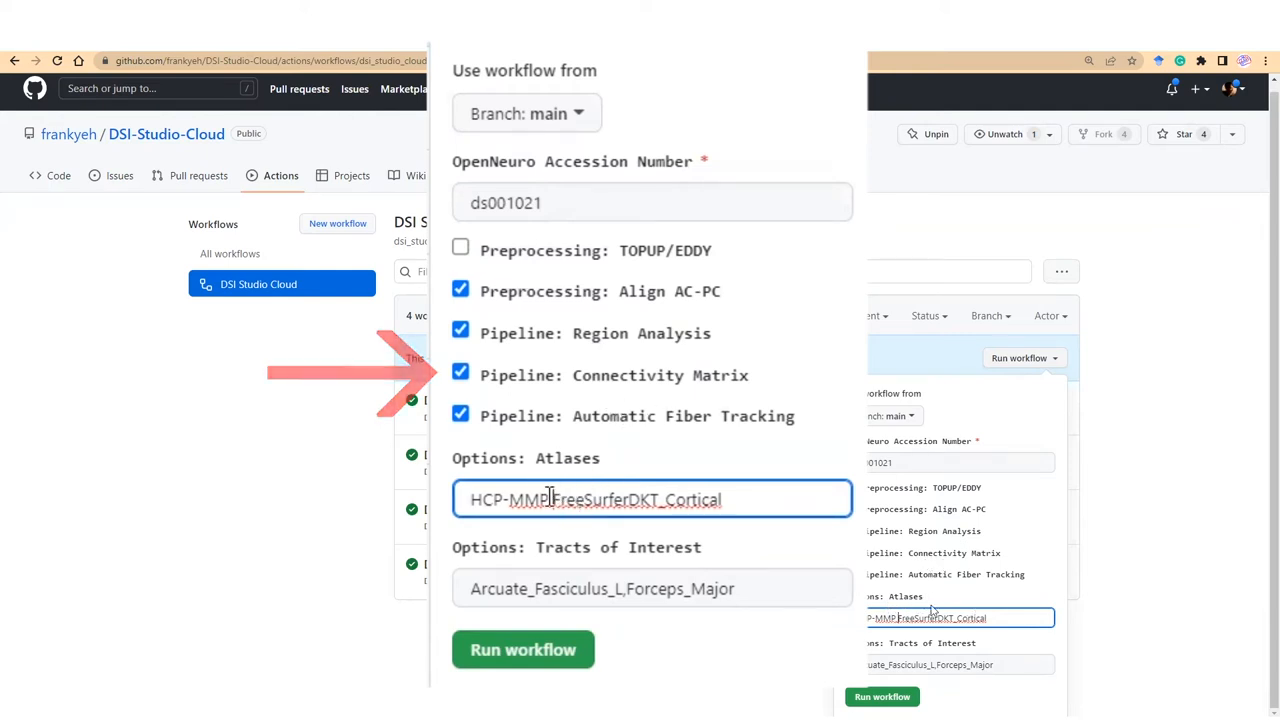
{"action": "mouse_move", "coordinate": [545, 385]}
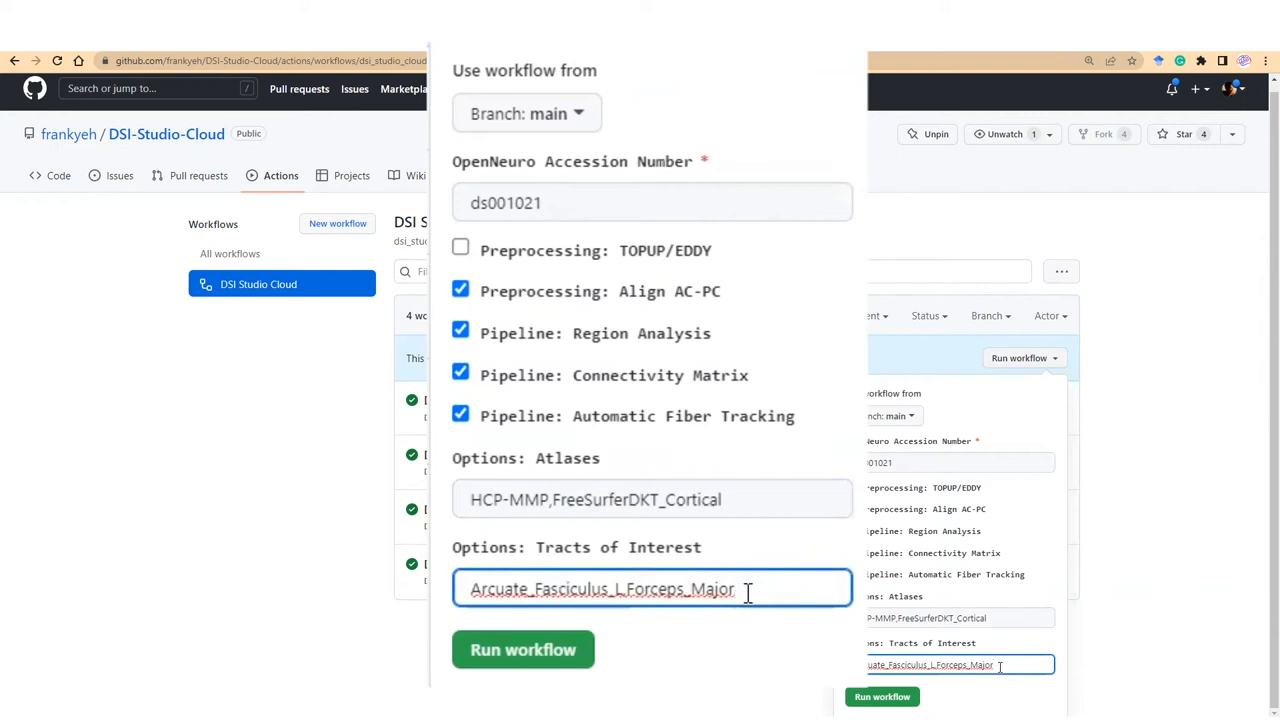
{"action": "mouse_move", "coordinate": [1020, 656]}
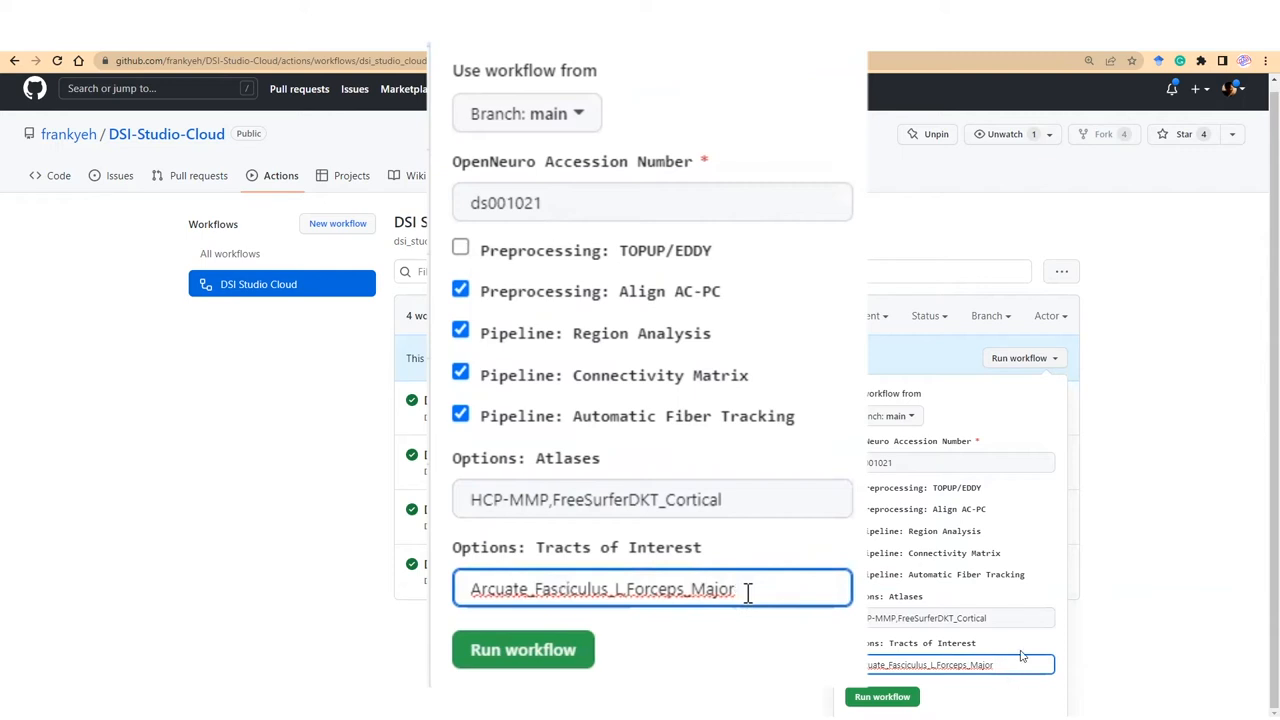
{"action": "mouse_move", "coordinate": [783, 572]}
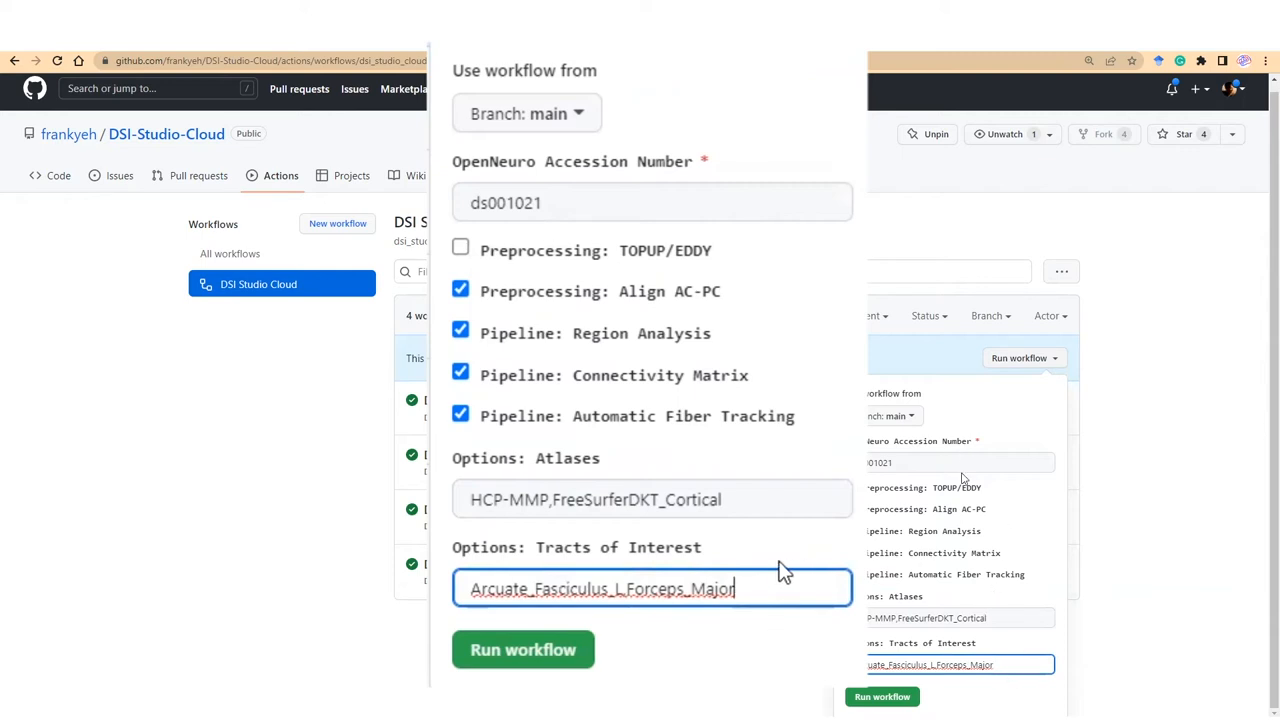
{"action": "mouse_move", "coordinate": [575, 168]}
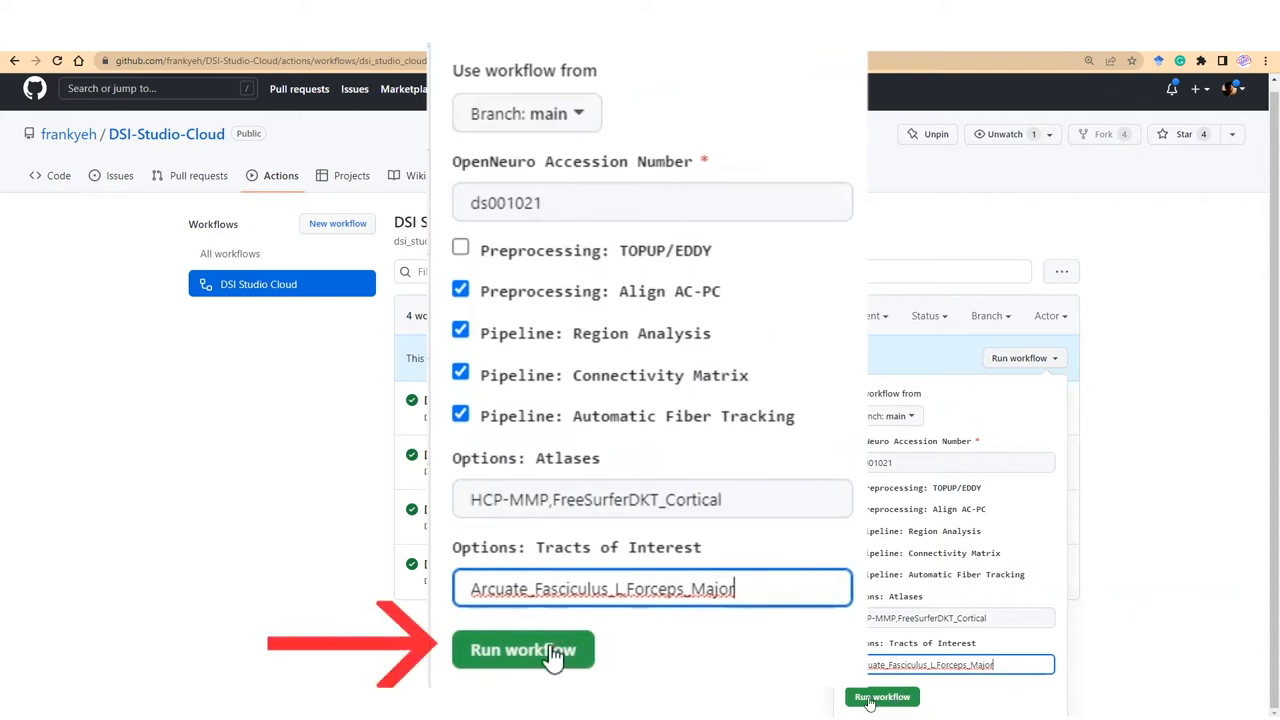
Launch the configured workflow and confirm run #117 appears in progress
{"action": "left_click", "coordinate": [523, 650]}
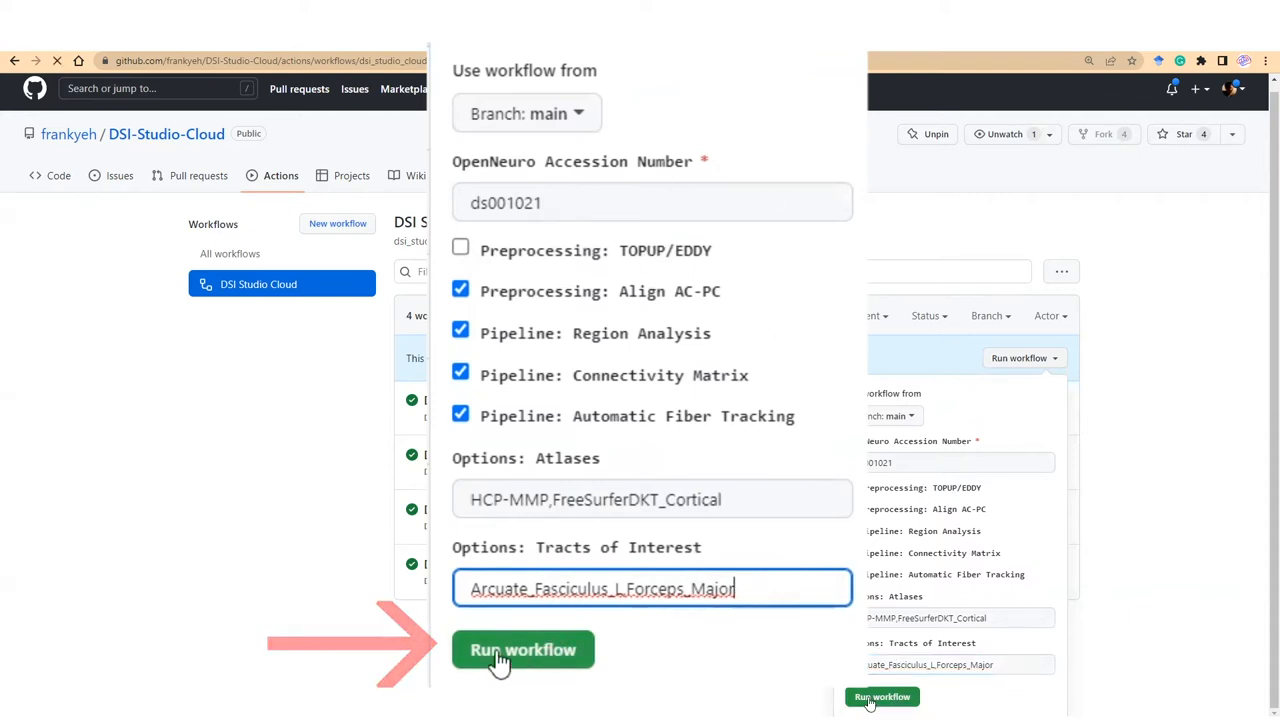
{"action": "left_click", "coordinate": [523, 649]}
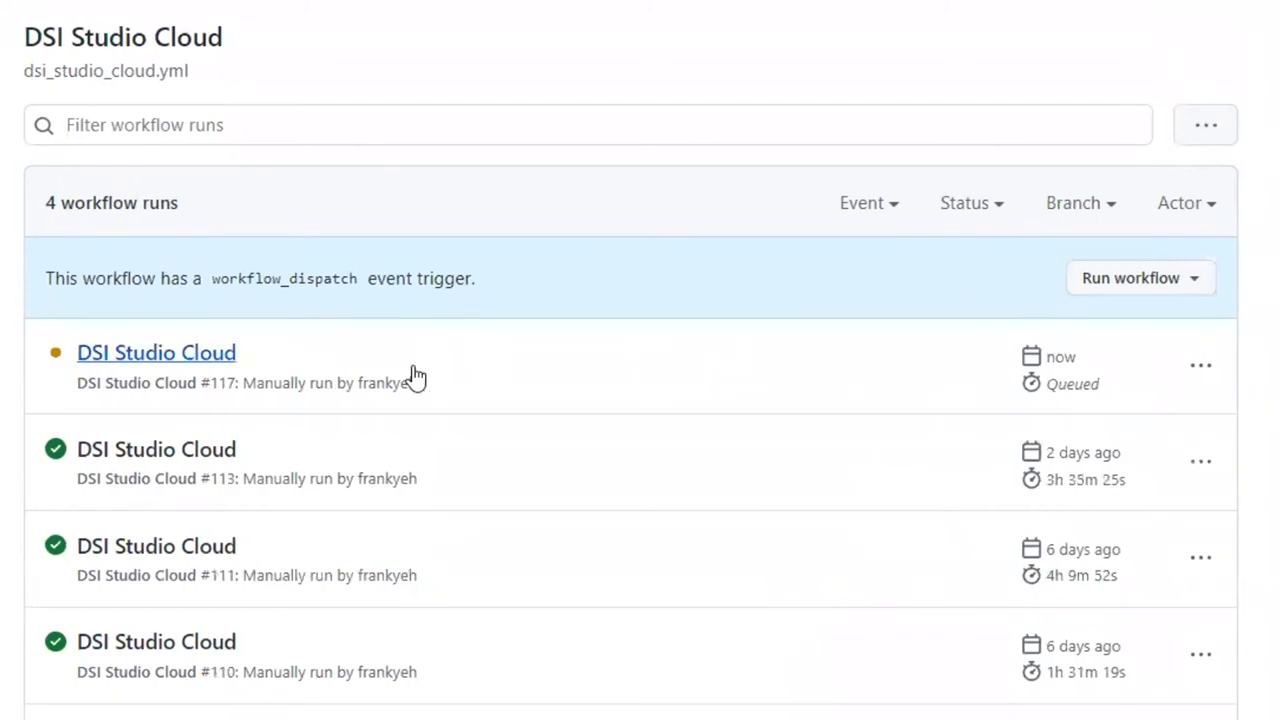
{"action": "mouse_move", "coordinate": [1120, 309]}
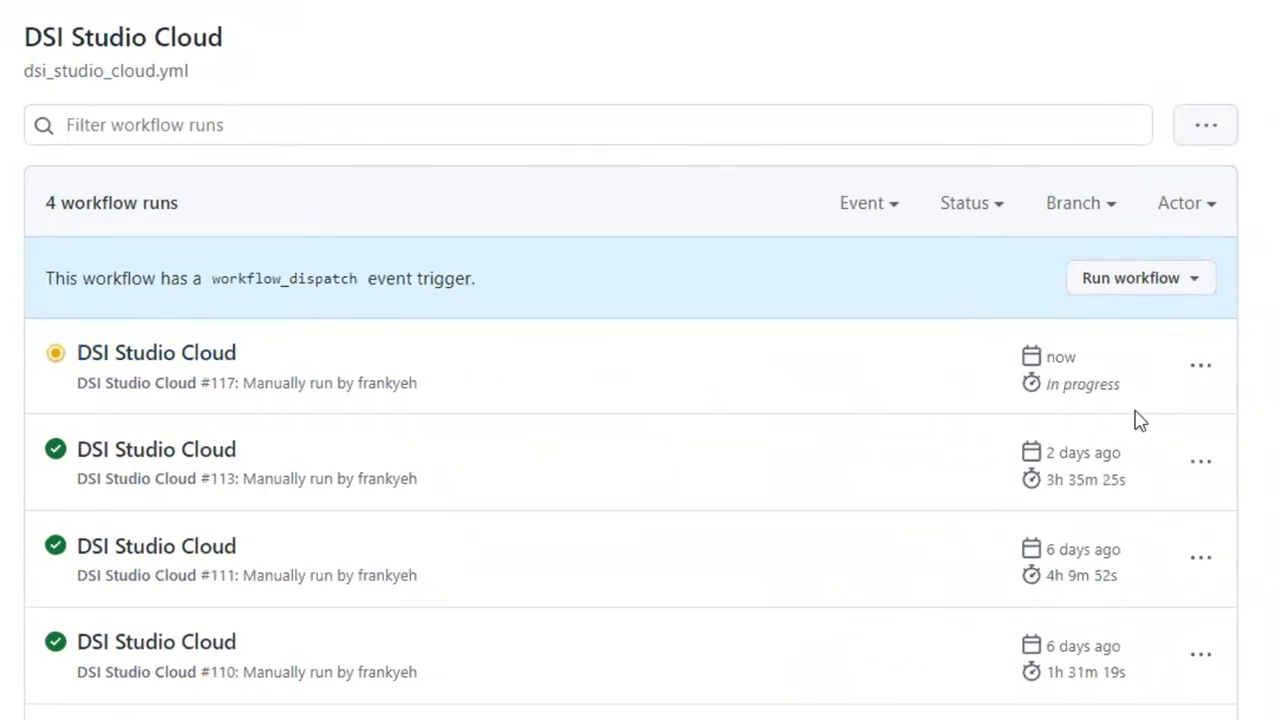
{"action": "mouse_move", "coordinate": [1065, 360]}
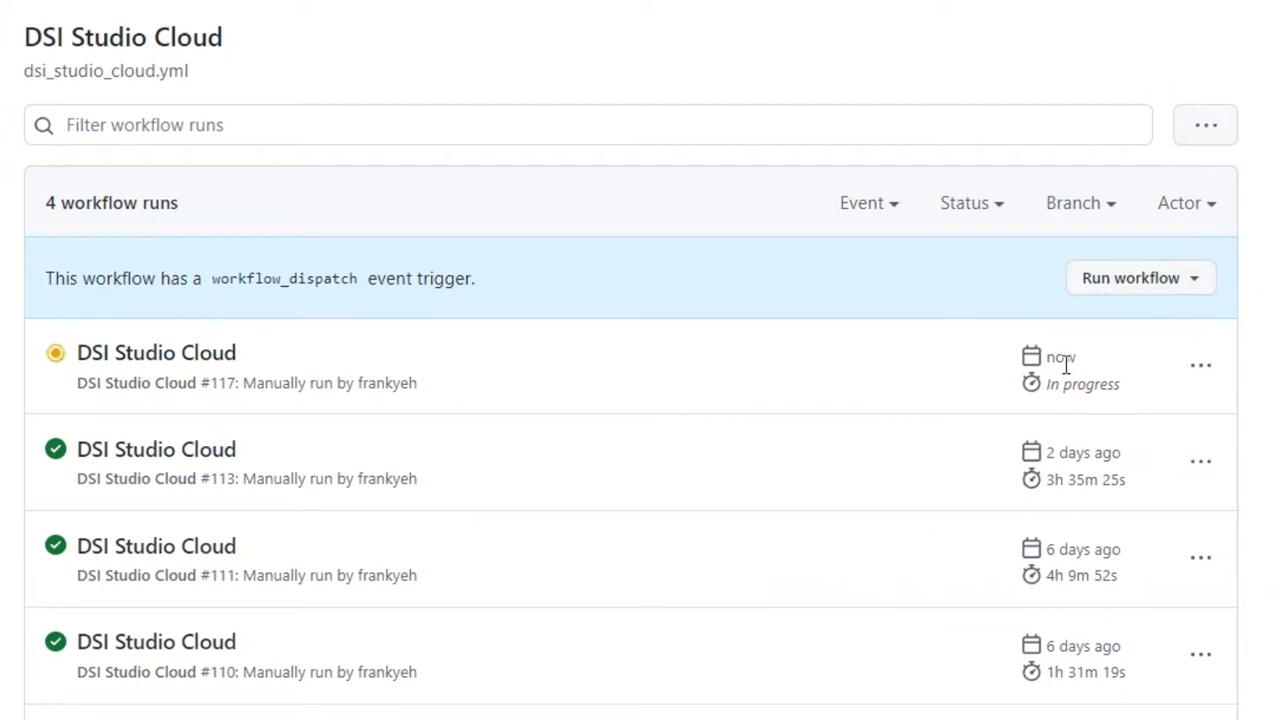
{"action": "left_click", "coordinate": [1200, 364]}
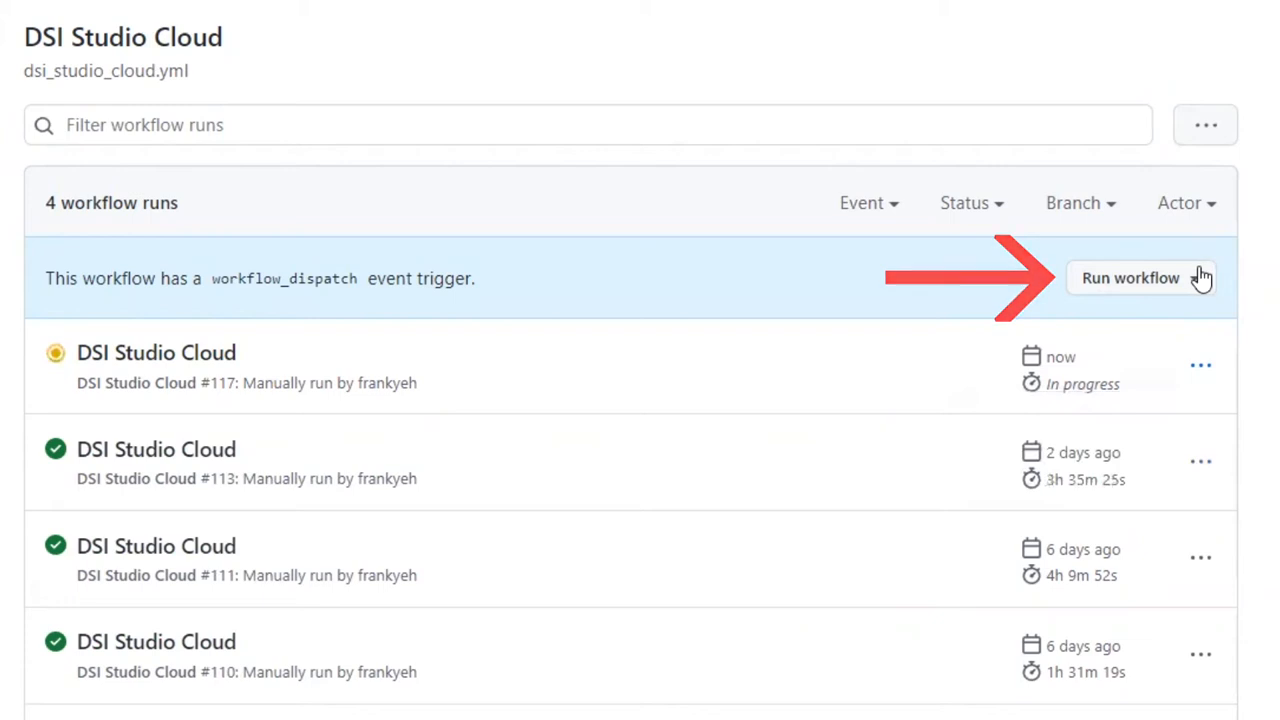
{"action": "mouse_move", "coordinate": [590, 427]}
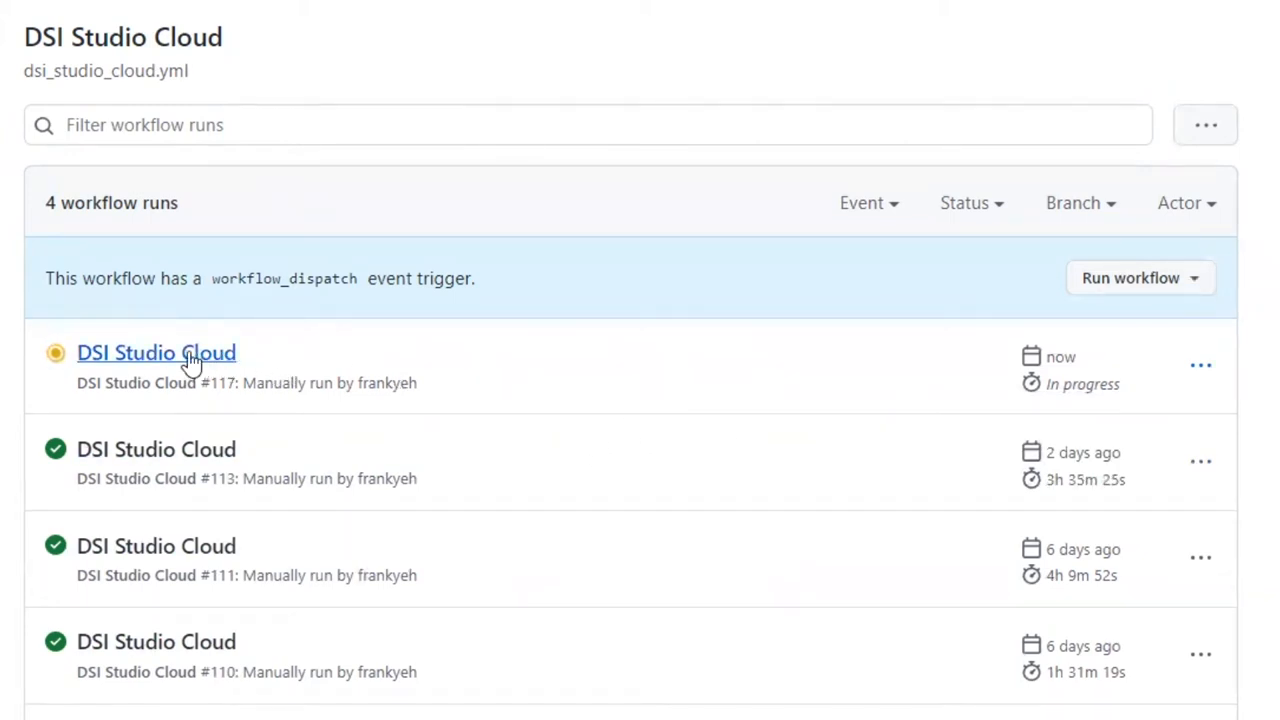
Open run #117 and watch its job graph as the ds001021 download progresses
{"action": "left_click", "coordinate": [156, 352]}
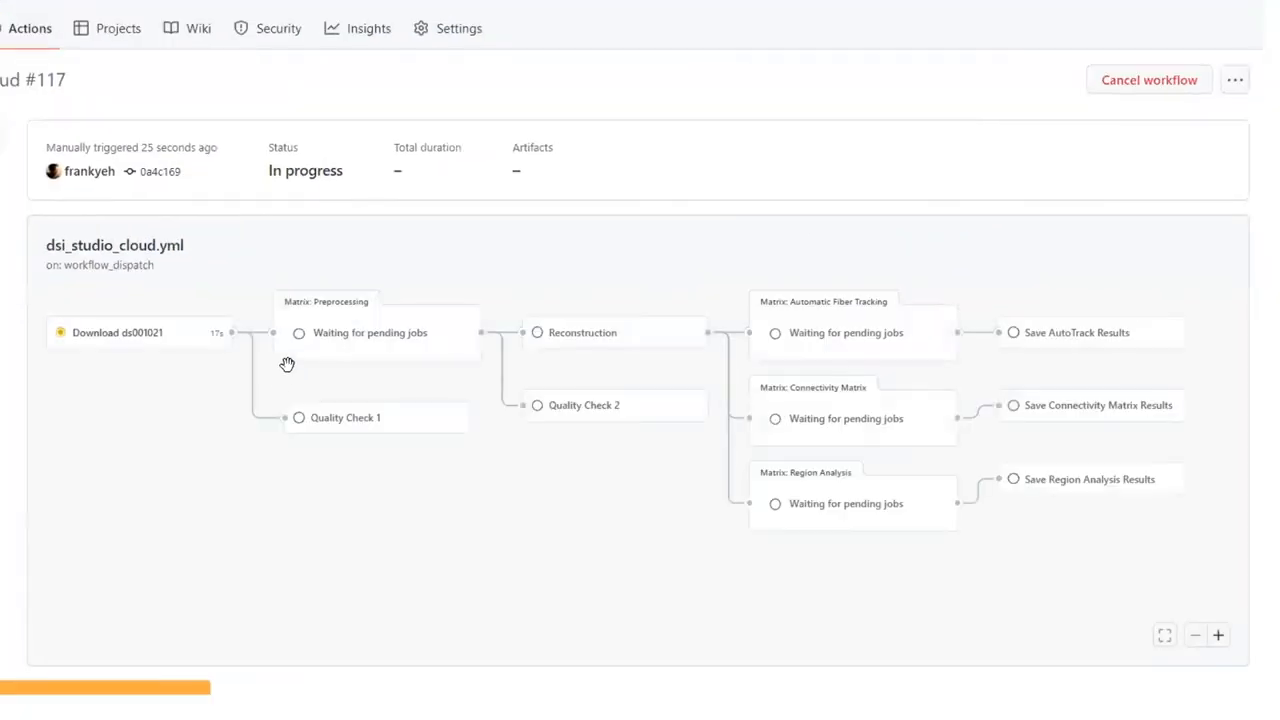
{"action": "mouse_move", "coordinate": [94, 362]}
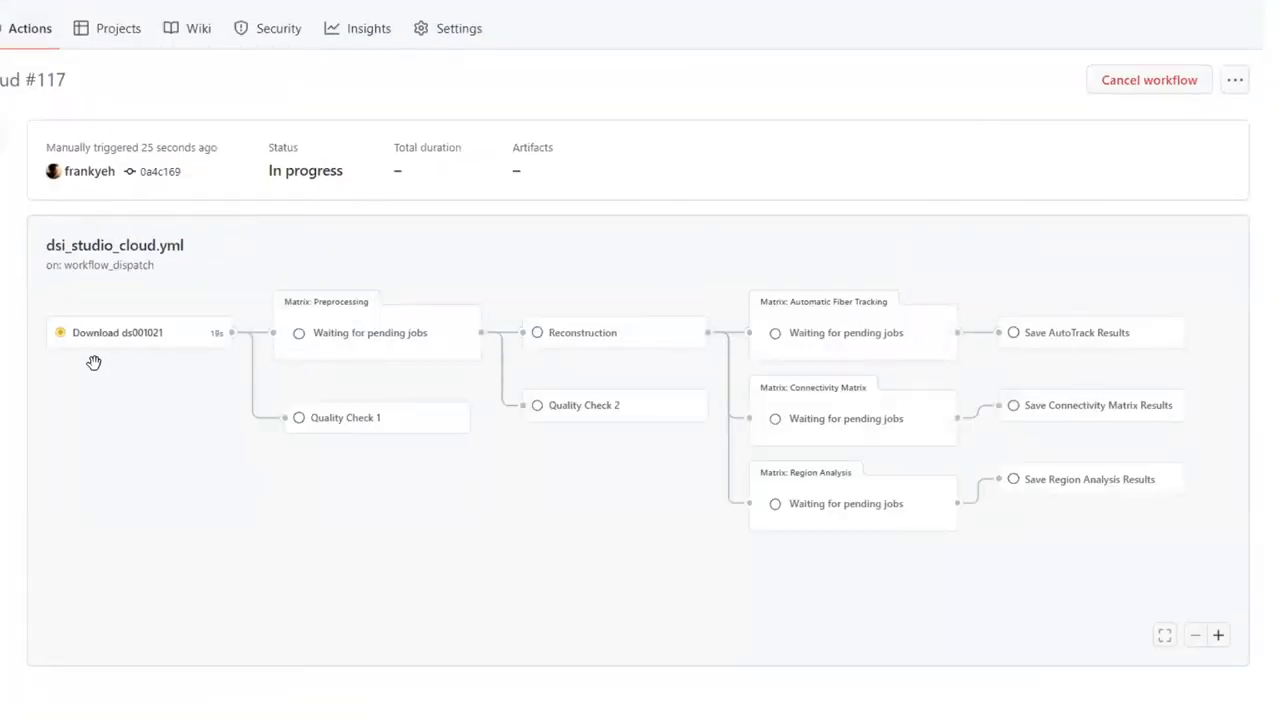
{"action": "mouse_move", "coordinate": [410, 577]}
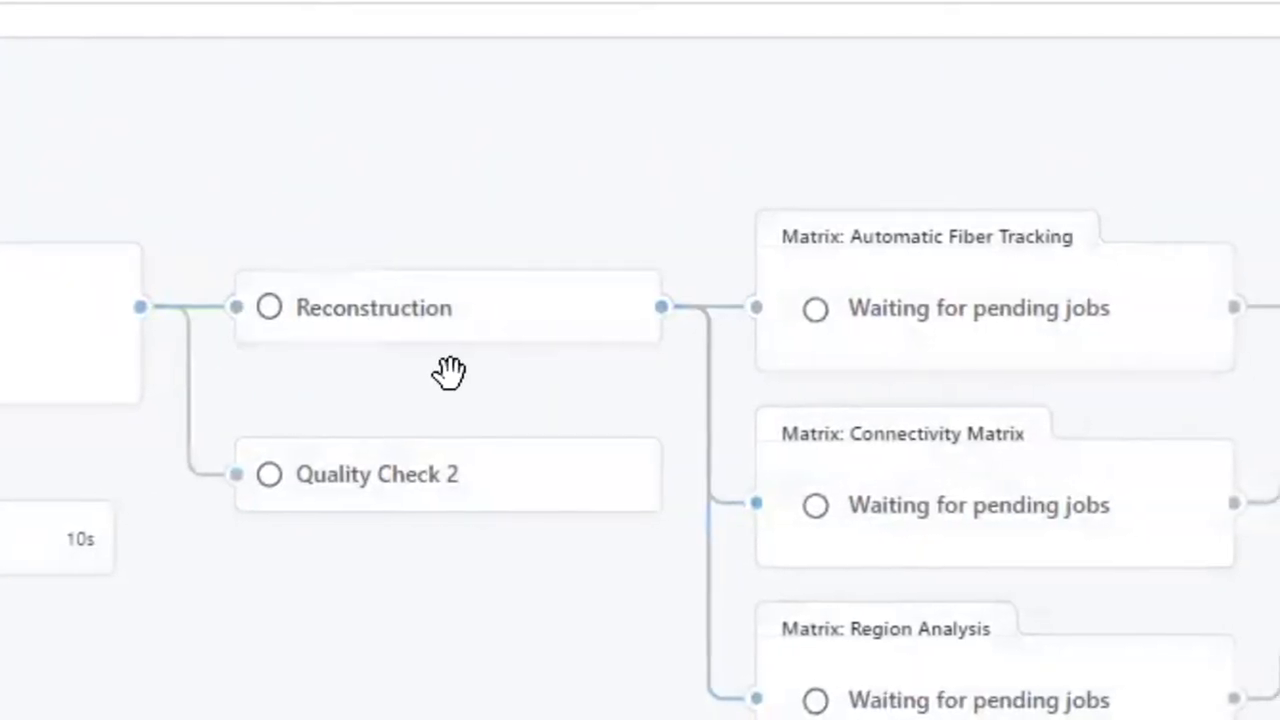
{"action": "left_click", "coordinate": [374, 307]}
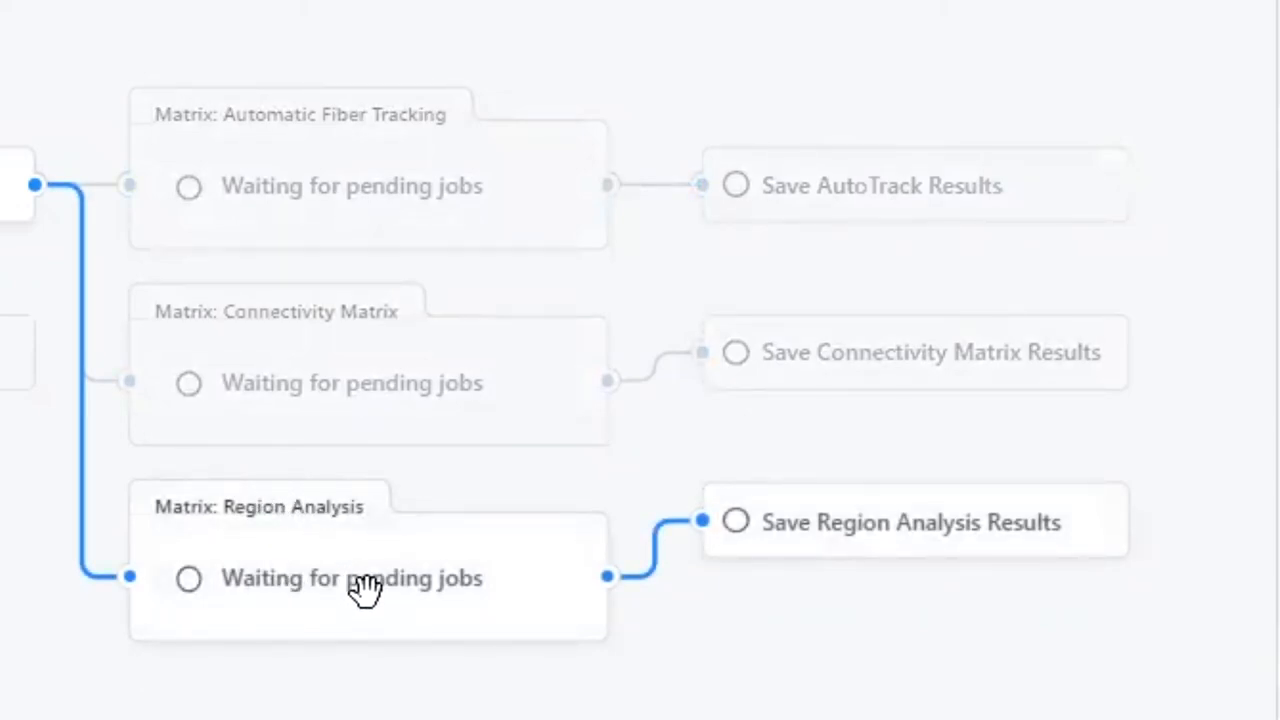
{"action": "mouse_move", "coordinate": [385, 600]}
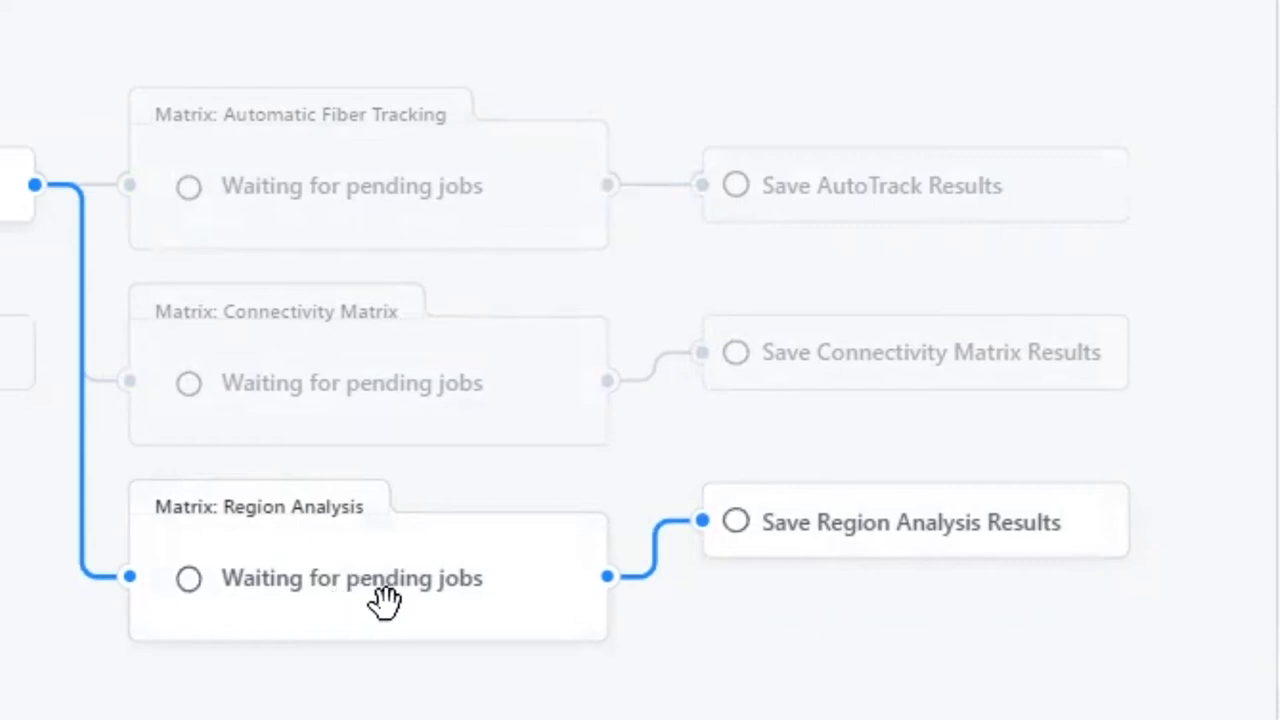
{"action": "mouse_move", "coordinate": [775, 523]}
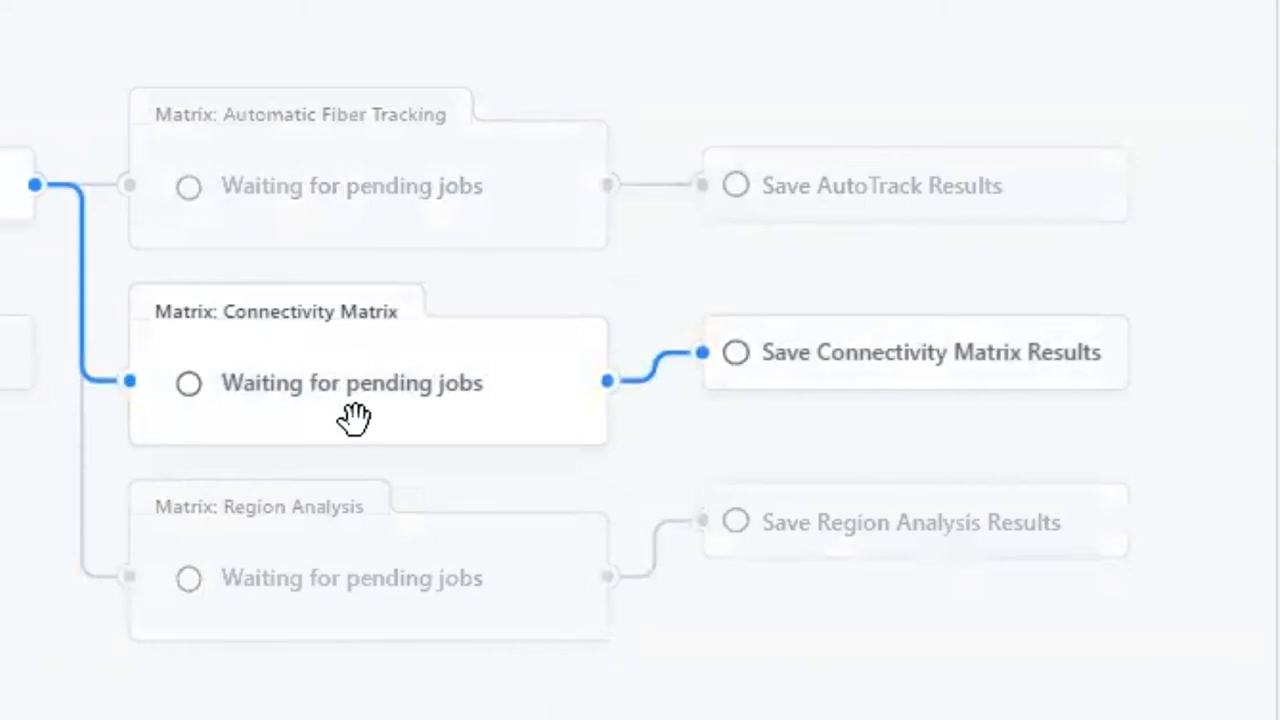
{"action": "mouse_move", "coordinate": [365, 385]}
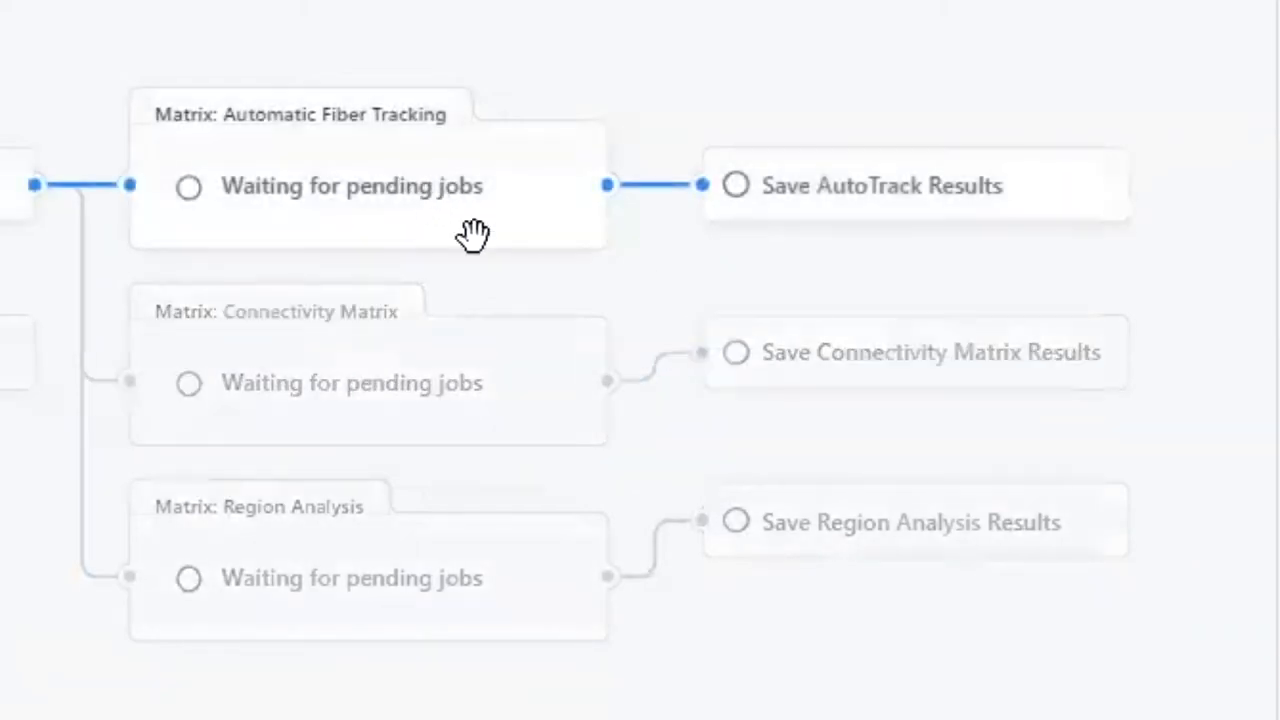
{"action": "mouse_move", "coordinate": [270, 183]}
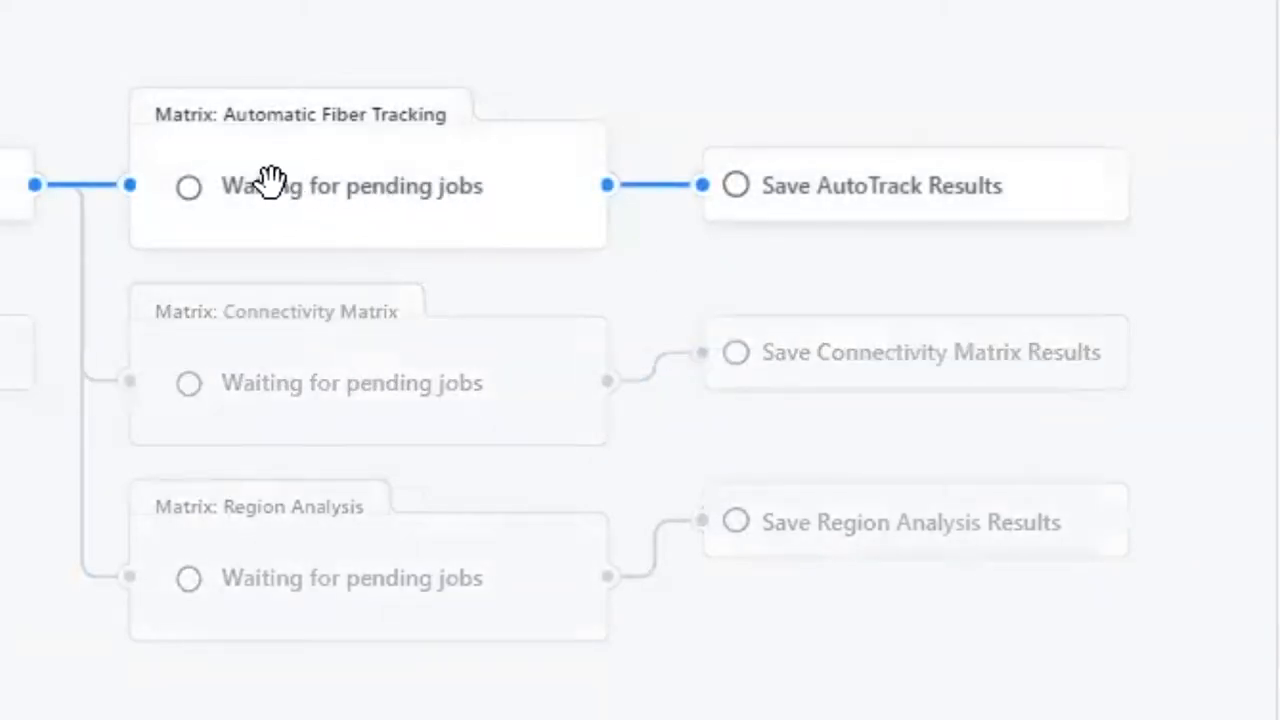
{"action": "mouse_move", "coordinate": [440, 220]}
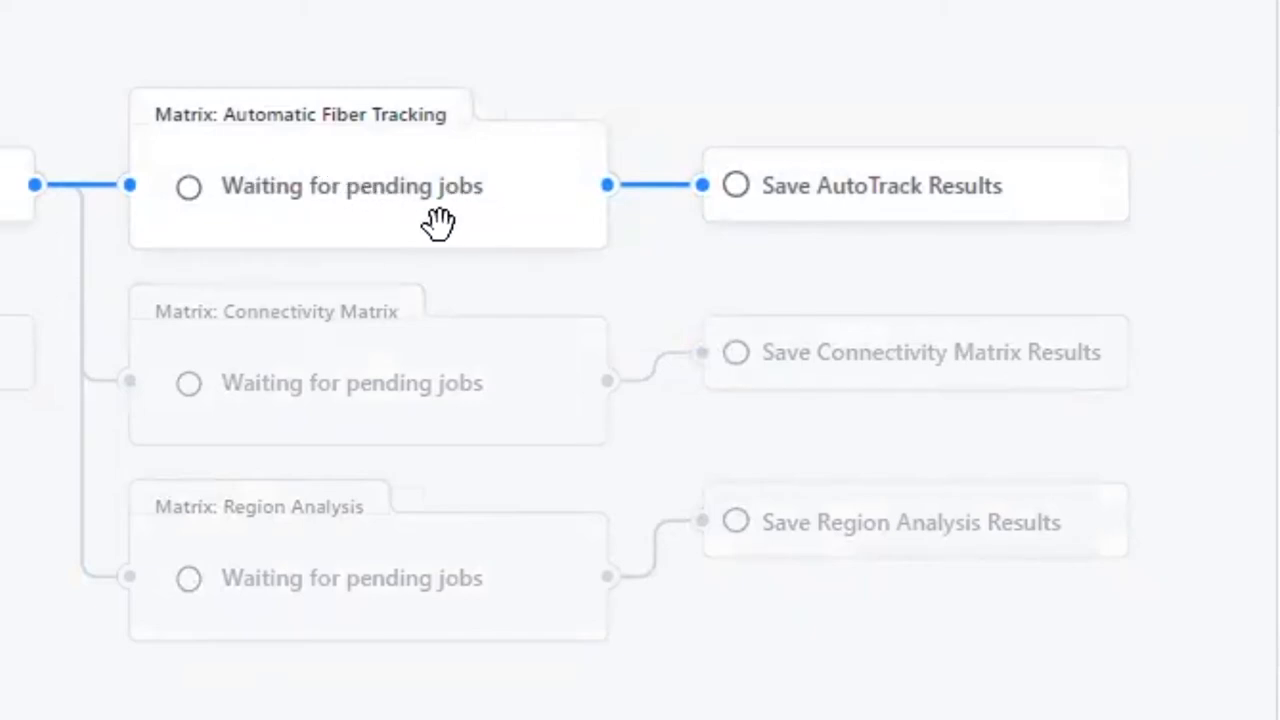
{"action": "mouse_move", "coordinate": [375, 160]}
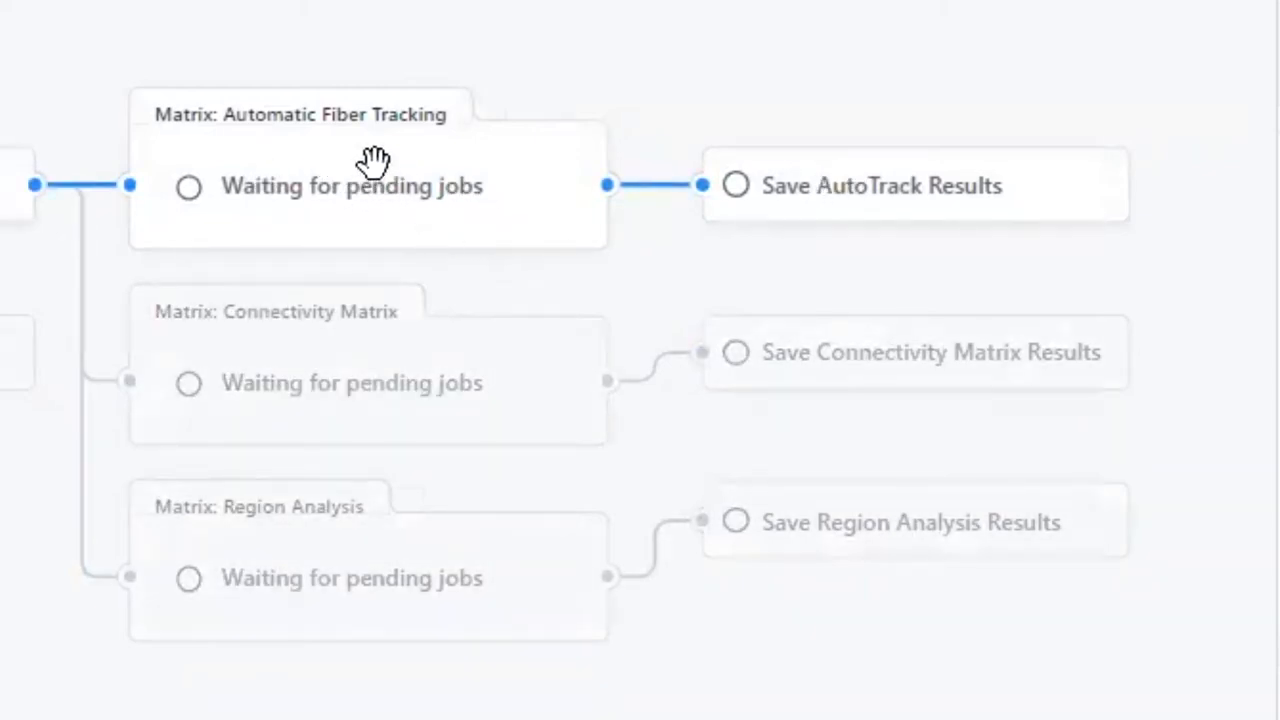
{"action": "mouse_move", "coordinate": [335, 228]}
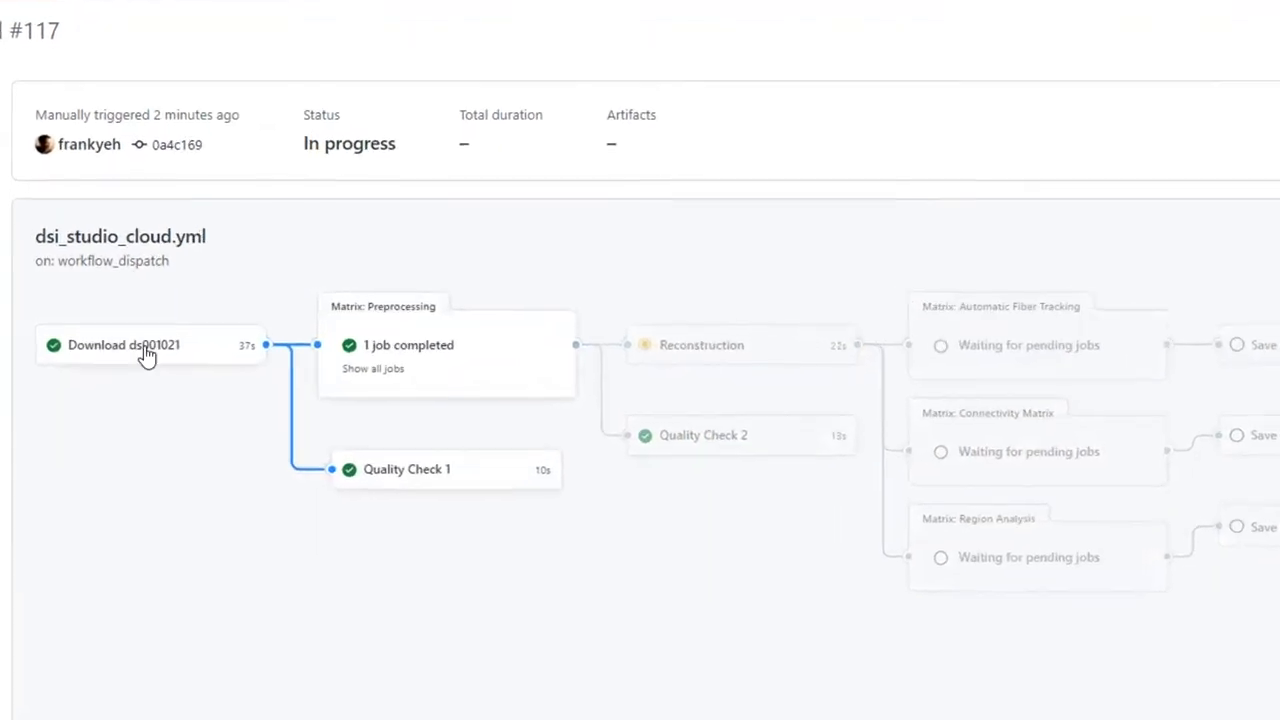
Expand the Download ds001021 job's step and Run command lines to read the sync log
{"action": "left_click", "coordinate": [124, 344]}
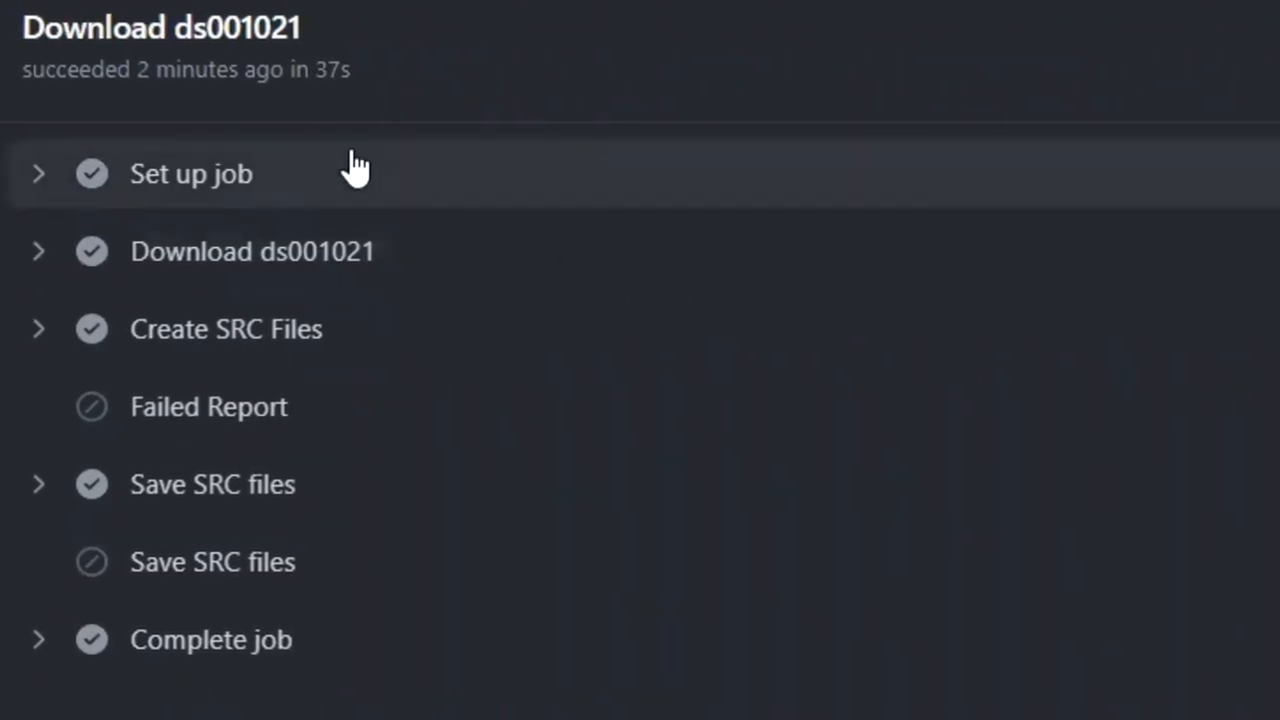
{"action": "mouse_move", "coordinate": [50, 250]}
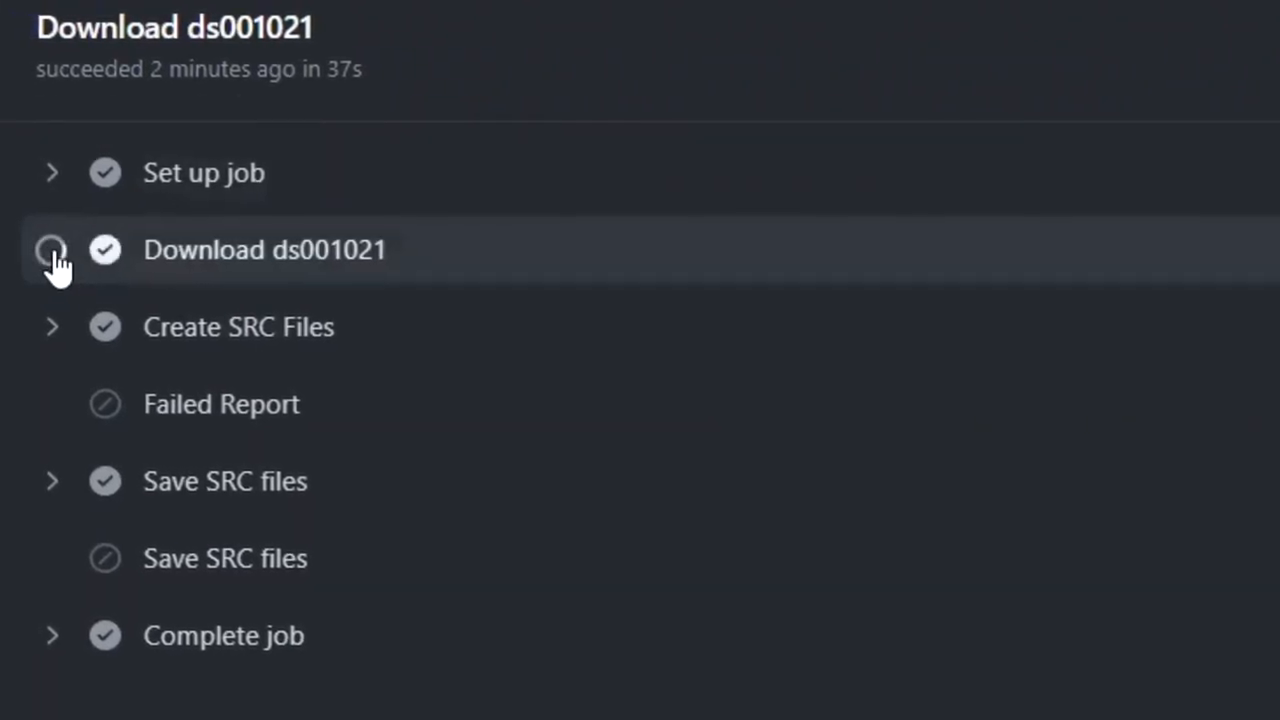
{"action": "left_click", "coordinate": [52, 249]}
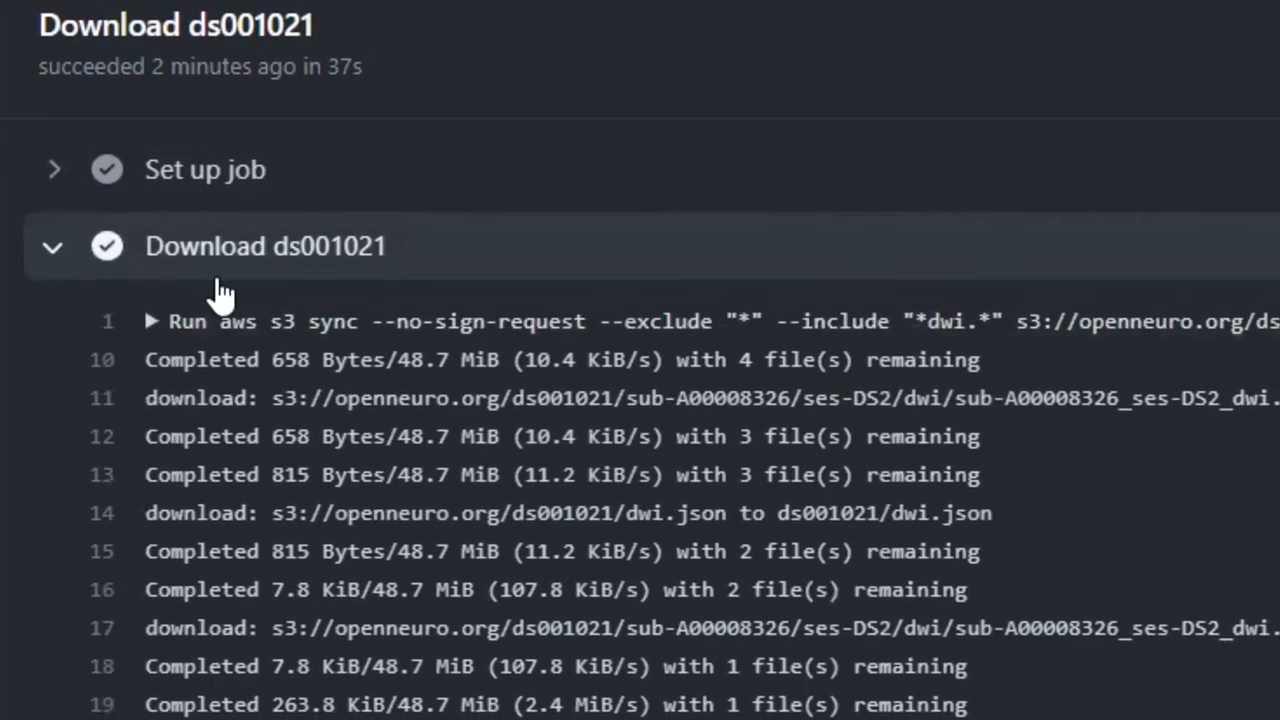
{"action": "left_click", "coordinate": [150, 320]}
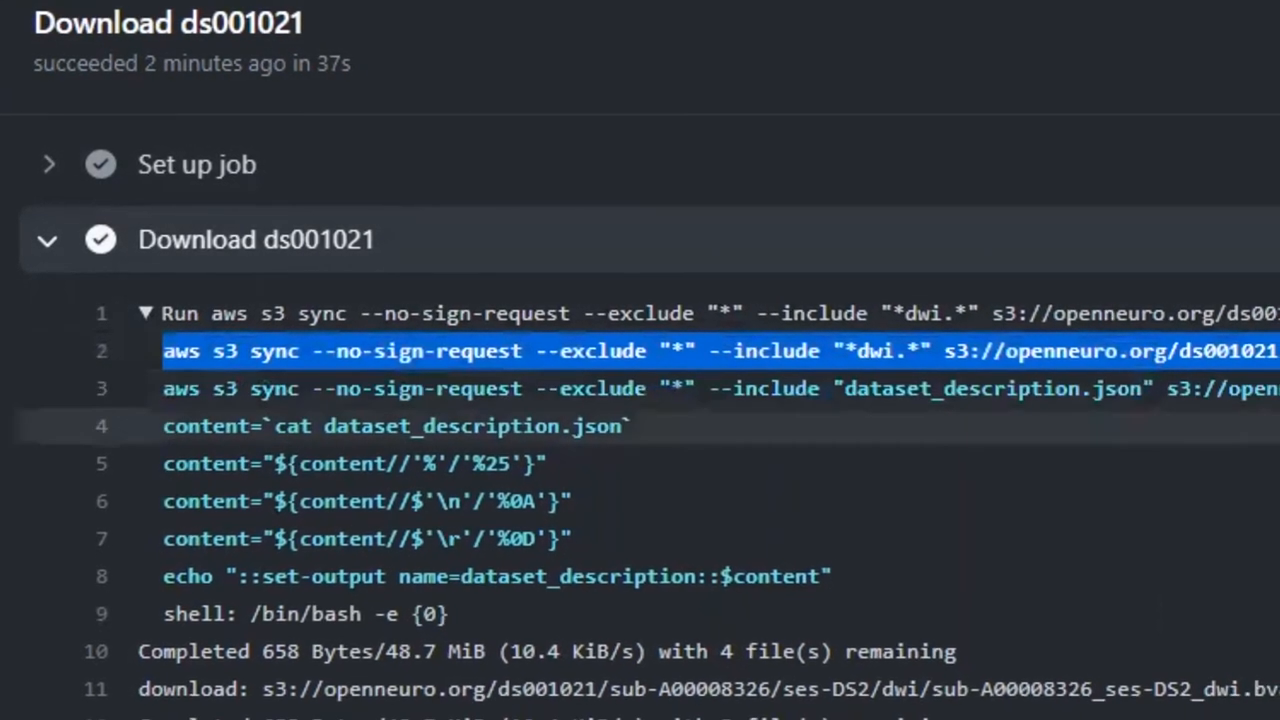
{"action": "scroll", "scroll_direction": "down", "scroll_amount": 3}
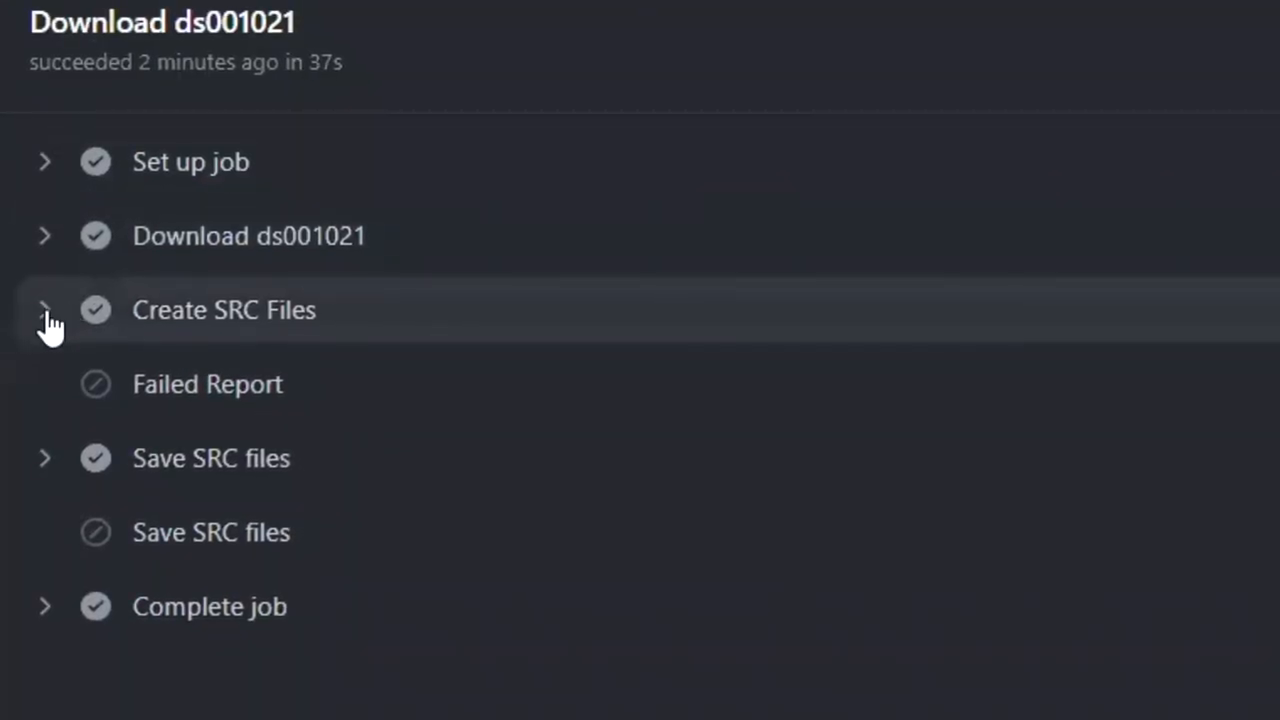
{"action": "left_click", "coordinate": [44, 310]}
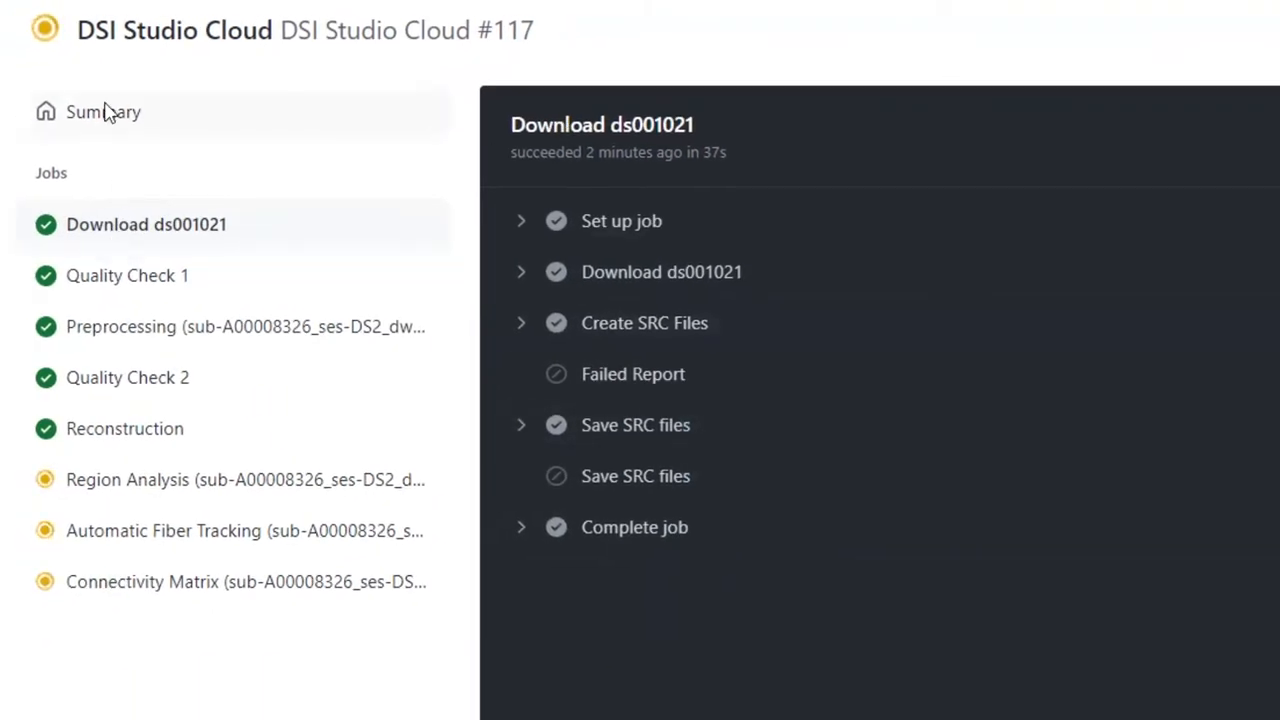
Open the Quality Check 1 job from the run graph, expand its log, then collapse it
{"action": "left_click", "coordinate": [104, 111]}
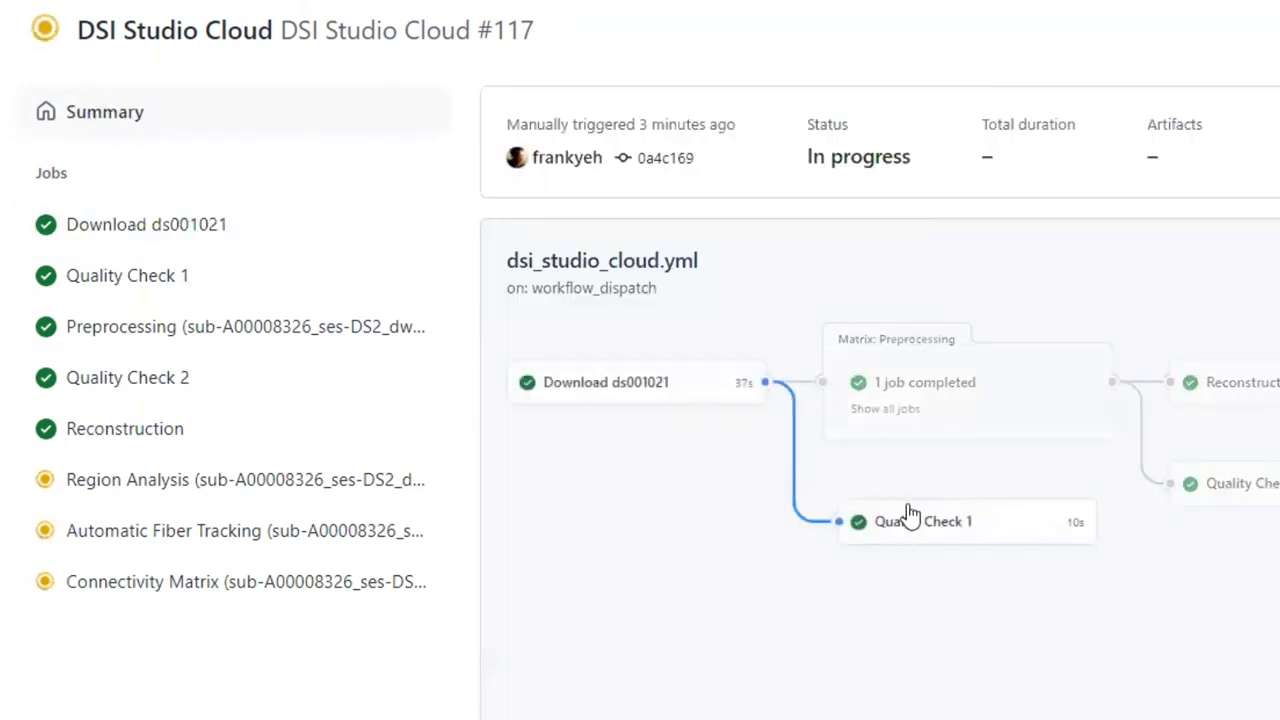
{"action": "mouse_move", "coordinate": [940, 533]}
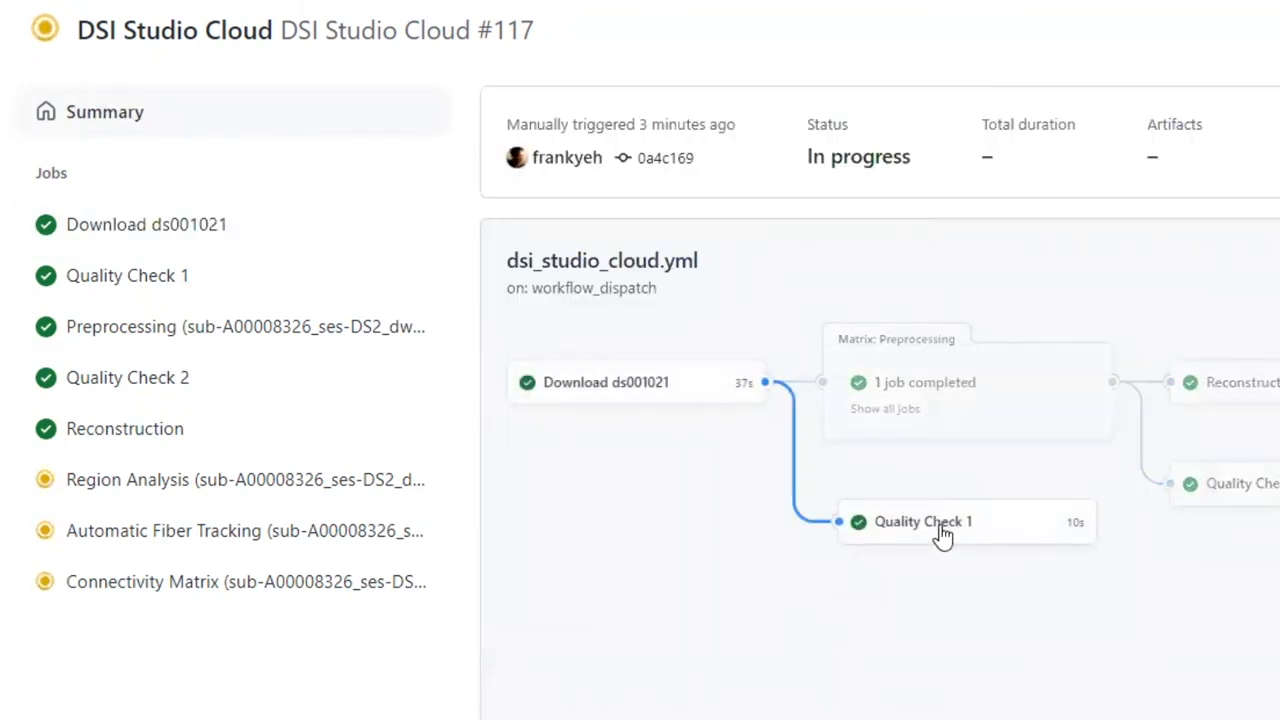
{"action": "left_click", "coordinate": [922, 521]}
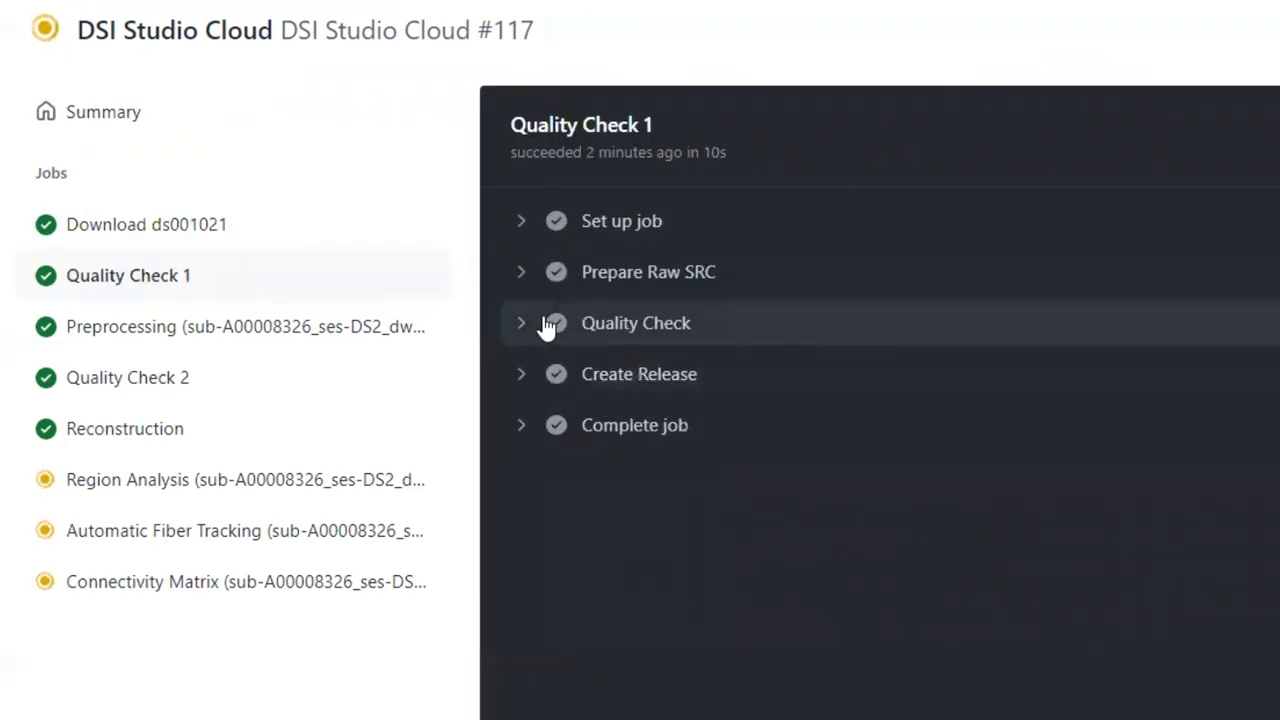
{"action": "left_click", "coordinate": [521, 322]}
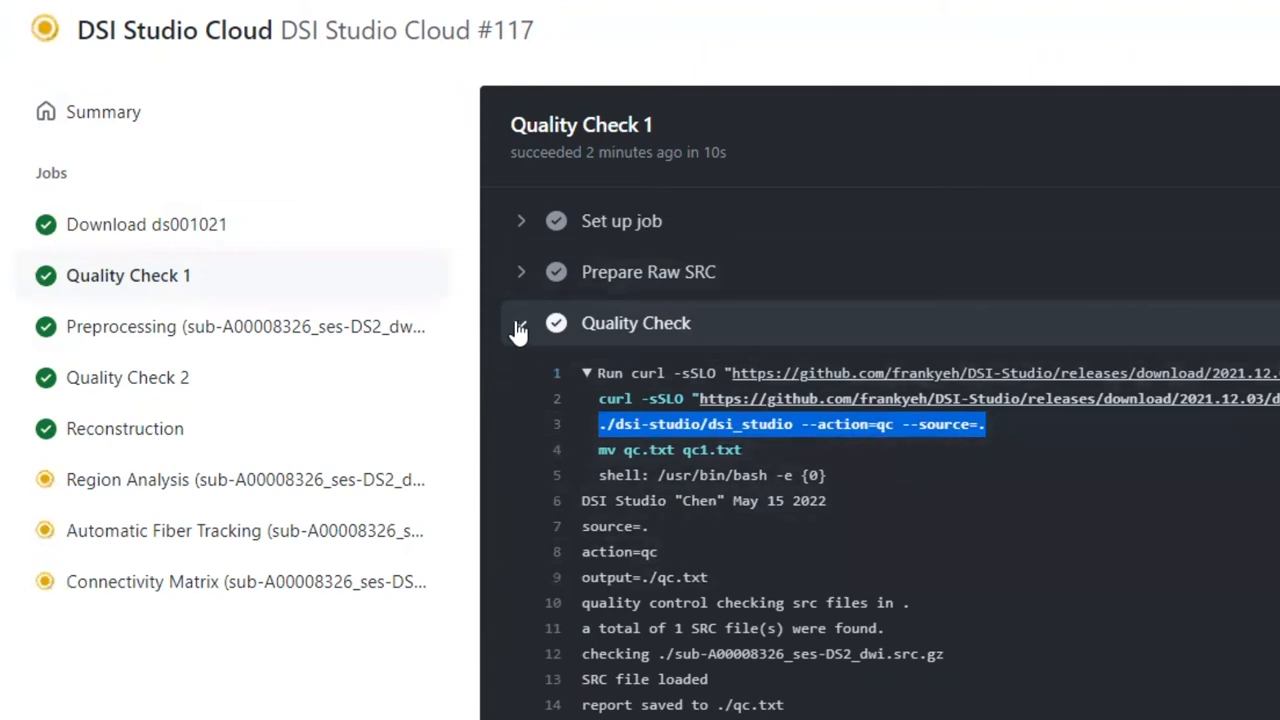
{"action": "left_click", "coordinate": [520, 322]}
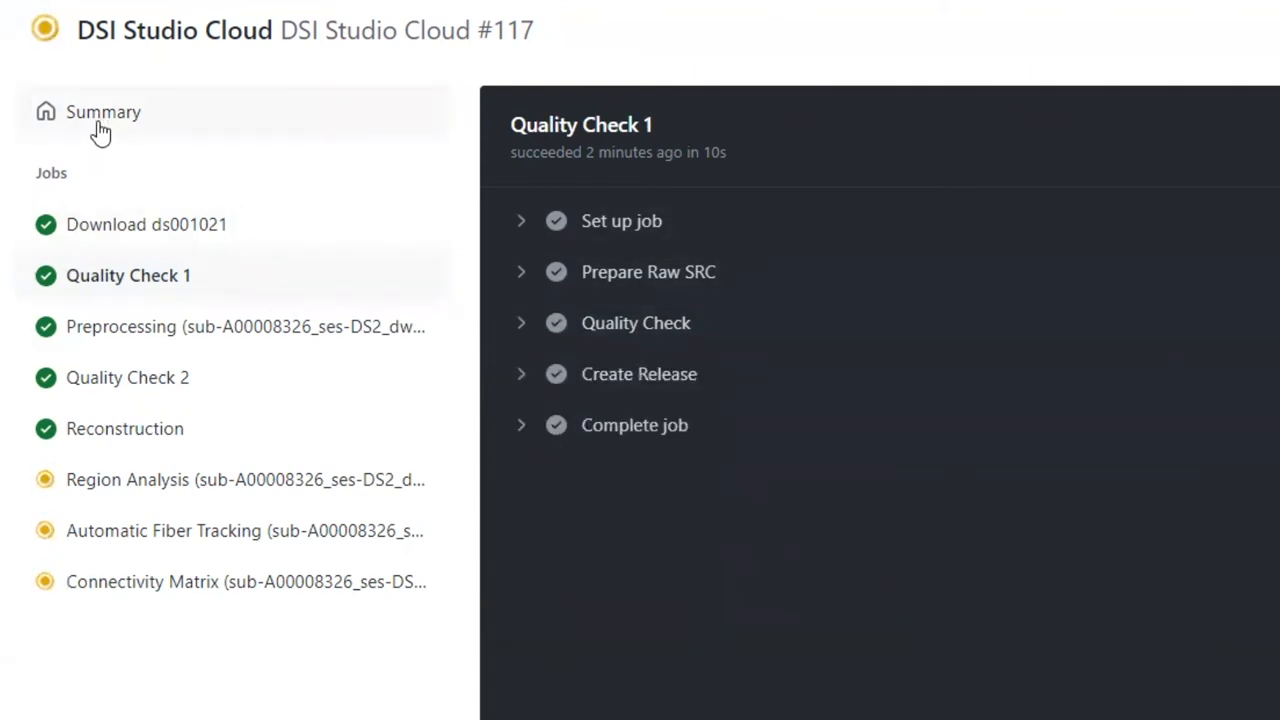
Review Run #117's Reconstruction job log, expanding the Create FIB Files curl commands
{"action": "left_click", "coordinate": [103, 111]}
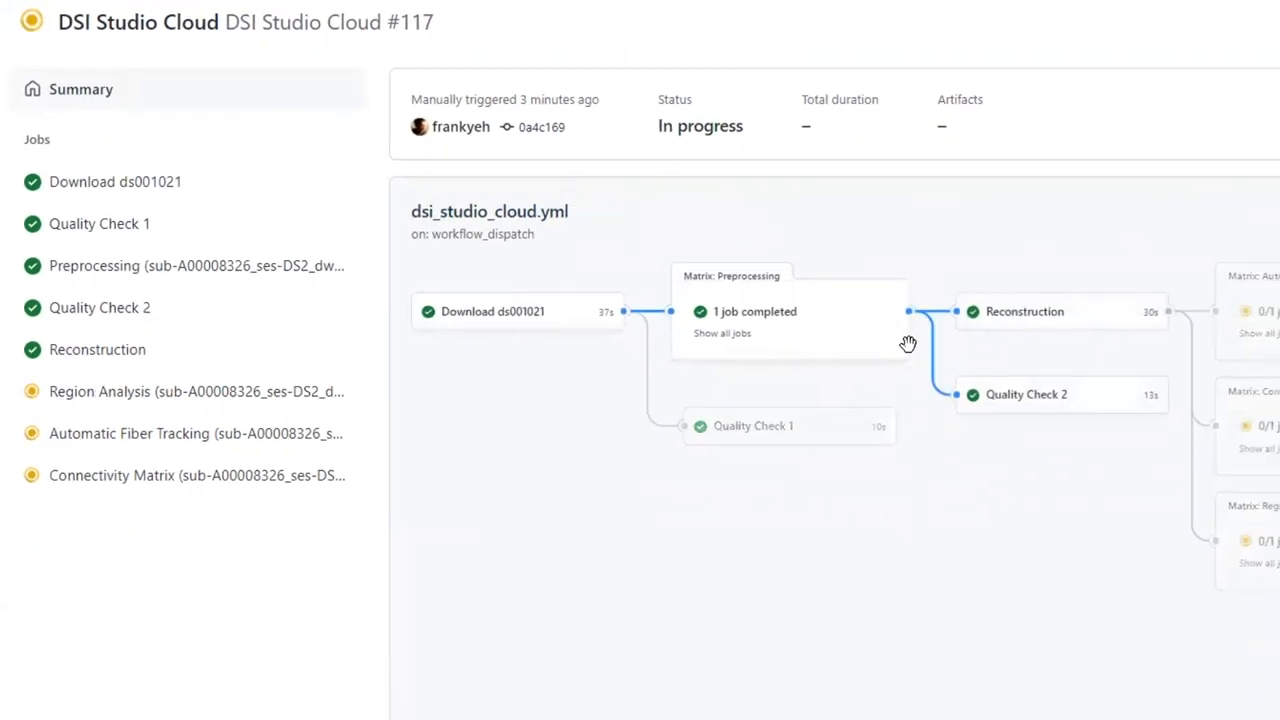
{"action": "mouse_move", "coordinate": [807, 329]}
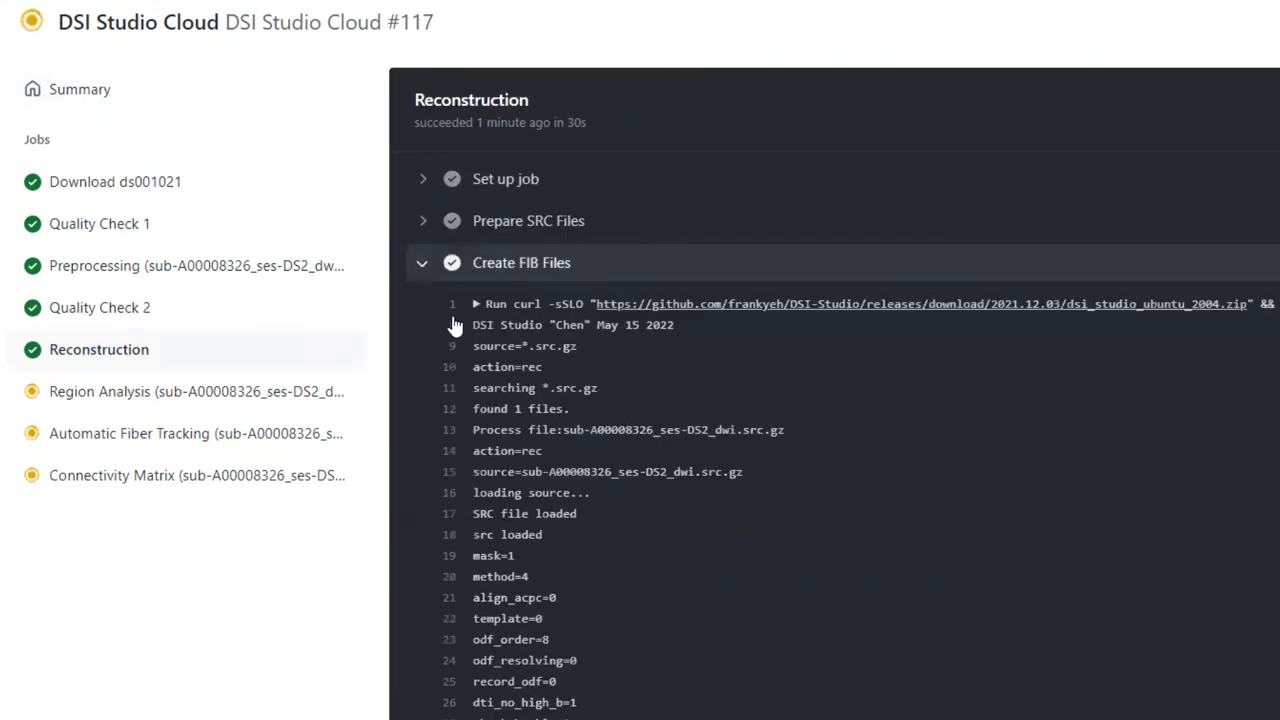
{"action": "left_click", "coordinate": [477, 304]}
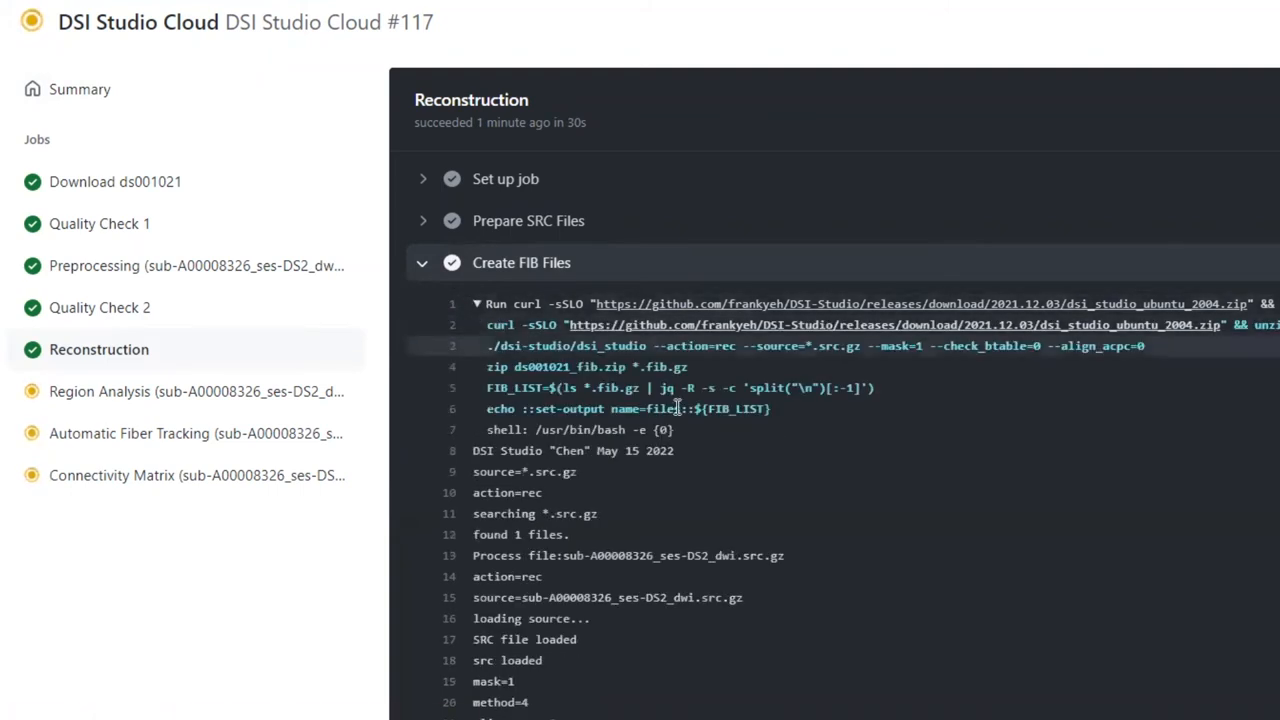
{"action": "scroll", "scroll_direction": "down", "scroll_amount": 3}
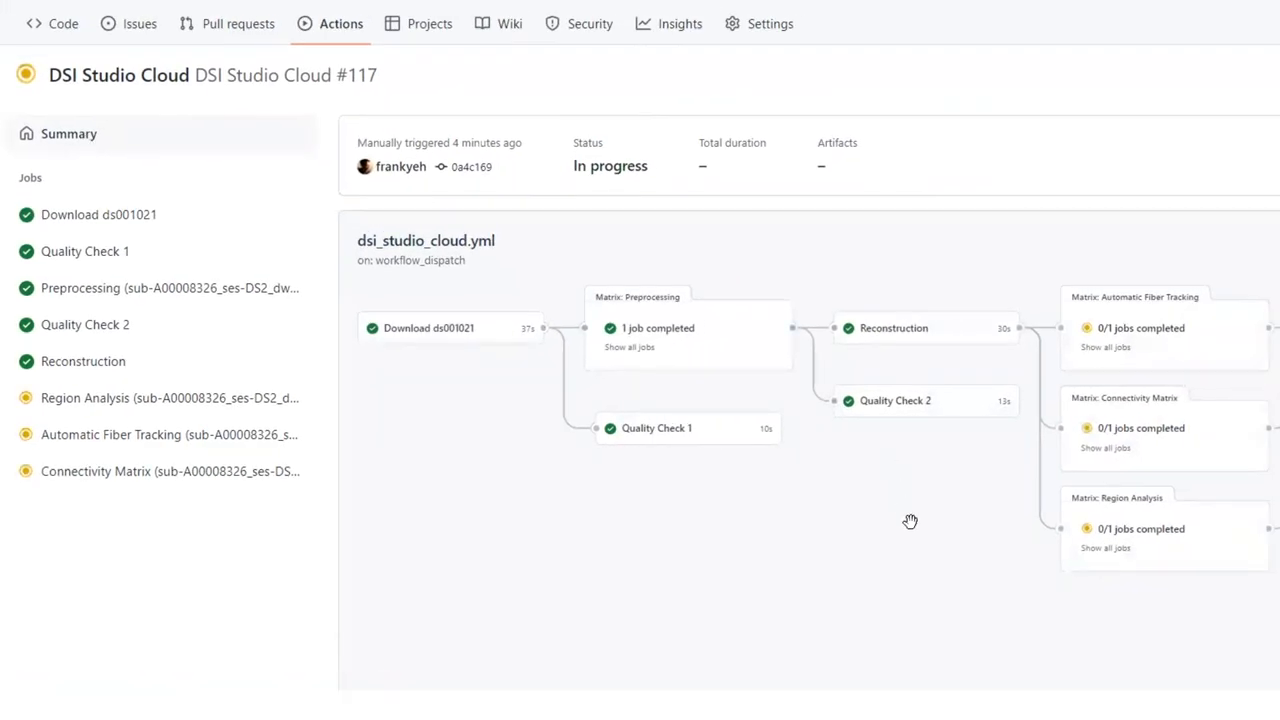
{"action": "mouse_move", "coordinate": [1175, 593]}
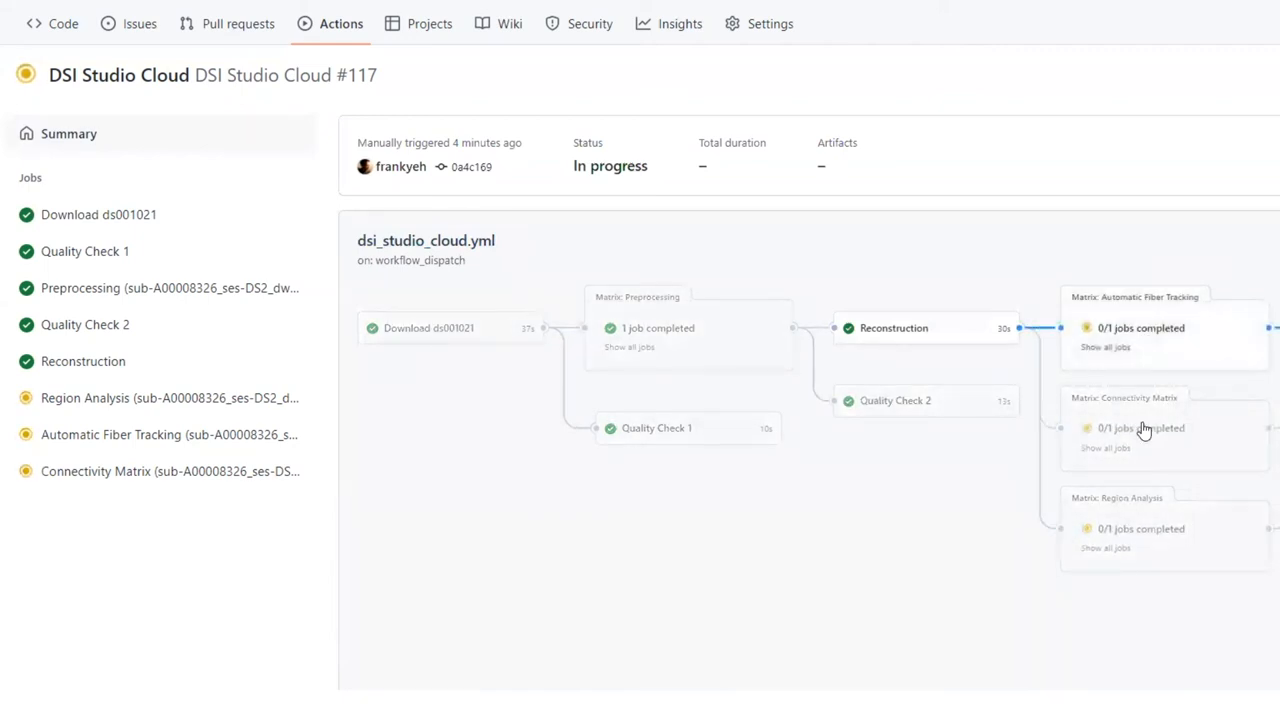
{"action": "mouse_move", "coordinate": [1157, 373]}
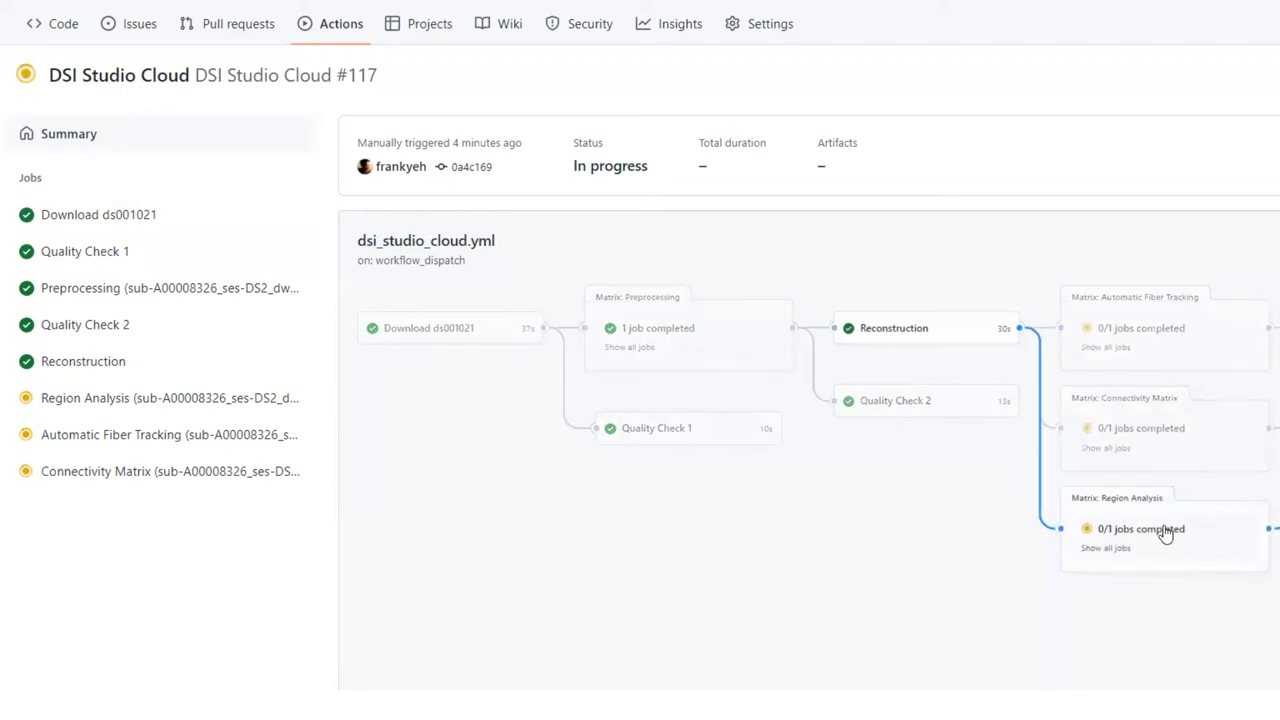
{"action": "mouse_move", "coordinate": [1158, 540]}
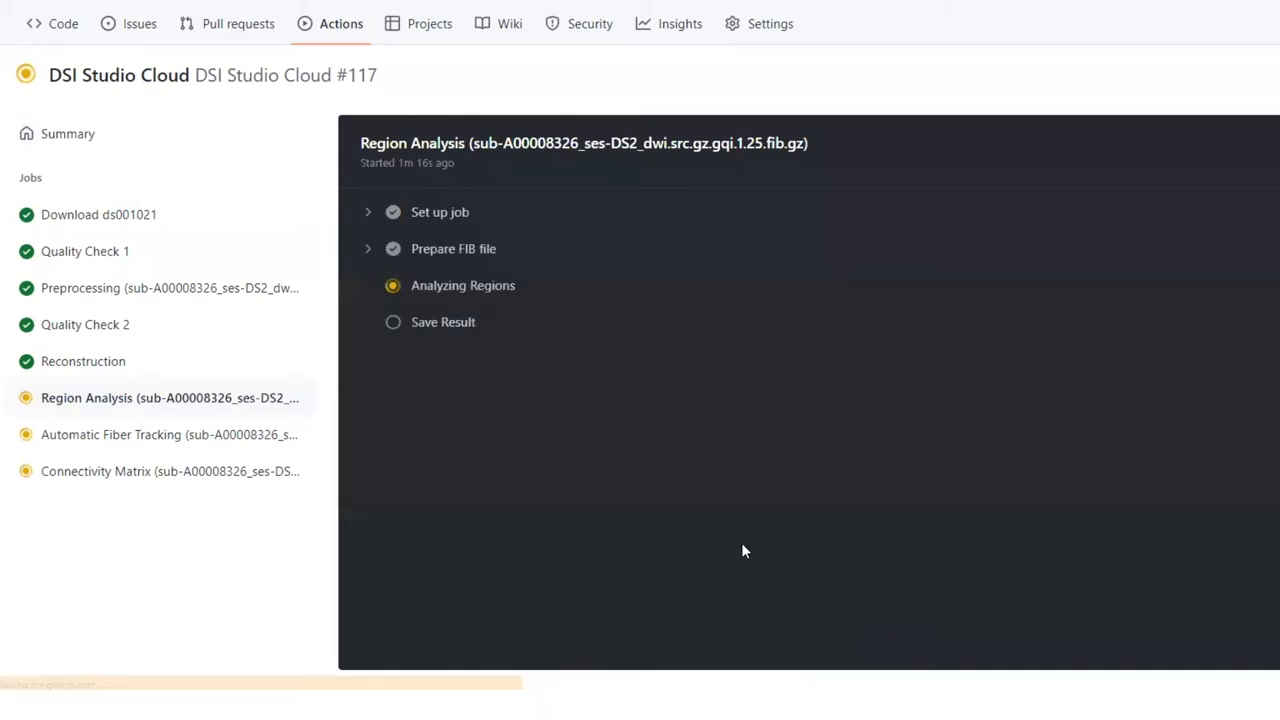
Read the Analyzing Regions log output of Run #117's Region Analysis job
{"action": "left_click", "coordinate": [463, 285]}
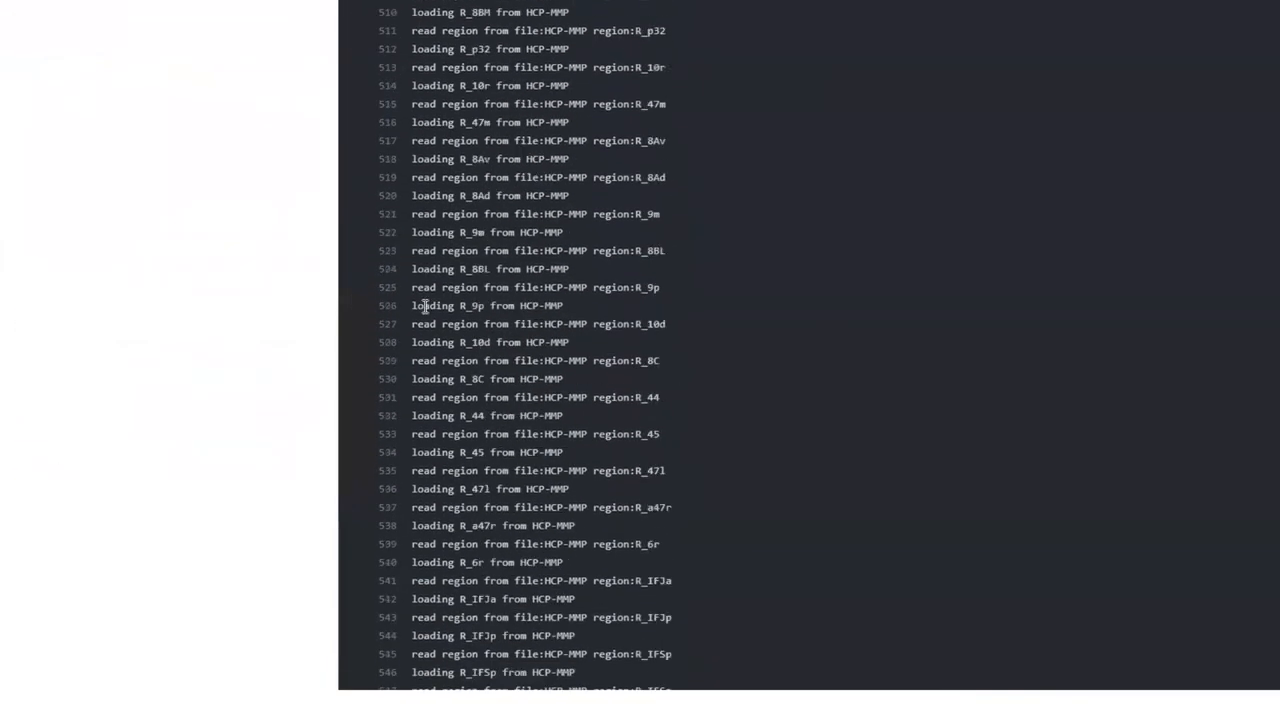
{"action": "scroll", "scroll_direction": "down", "scroll_amount": 3}
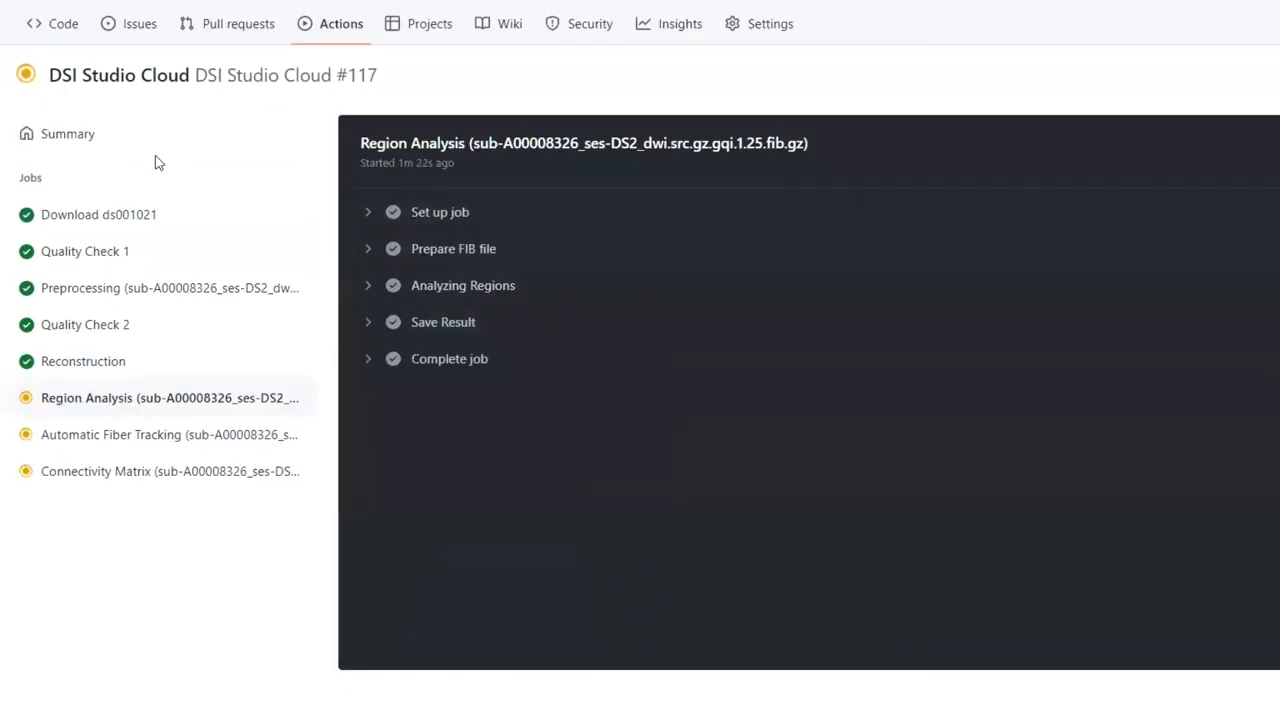
{"action": "left_click", "coordinate": [67, 133]}
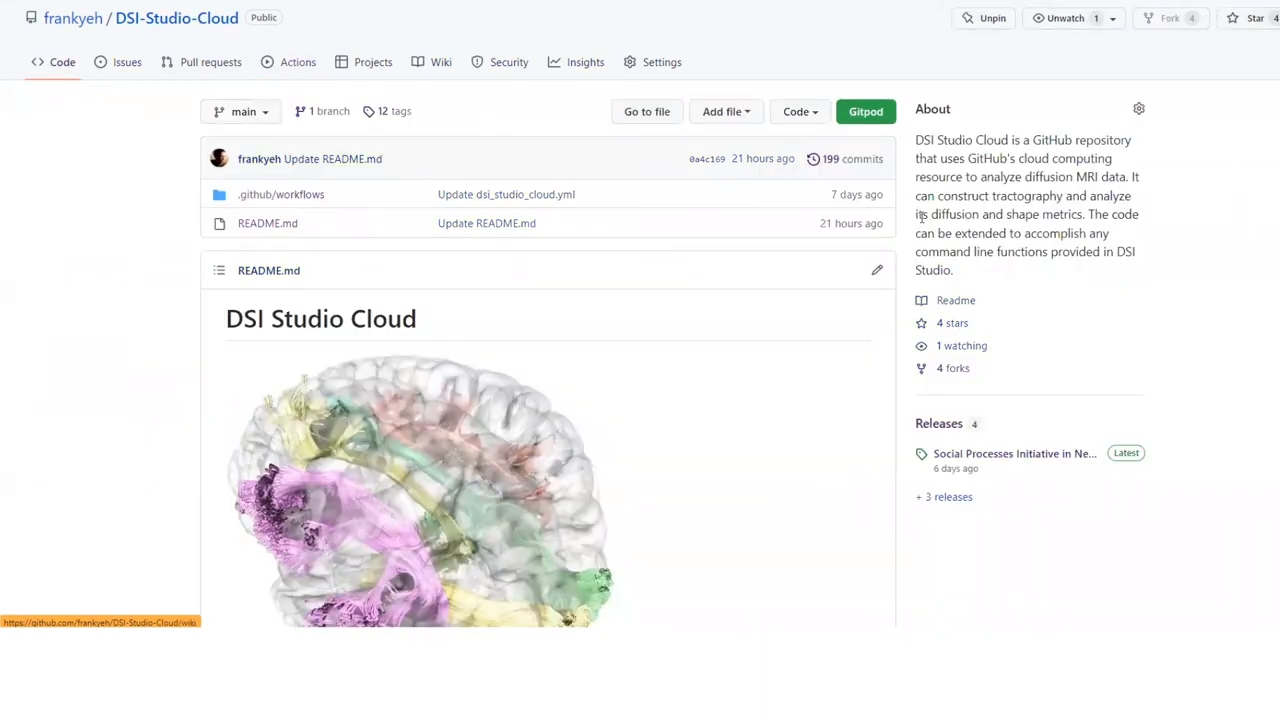
{"action": "mouse_move", "coordinate": [938, 423]}
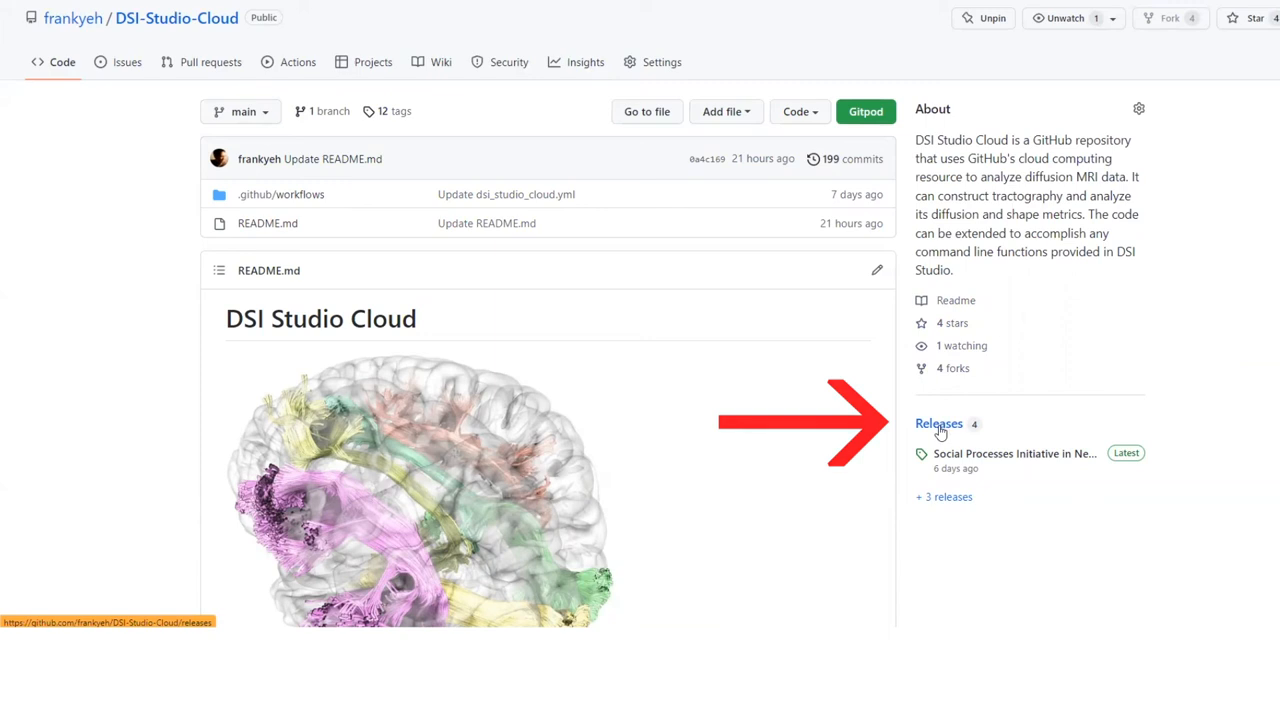
Browse the ds002087, ds001378 and NKI-sample ds001021 releases and expand NKI-sample's eight assets
{"action": "left_click", "coordinate": [938, 423]}
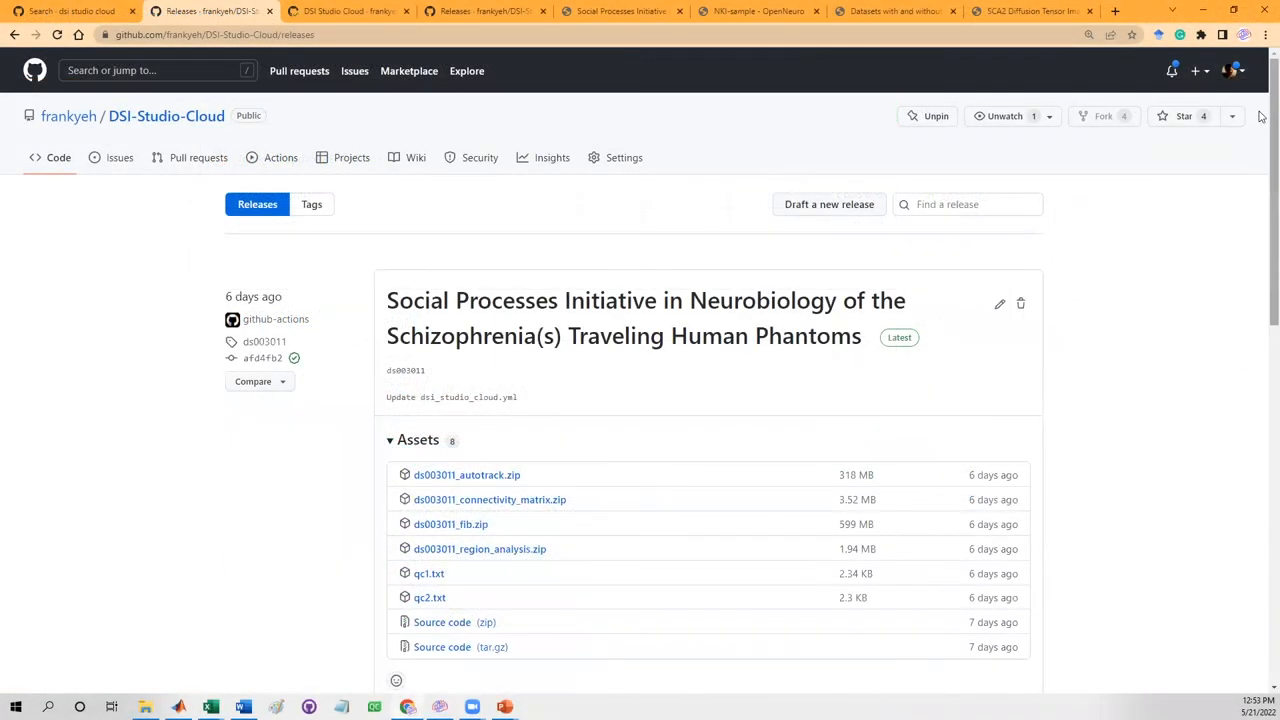
{"action": "scroll", "scroll_direction": "down", "scroll_amount": 3}
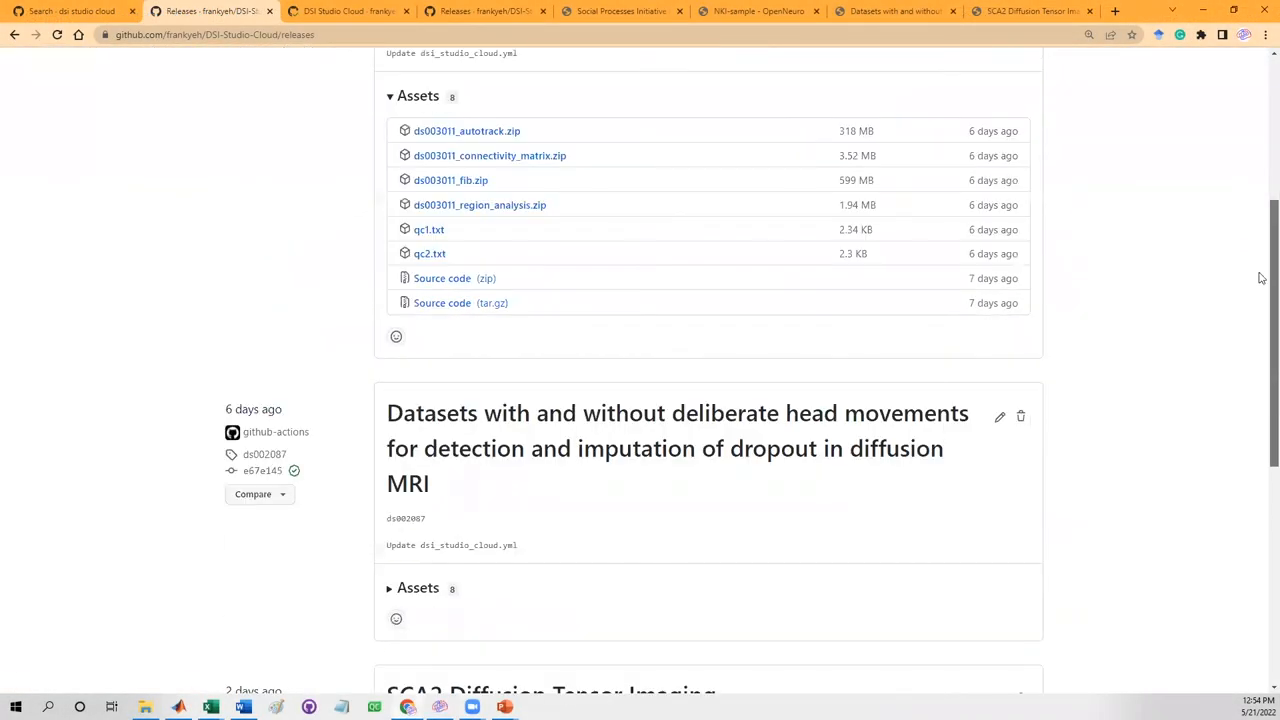
{"action": "scroll", "scroll_direction": "down", "scroll_amount": 3}
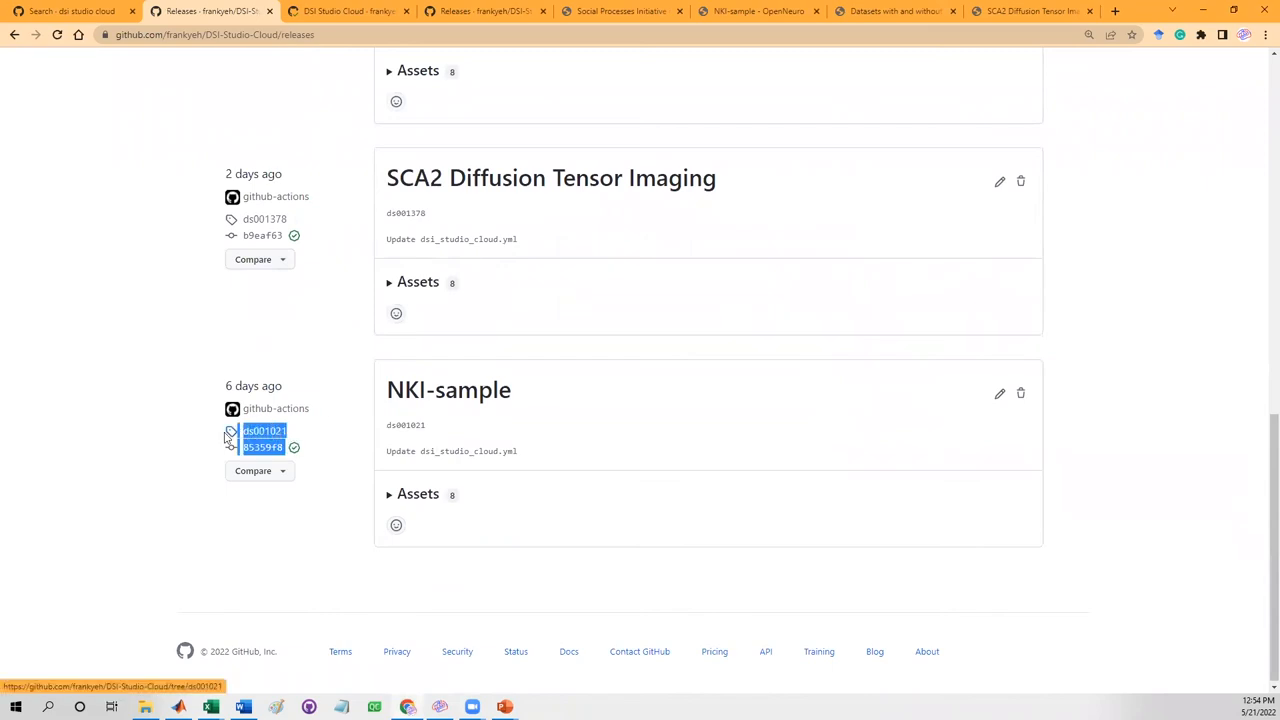
{"action": "scroll", "scroll_direction": "up", "scroll_amount": 3}
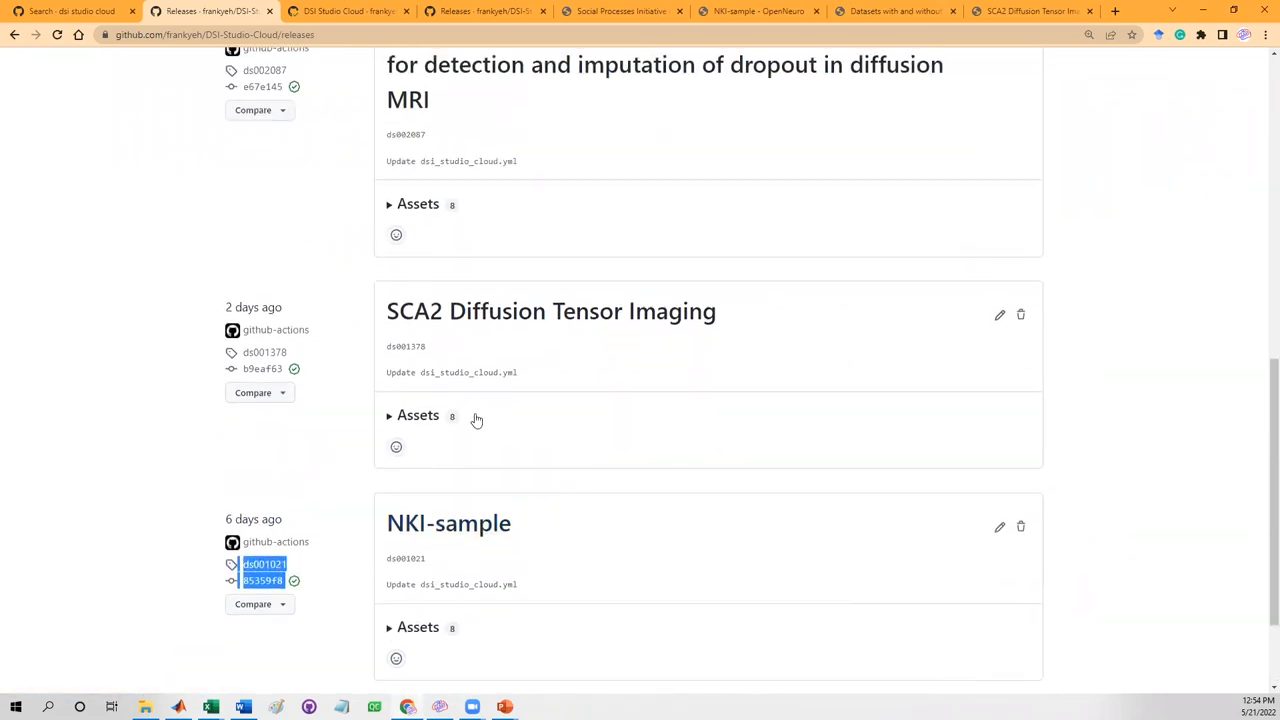
{"action": "scroll", "scroll_direction": "up", "scroll_amount": 3}
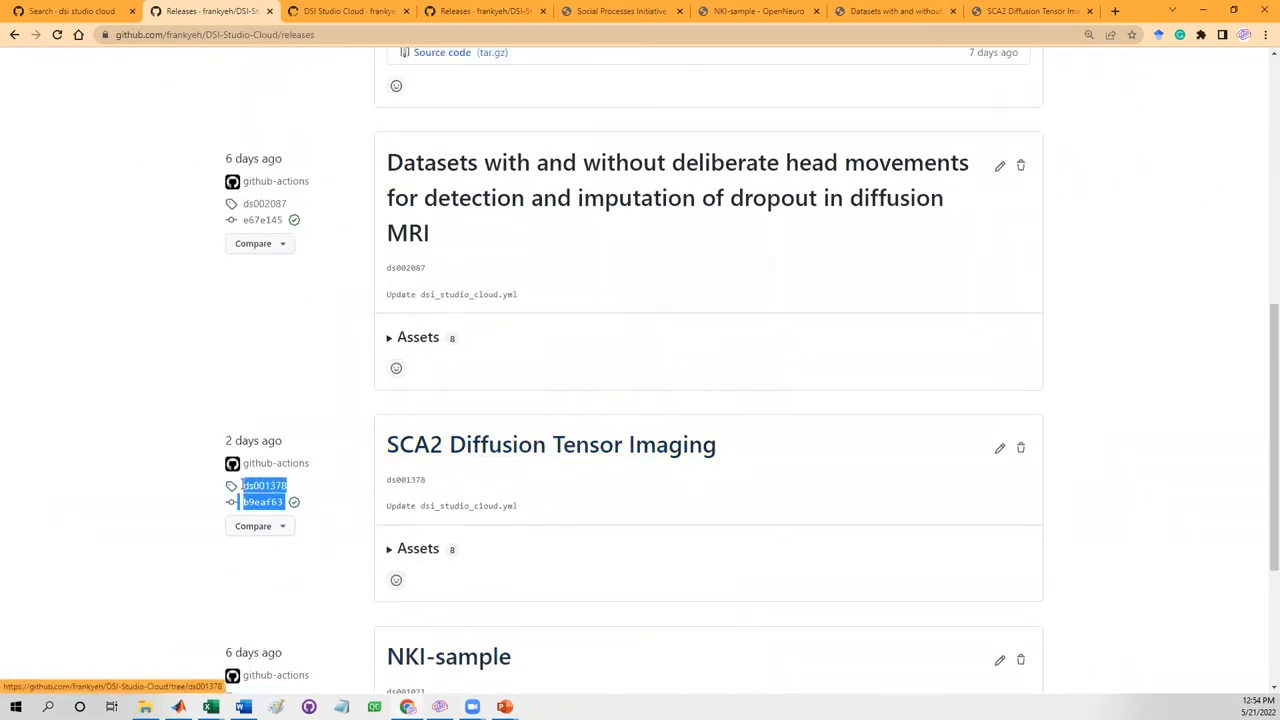
{"action": "scroll", "scroll_direction": "up", "scroll_amount": 3}
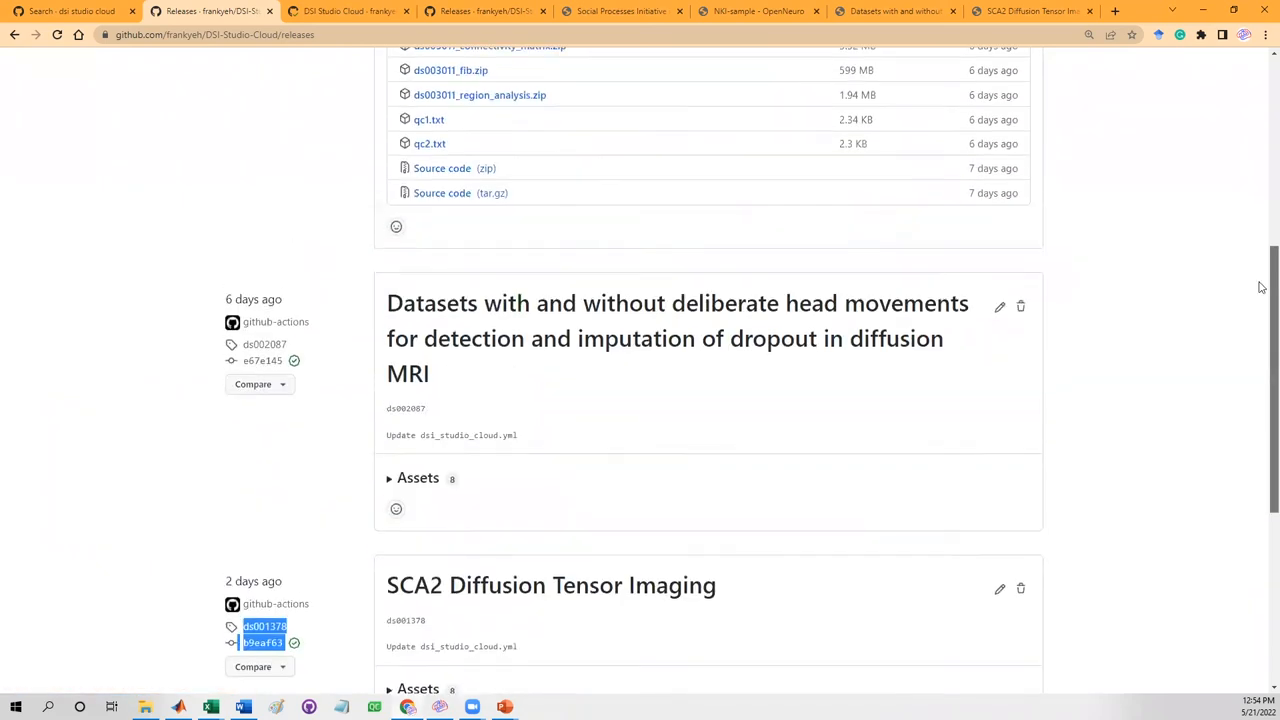
{"action": "scroll", "scroll_direction": "up", "scroll_amount": 3}
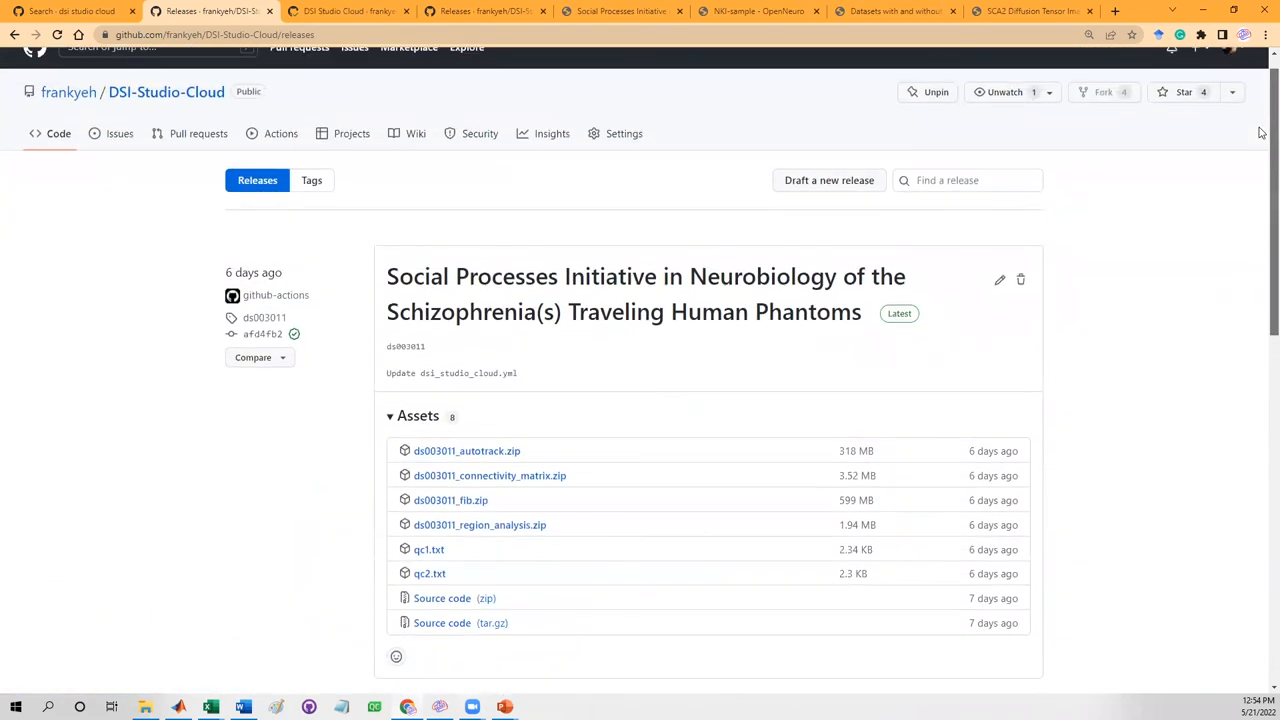
{"action": "scroll", "scroll_direction": "down", "scroll_amount": 3}
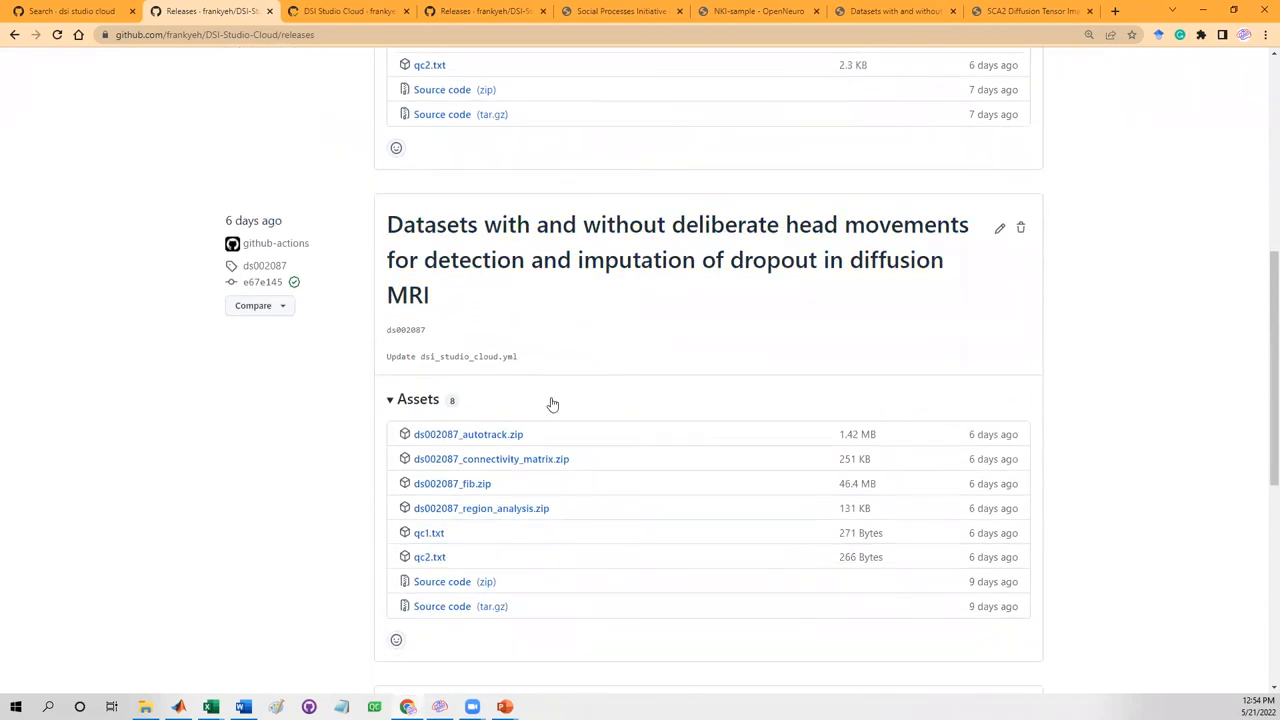
{"action": "scroll", "scroll_direction": "down", "scroll_amount": 3}
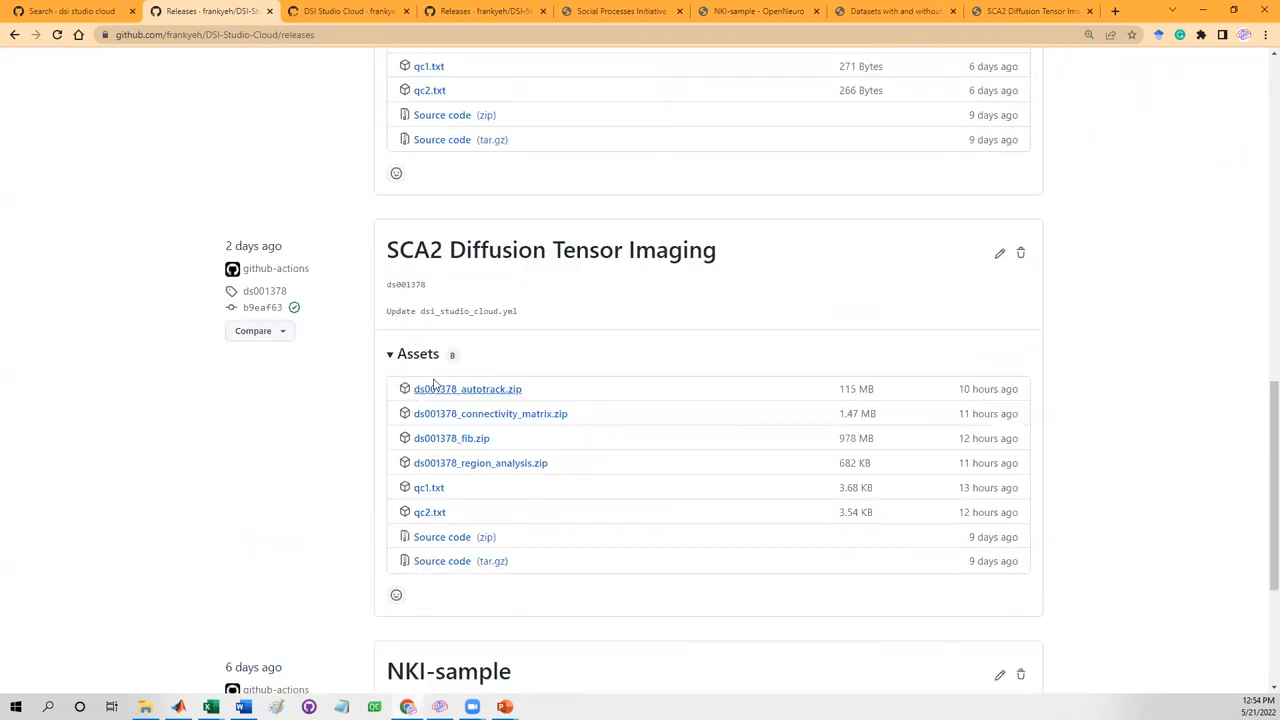
{"action": "scroll", "scroll_direction": "down", "scroll_amount": 3}
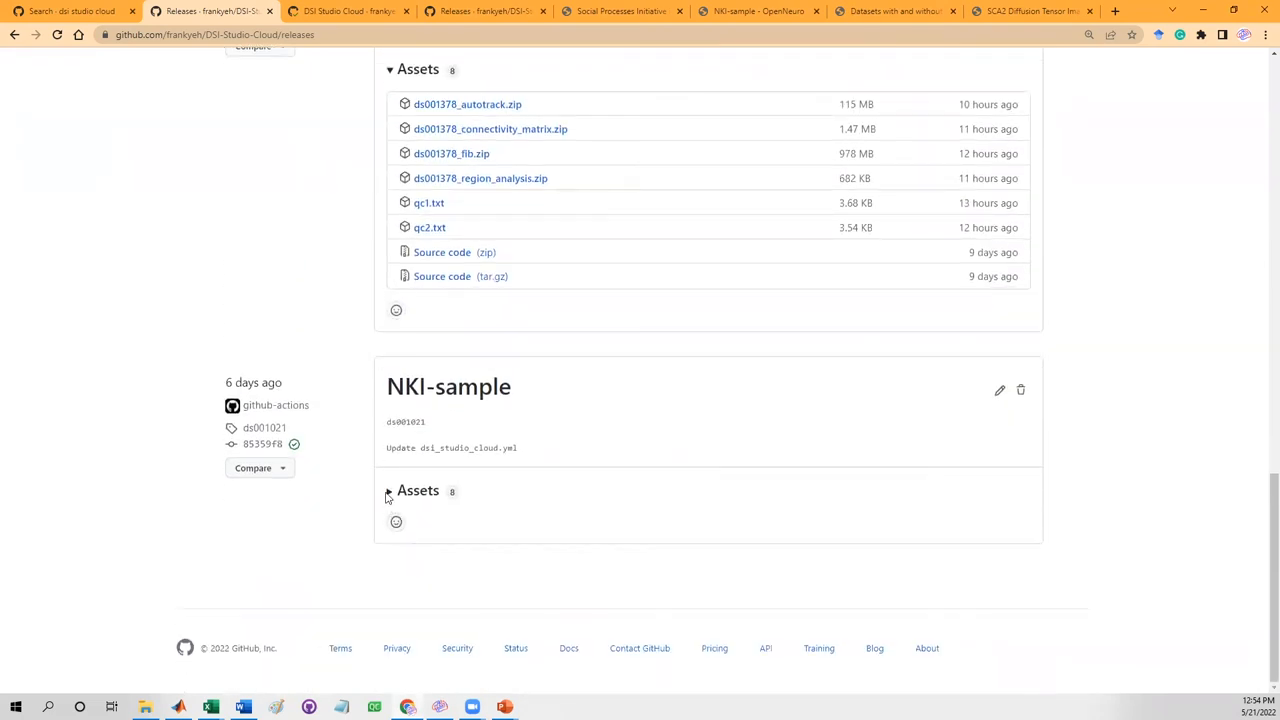
{"action": "left_click", "coordinate": [390, 490]}
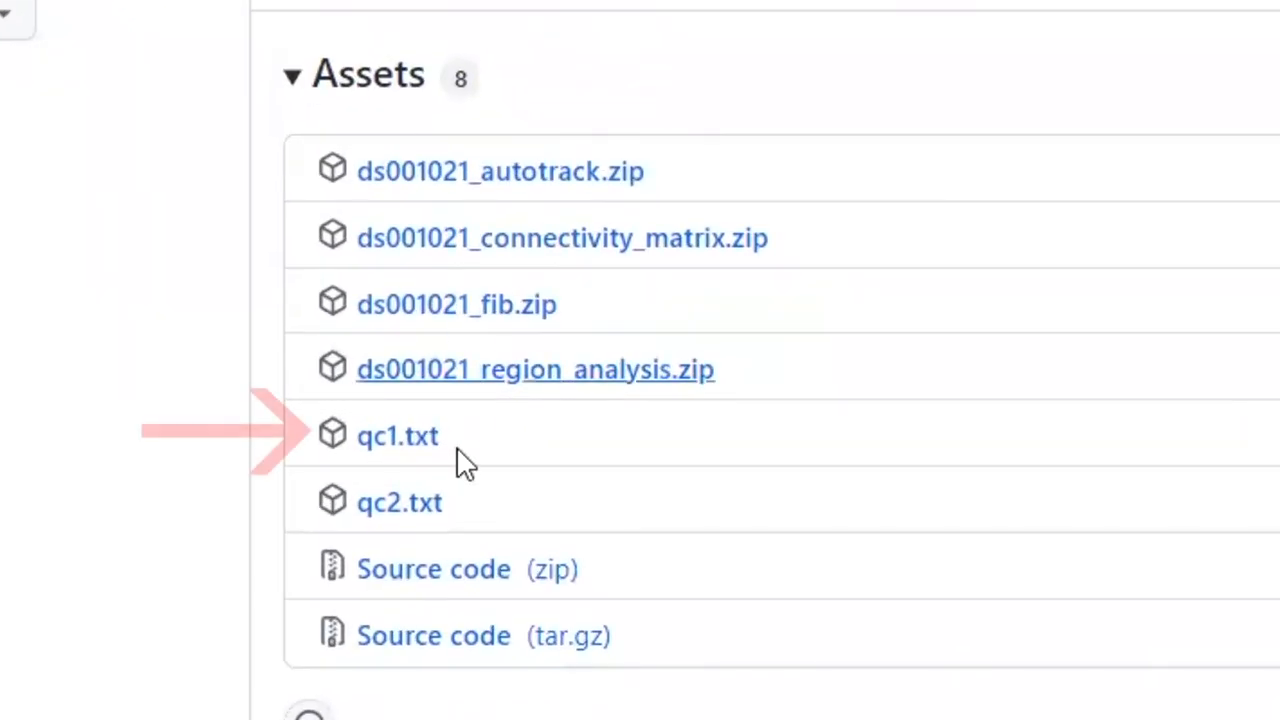
{"action": "mouse_move", "coordinate": [398, 436]}
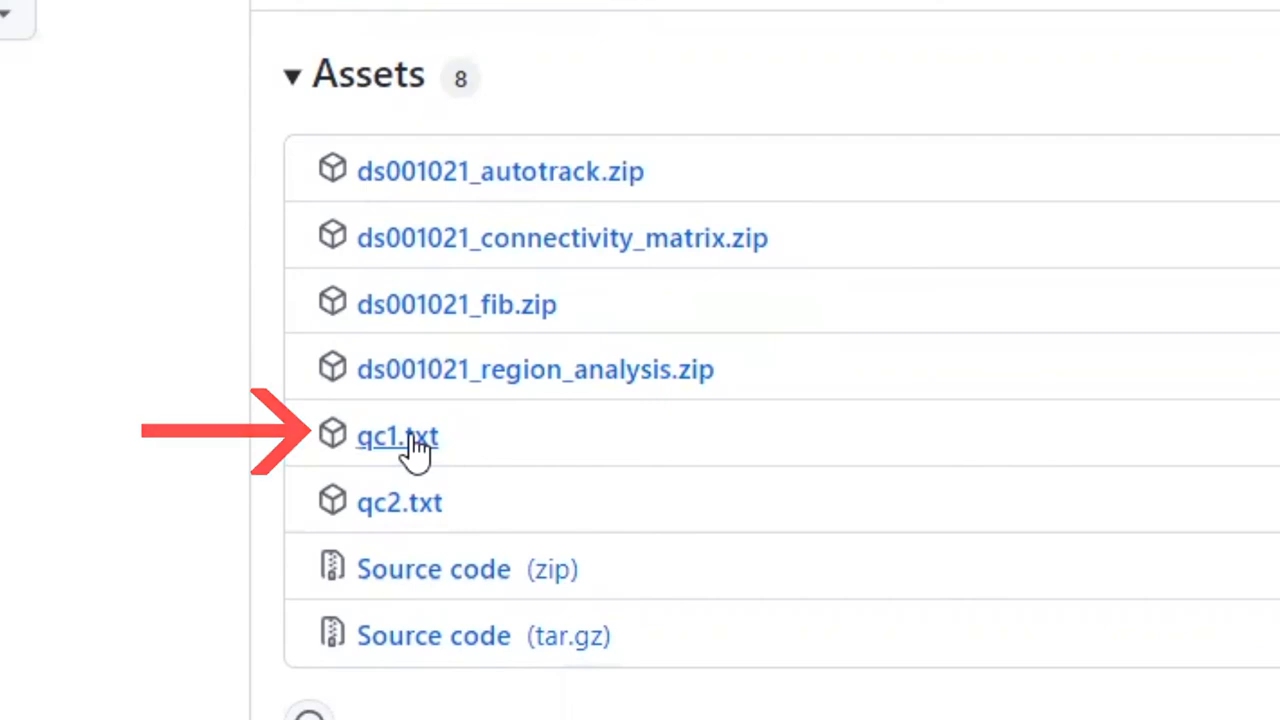
Download the NKI-sample qc1.txt report and open it in Notepad
{"action": "left_click", "coordinate": [397, 436]}
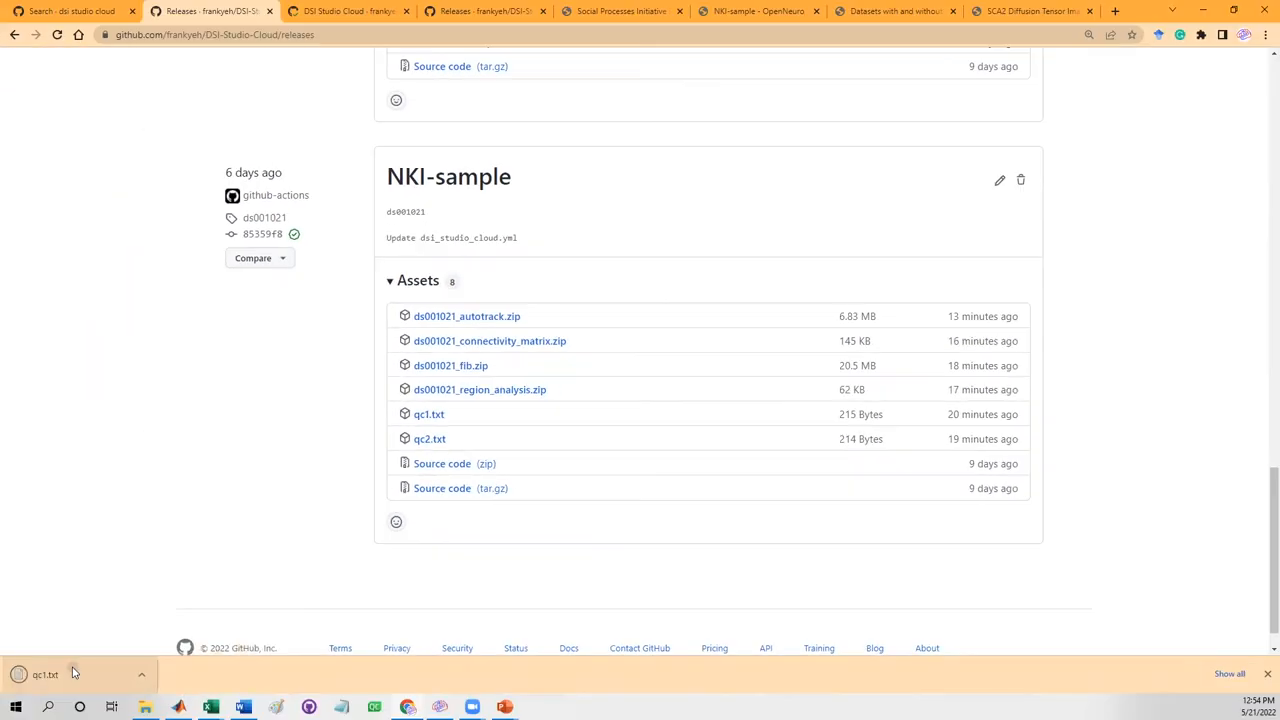
{"action": "left_click", "coordinate": [45, 674]}
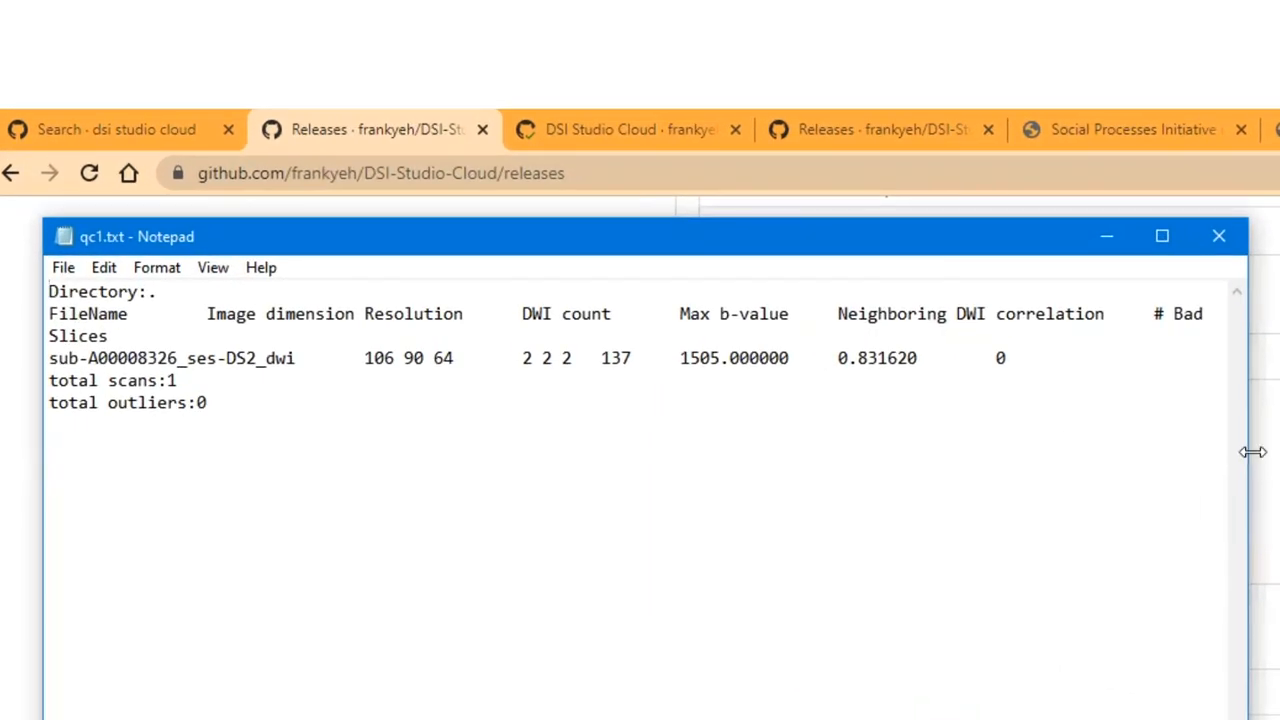
{"action": "left_click", "coordinate": [1162, 236]}
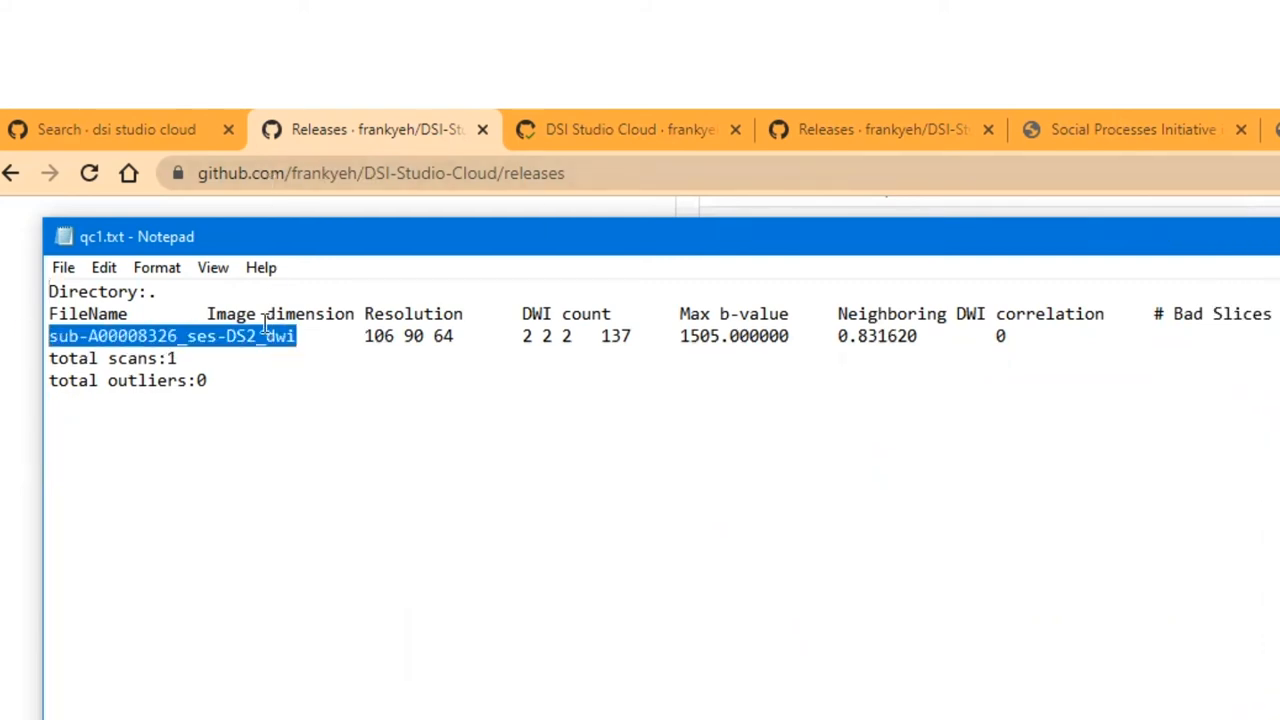
Highlight the Image dimension, DWI count, Max b-value and following column headings
{"action": "double_click", "coordinate": [232, 313]}
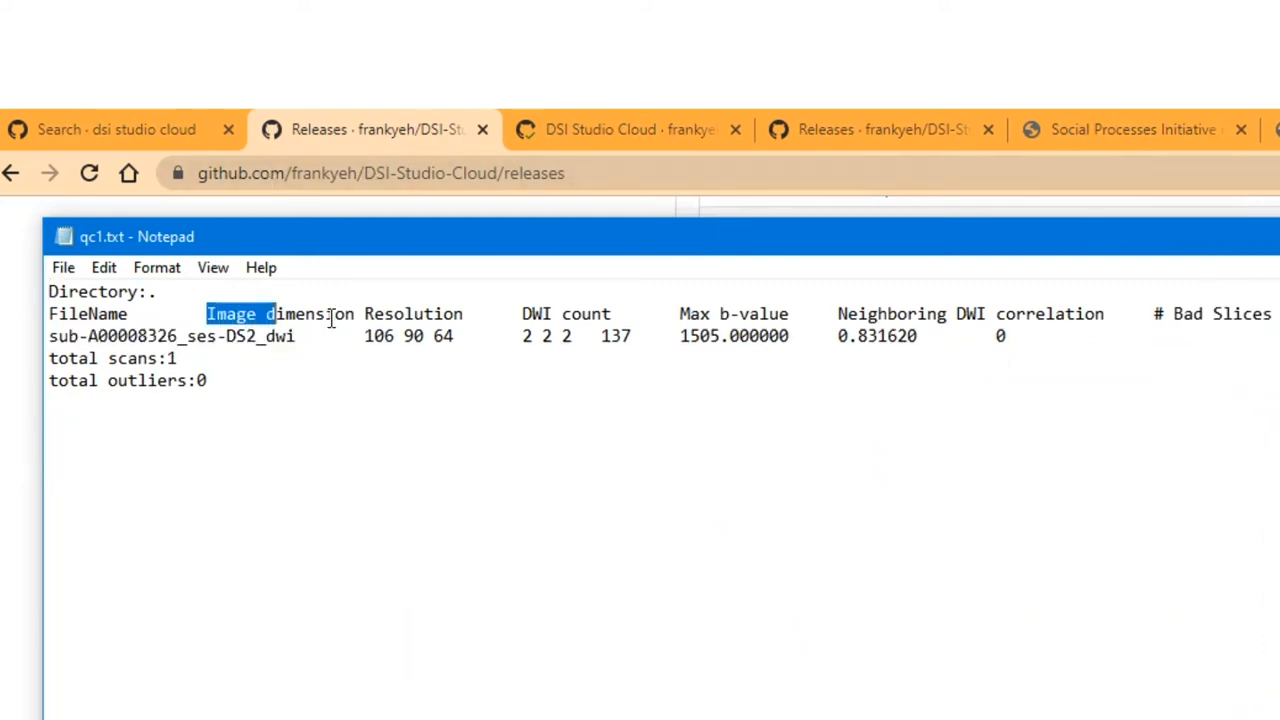
{"action": "double_click", "coordinate": [565, 313]}
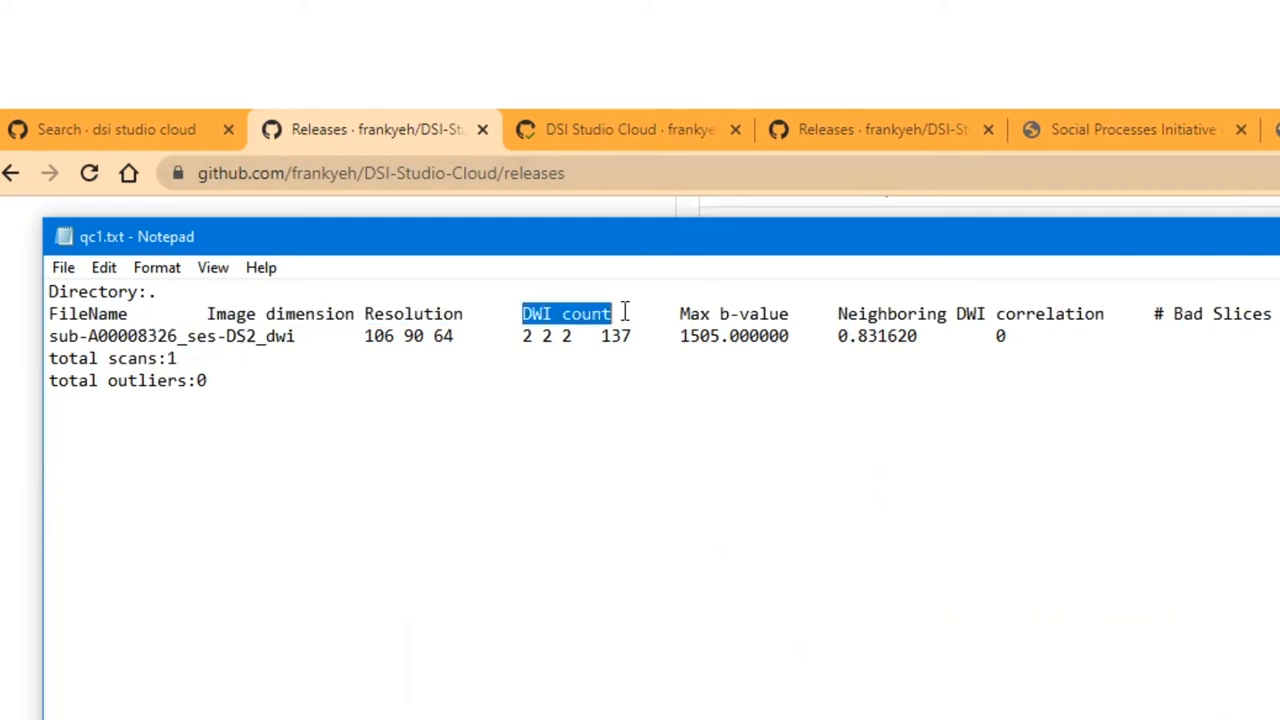
{"action": "double_click", "coordinate": [733, 313]}
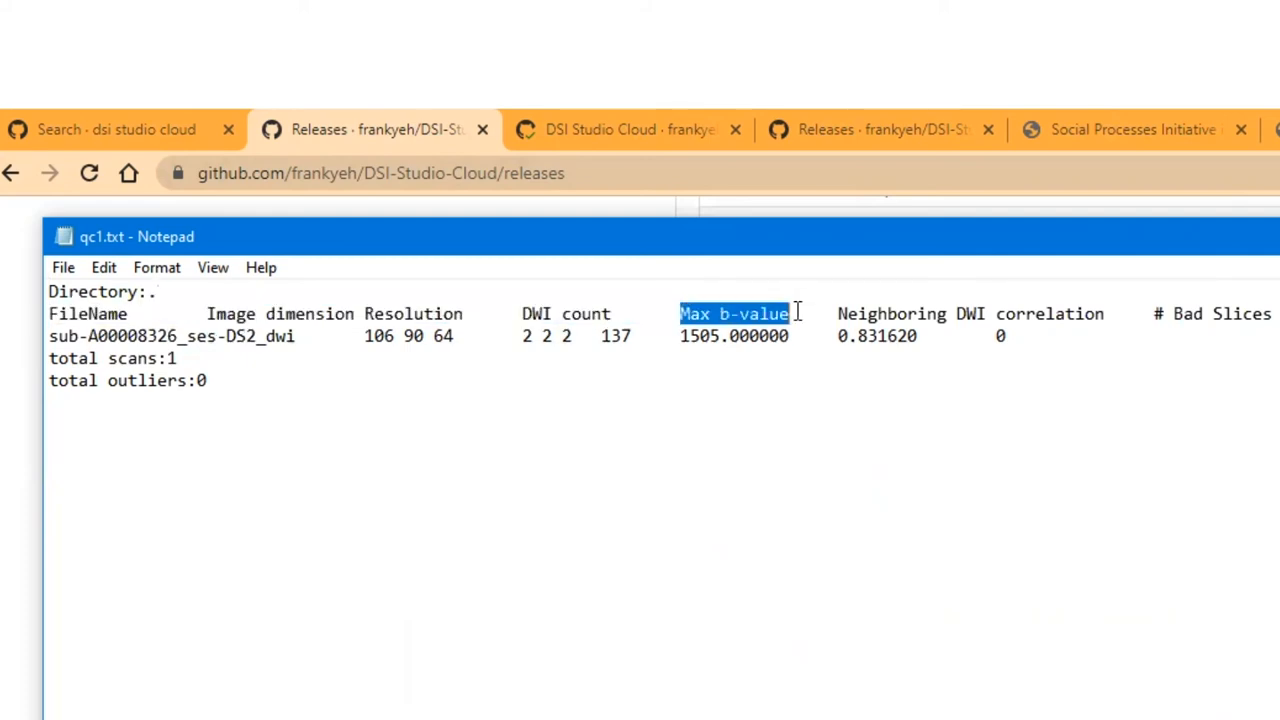
{"action": "double_click", "coordinate": [890, 313]}
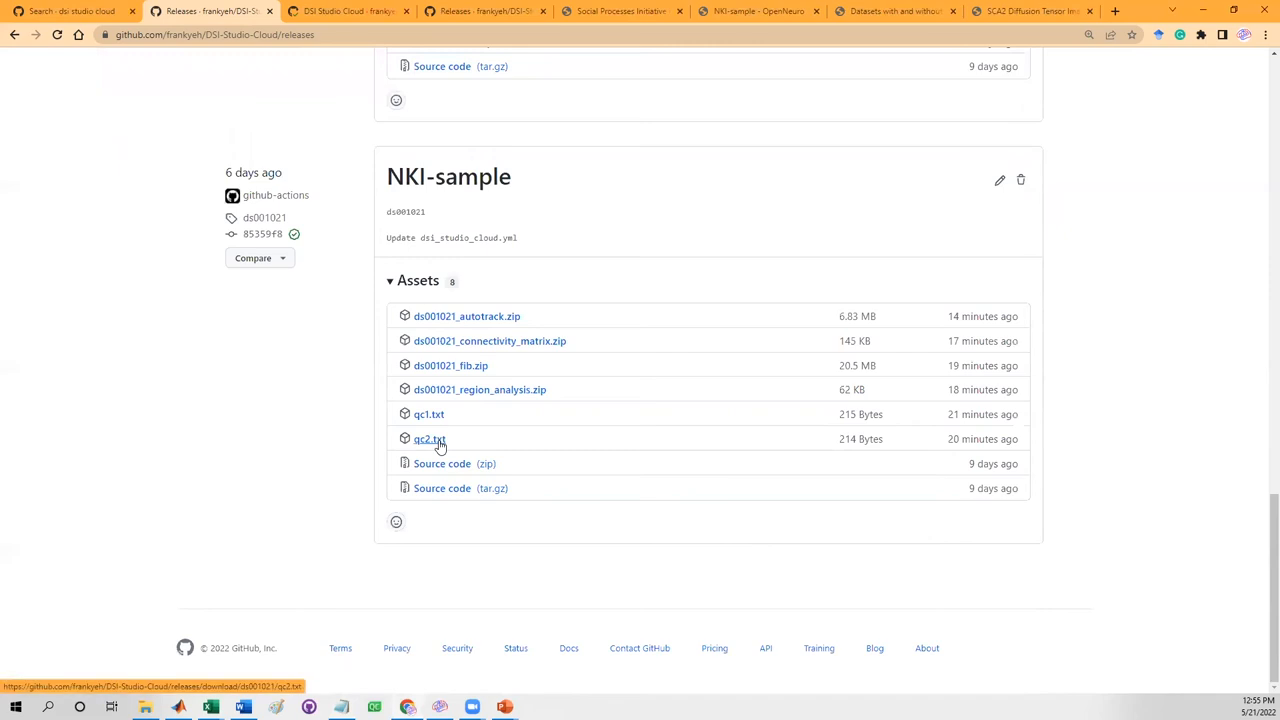
Open NKI-sample qc2.txt, highlight its 0.854852 correlation, and close the qc1 report
{"action": "left_click", "coordinate": [429, 438]}
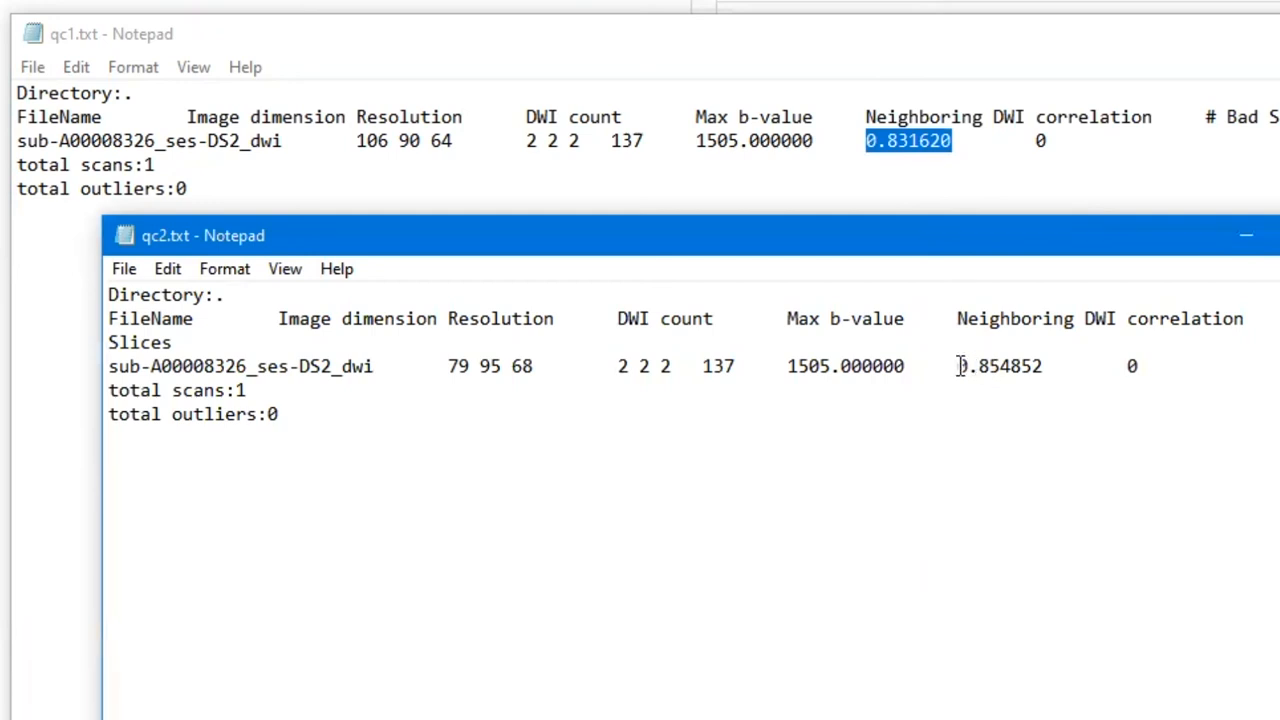
{"action": "double_click", "coordinate": [998, 365]}
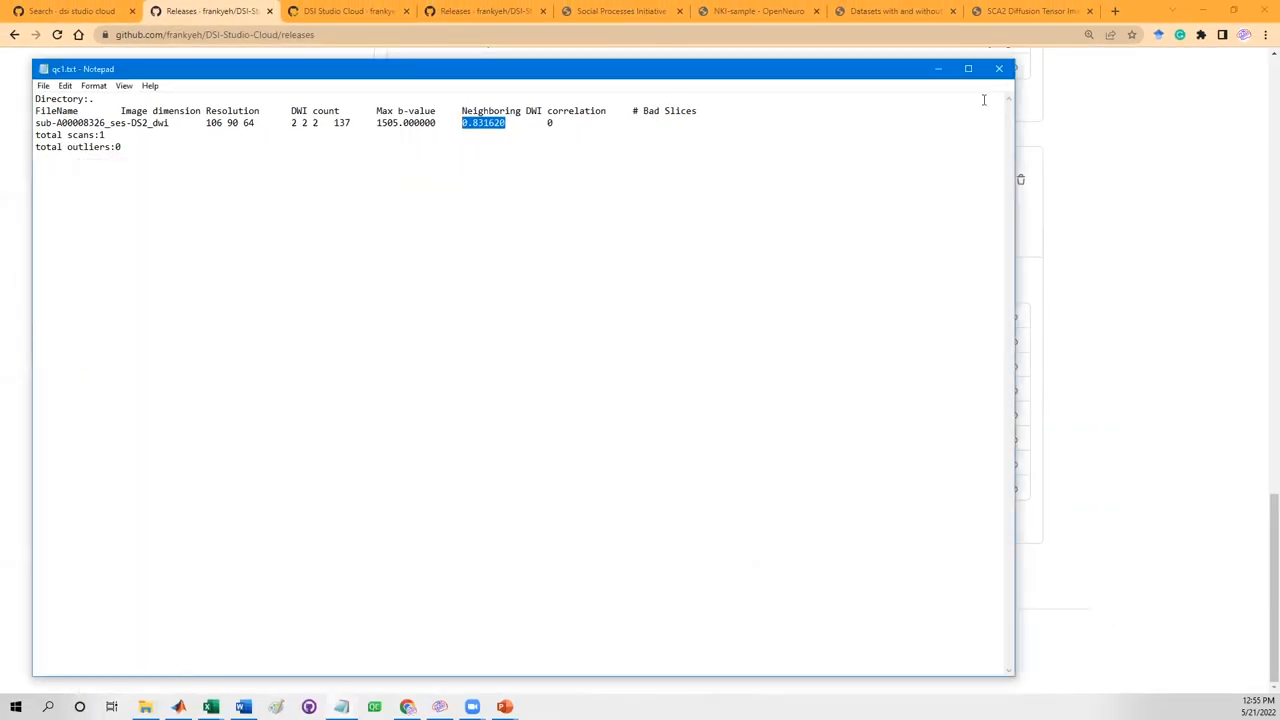
{"action": "left_click", "coordinate": [998, 68]}
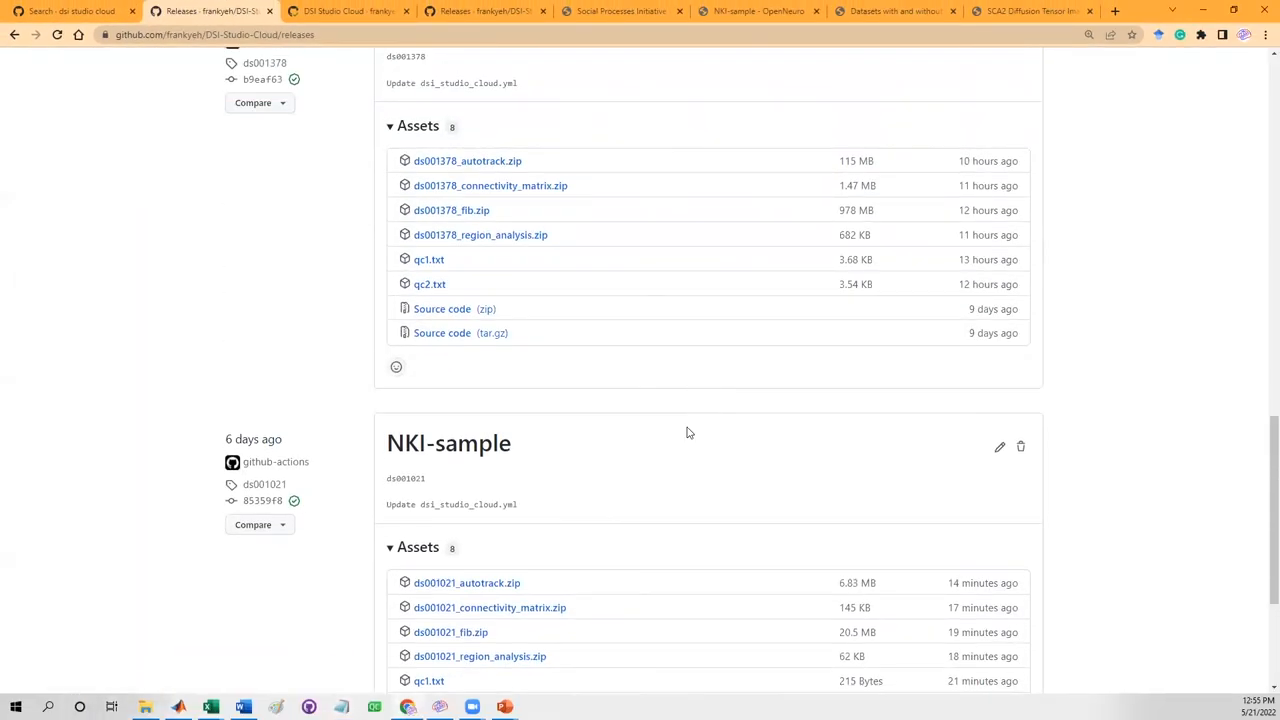
Download and open the SCA2 qc1.txt report, viewing its four low-quality outlier rows
{"action": "scroll", "scroll_direction": "up", "scroll_amount": 3}
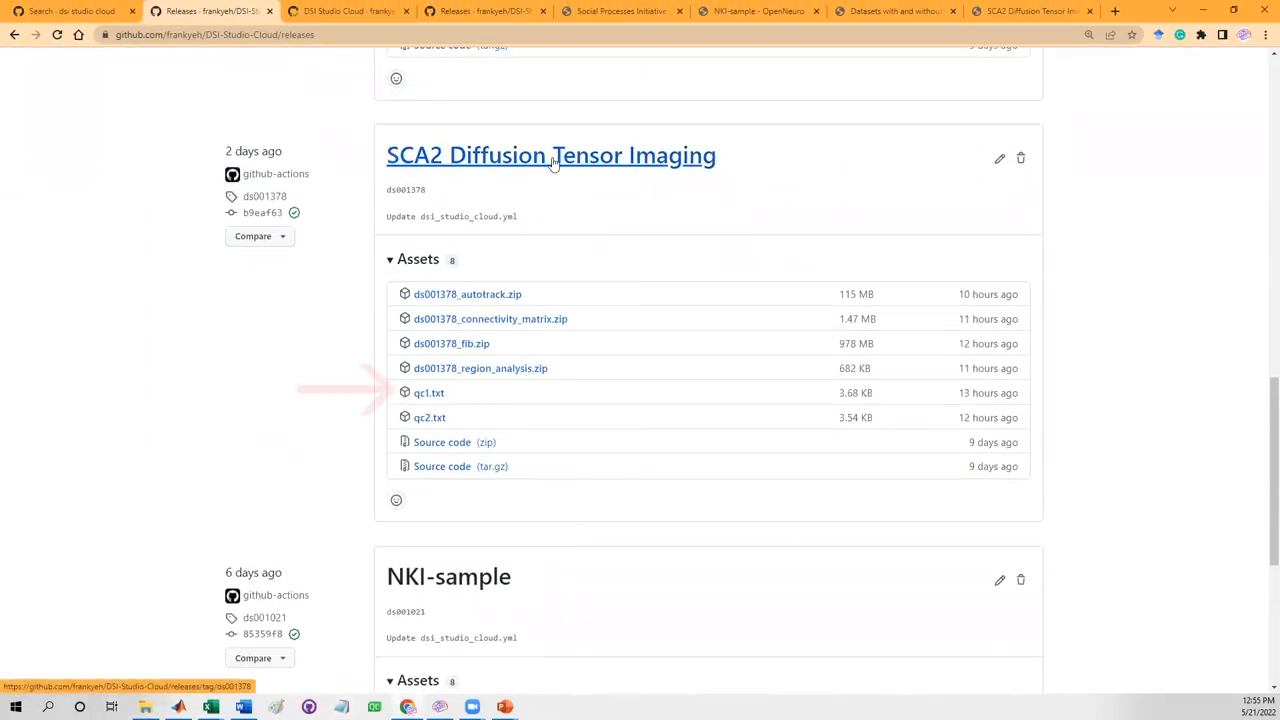
{"action": "left_click", "coordinate": [428, 392]}
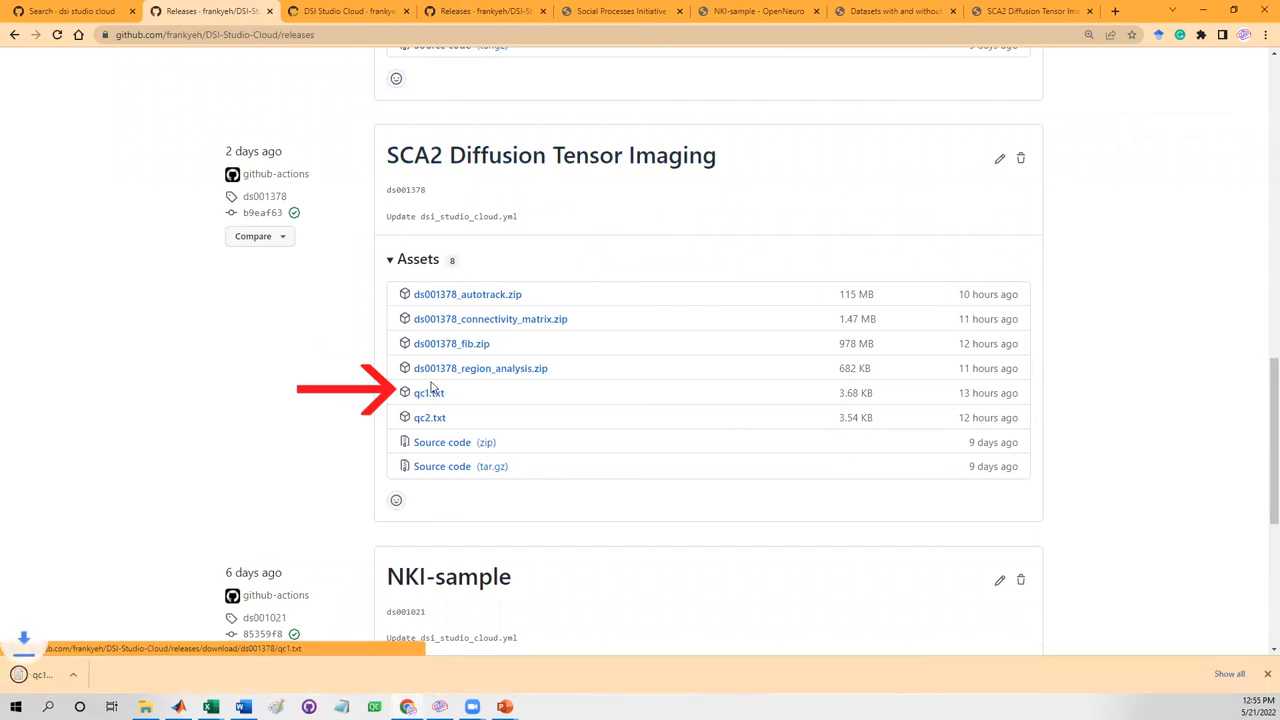
{"action": "left_click", "coordinate": [428, 392]}
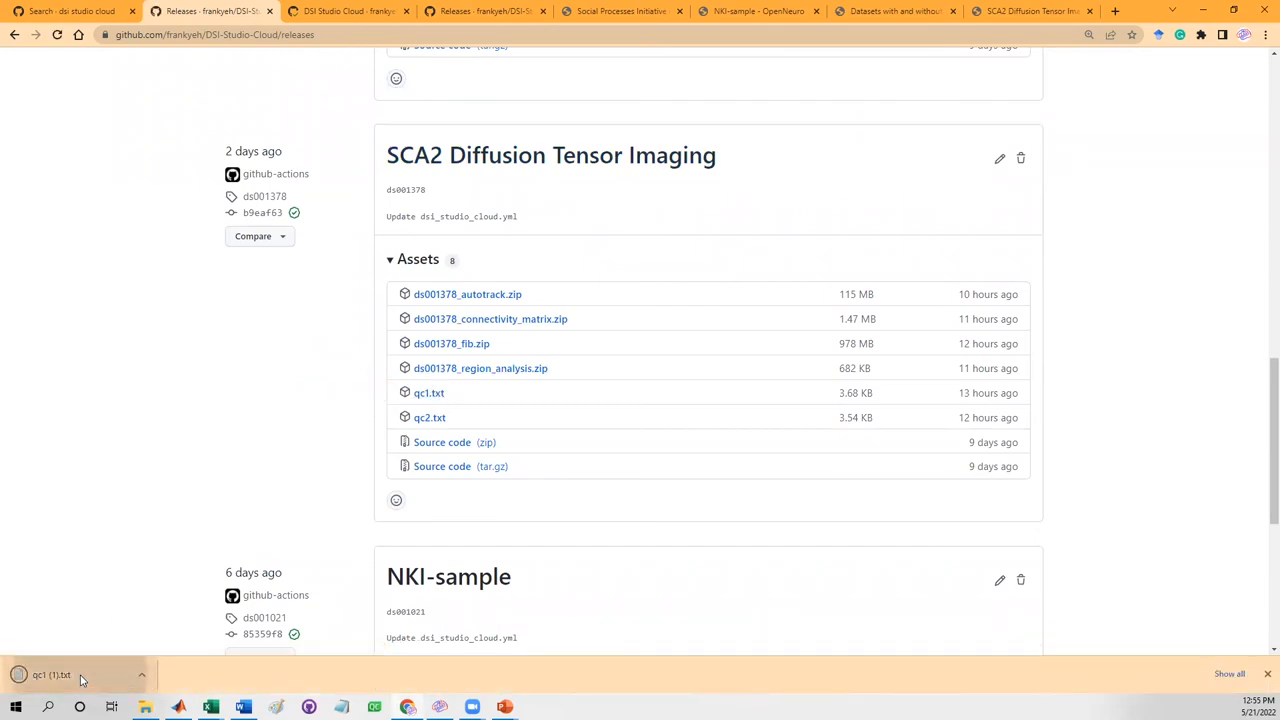
{"action": "left_click", "coordinate": [52, 674]}
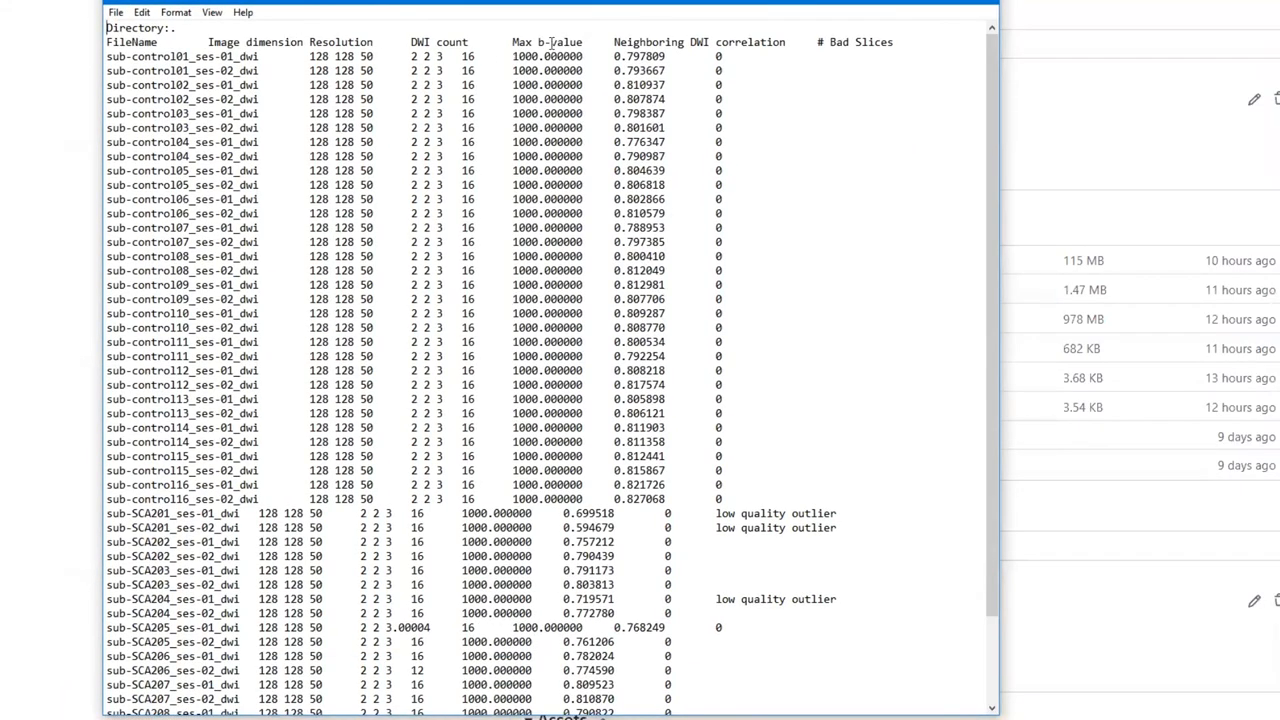
{"action": "scroll", "scroll_direction": "down", "scroll_amount": 3}
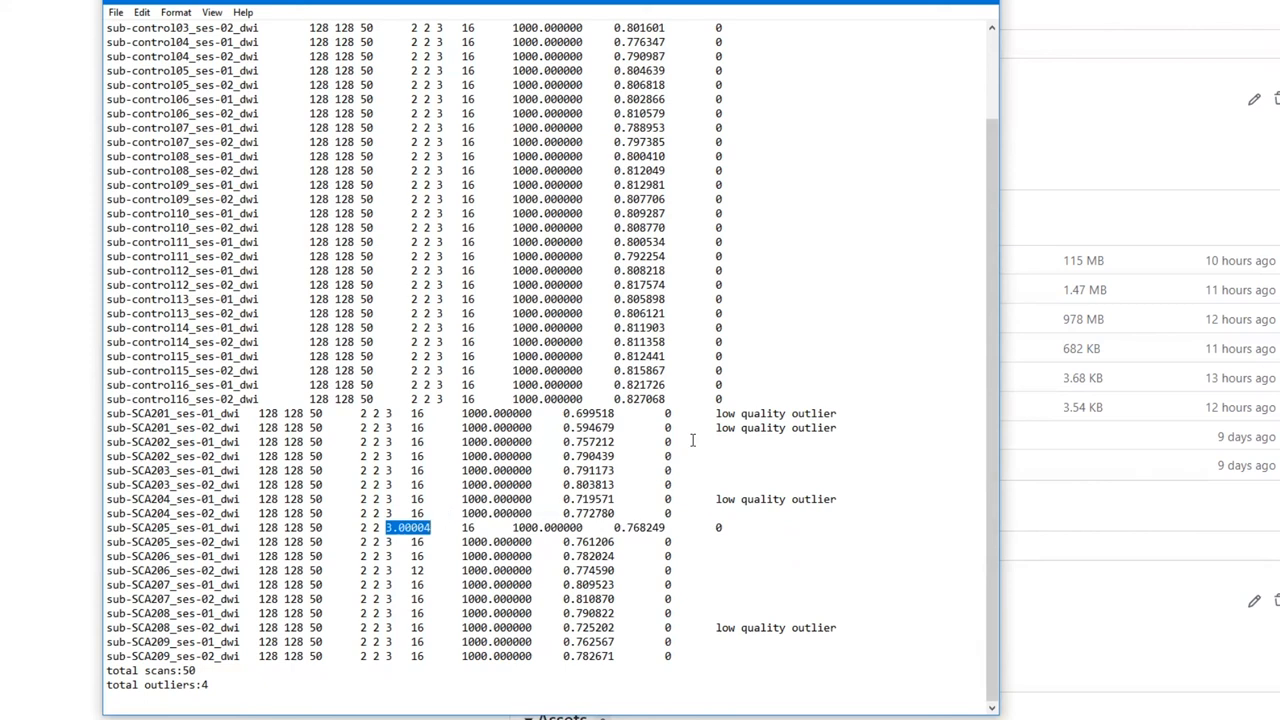
{"action": "mouse_move", "coordinate": [651, 418]}
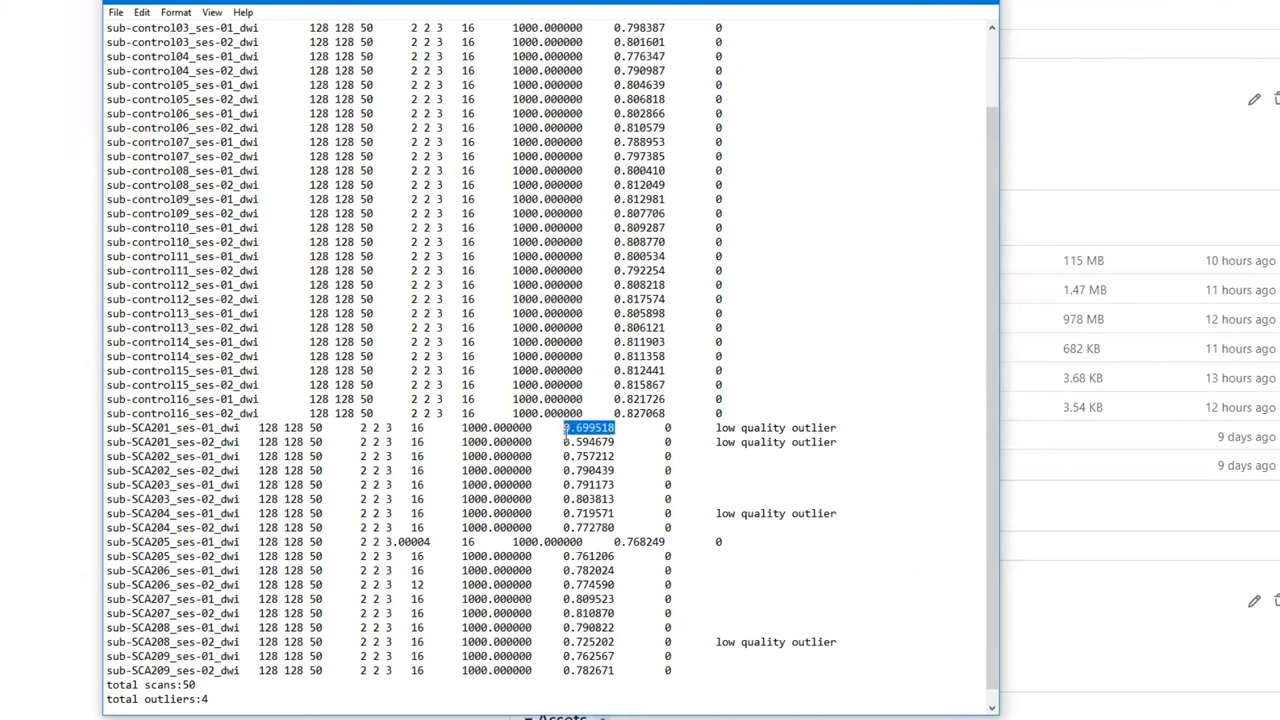
{"action": "left_click", "coordinate": [588, 442]}
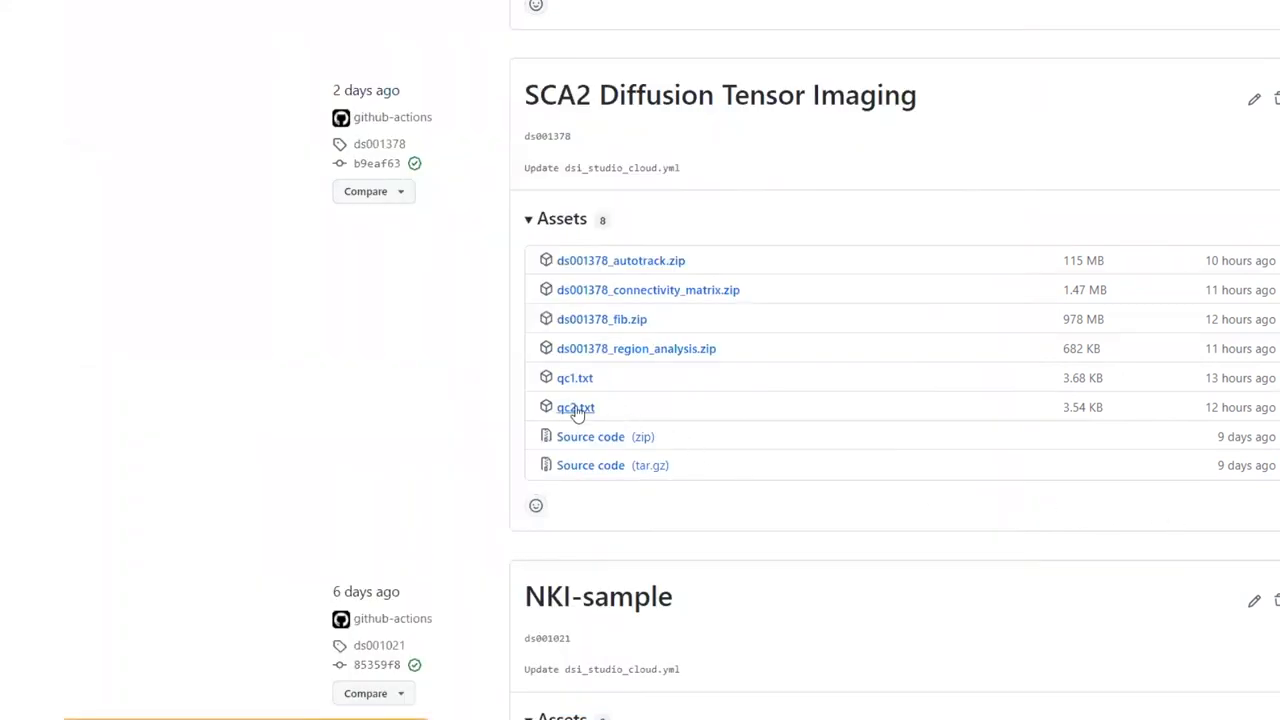
Open the SCA2 qc2.txt report beside qc1, compare outliers, then close qc1
{"action": "left_click", "coordinate": [575, 407]}
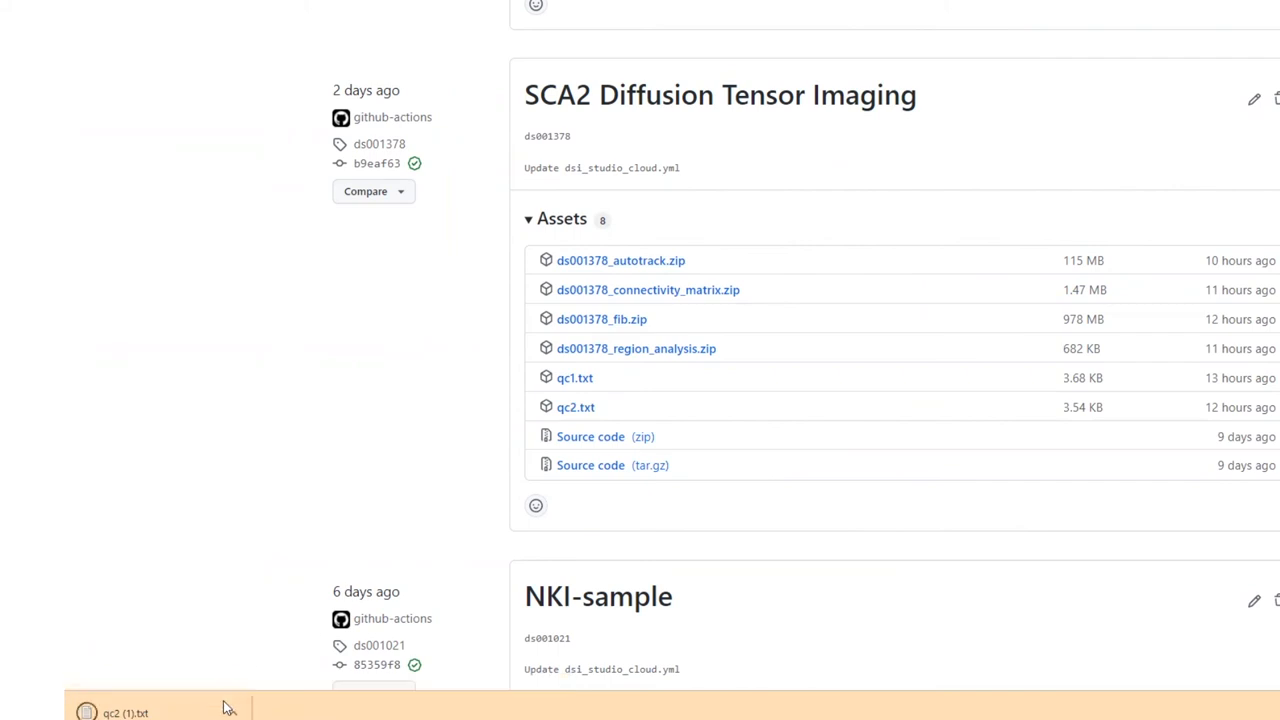
{"action": "left_click", "coordinate": [126, 712]}
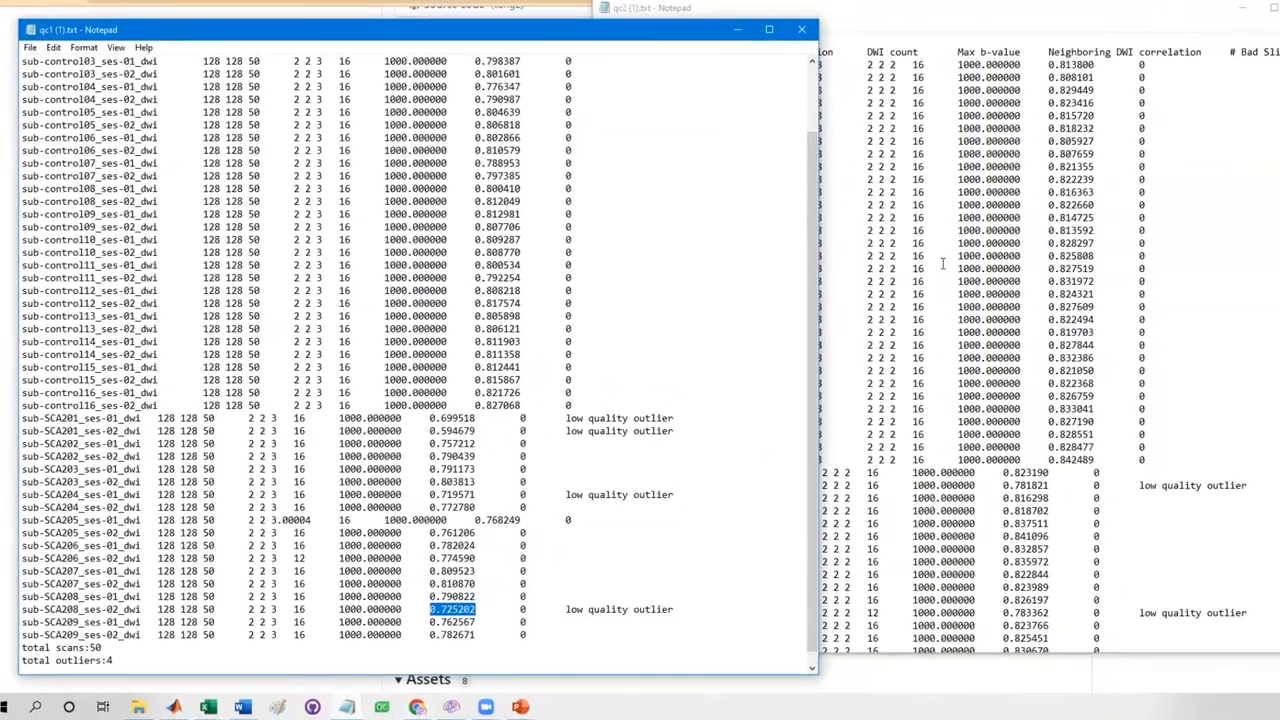
{"action": "left_click", "coordinate": [650, 8]}
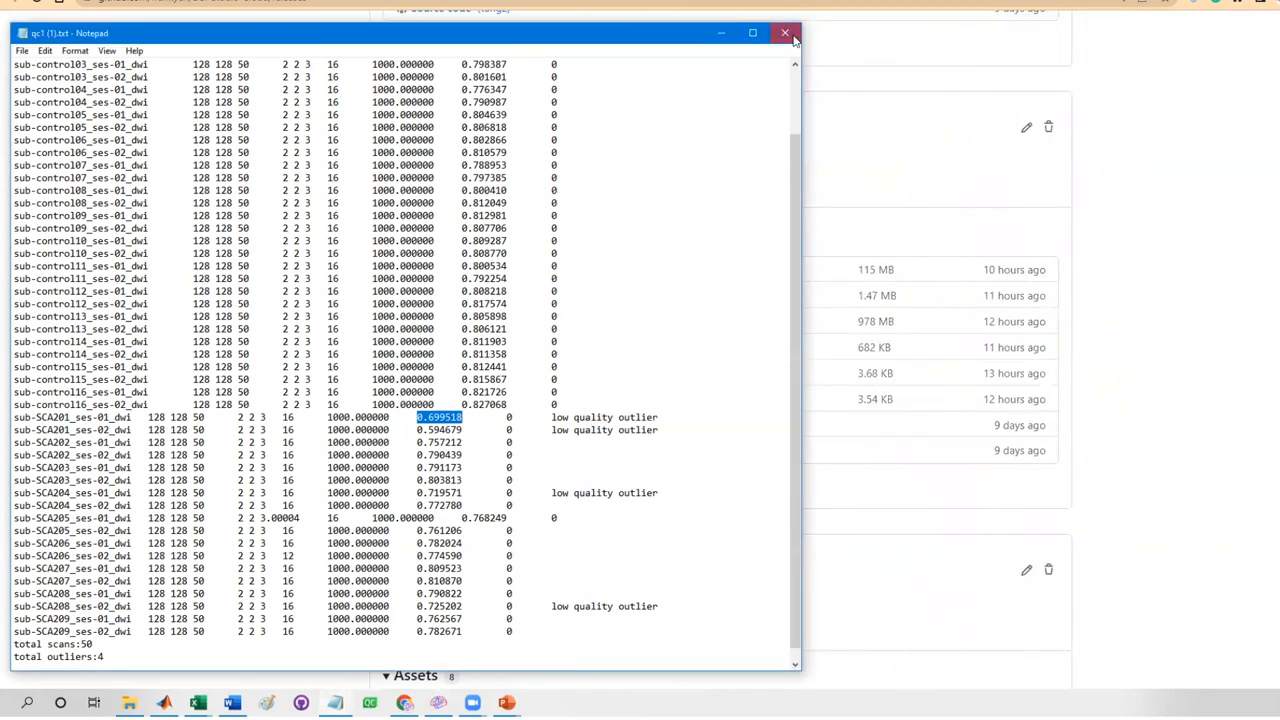
{"action": "left_click", "coordinate": [785, 33]}
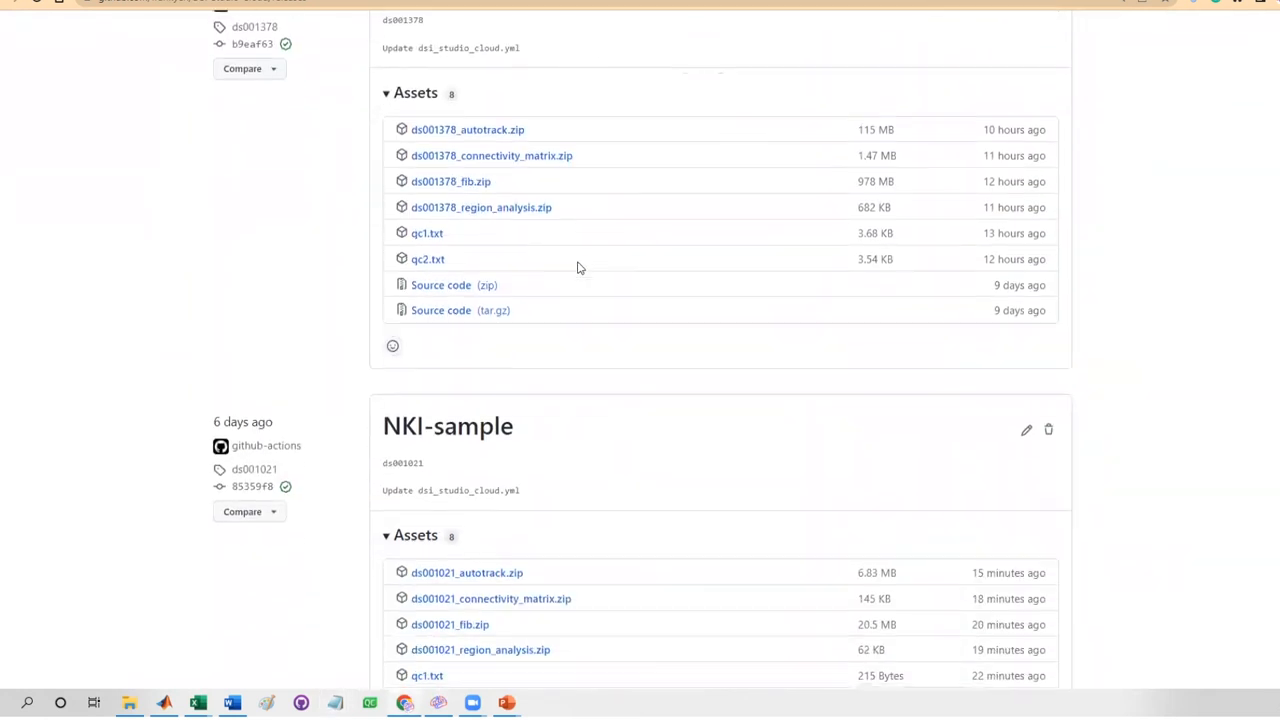
Scroll down to the NKI-sample release's asset list
{"action": "scroll", "scroll_direction": "down", "scroll_amount": 3}
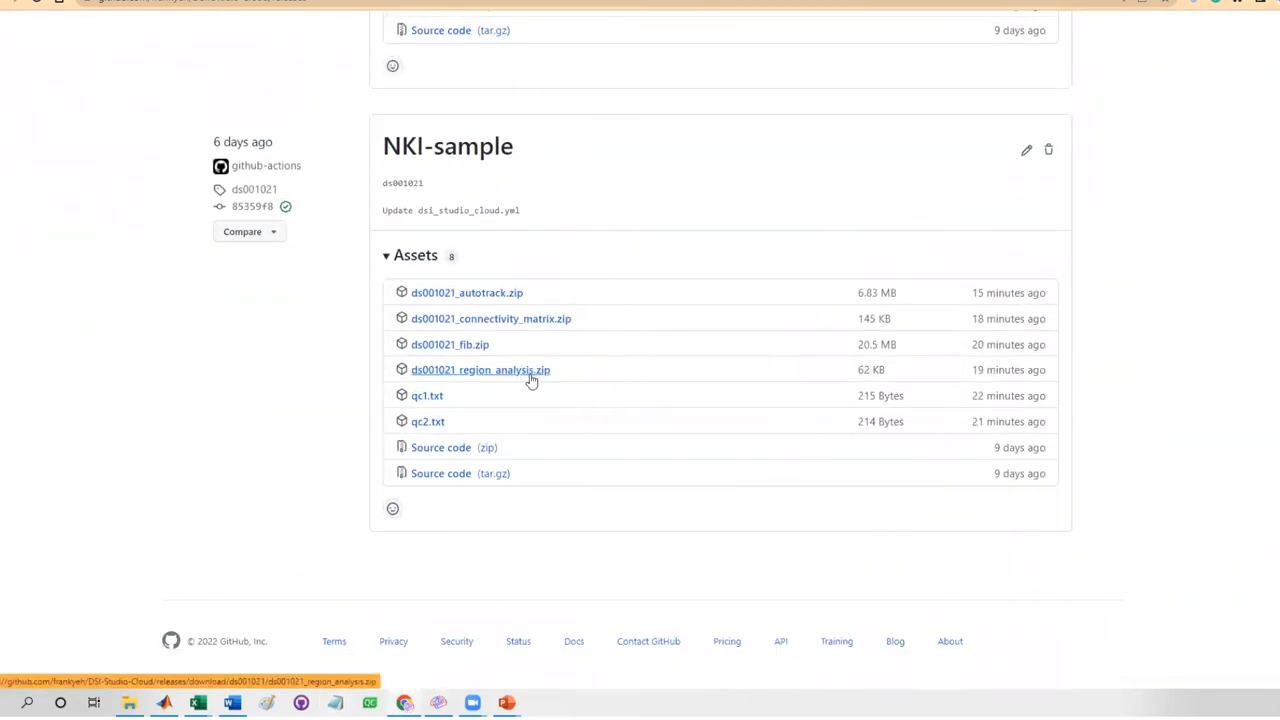
{"action": "mouse_move", "coordinate": [449, 344]}
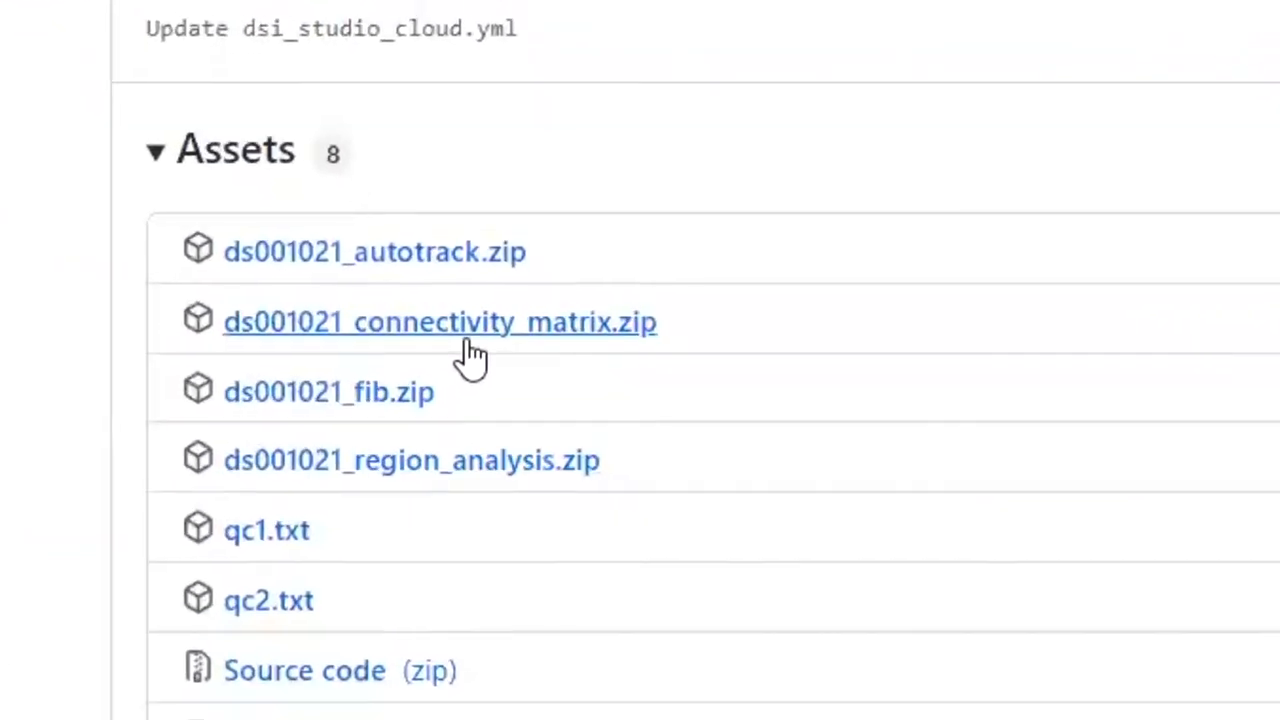
{"action": "scroll", "scroll_direction": "down", "scroll_amount": 3}
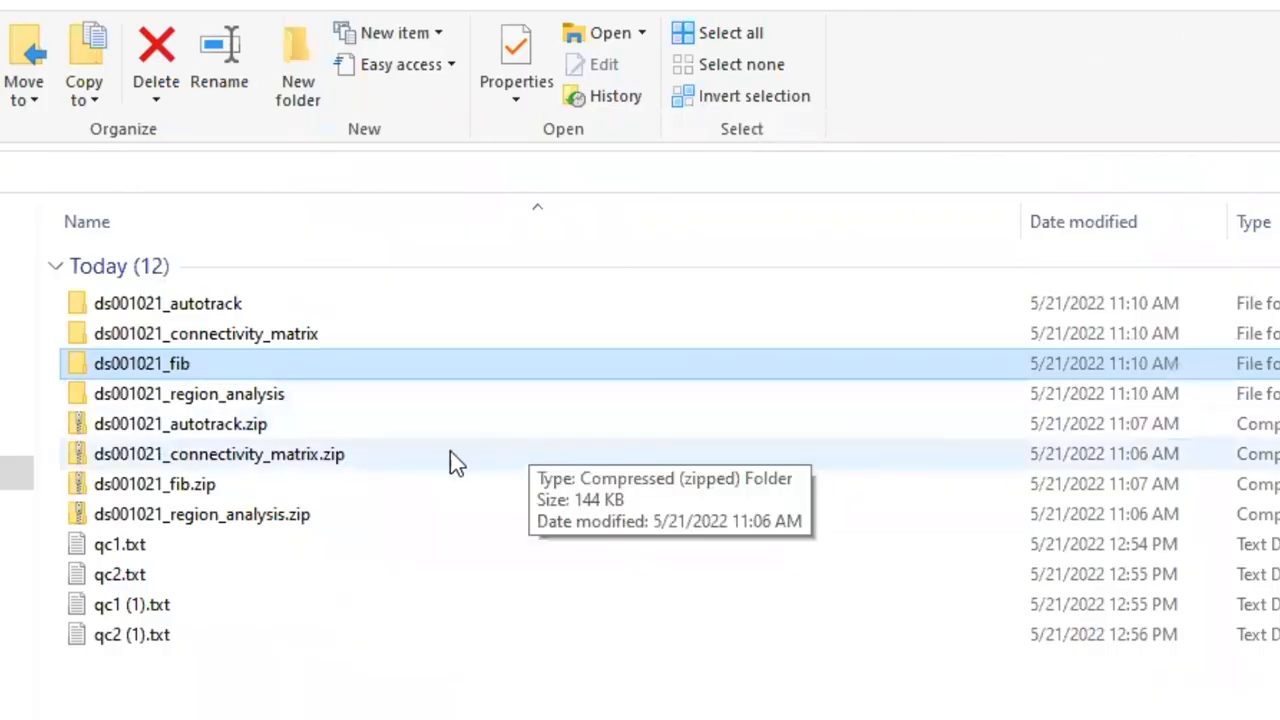
Open the ds001021_region_analysis folder in Downloads
{"action": "left_click", "coordinate": [201, 514]}
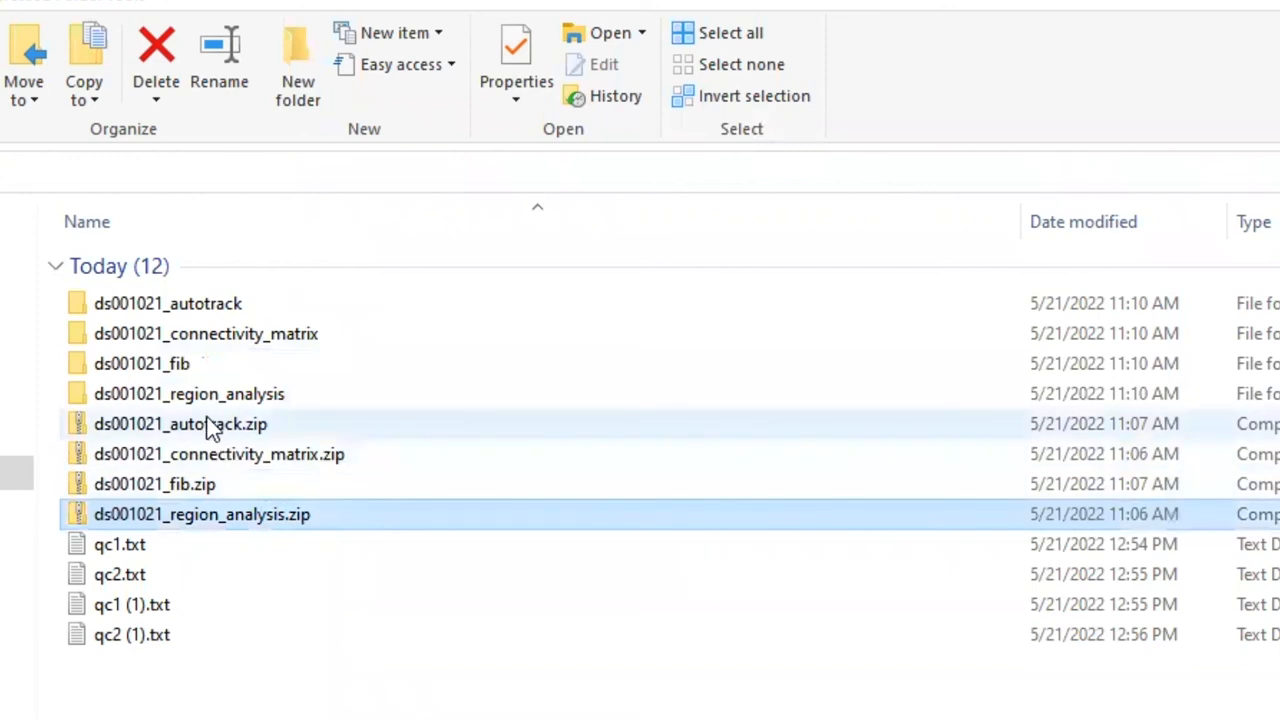
{"action": "left_click", "coordinate": [180, 424]}
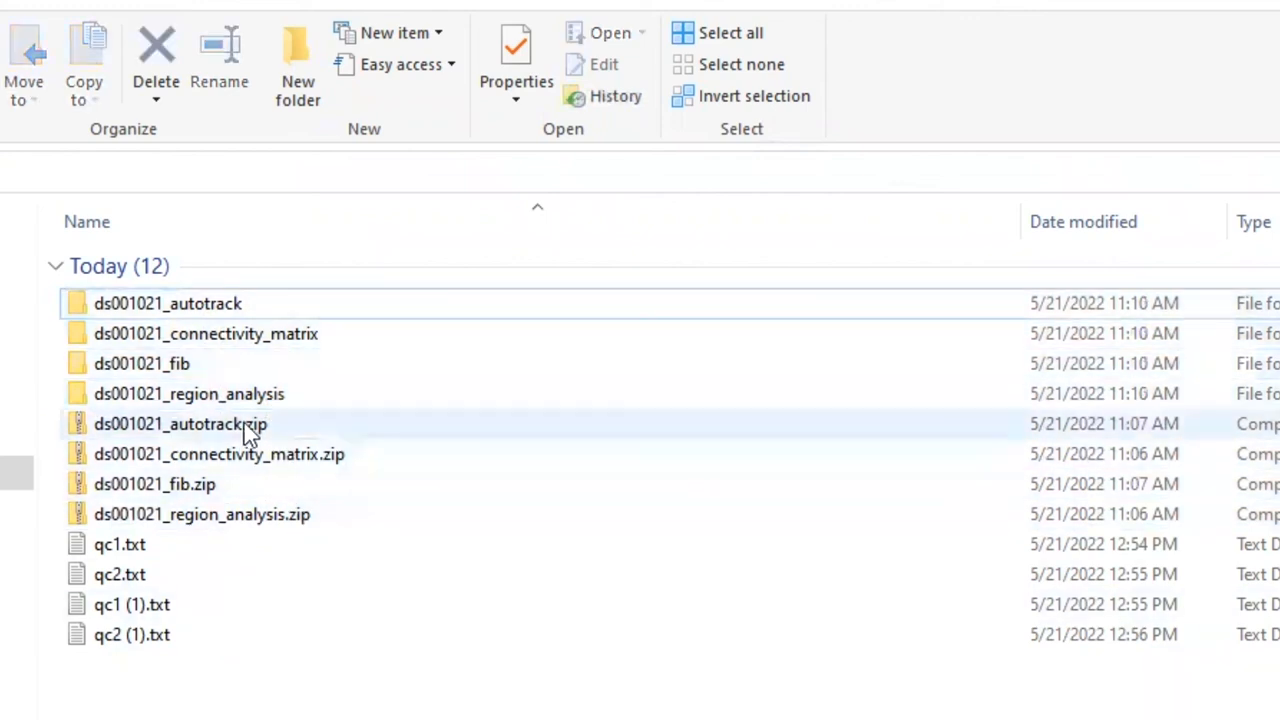
{"action": "left_click", "coordinate": [189, 393]}
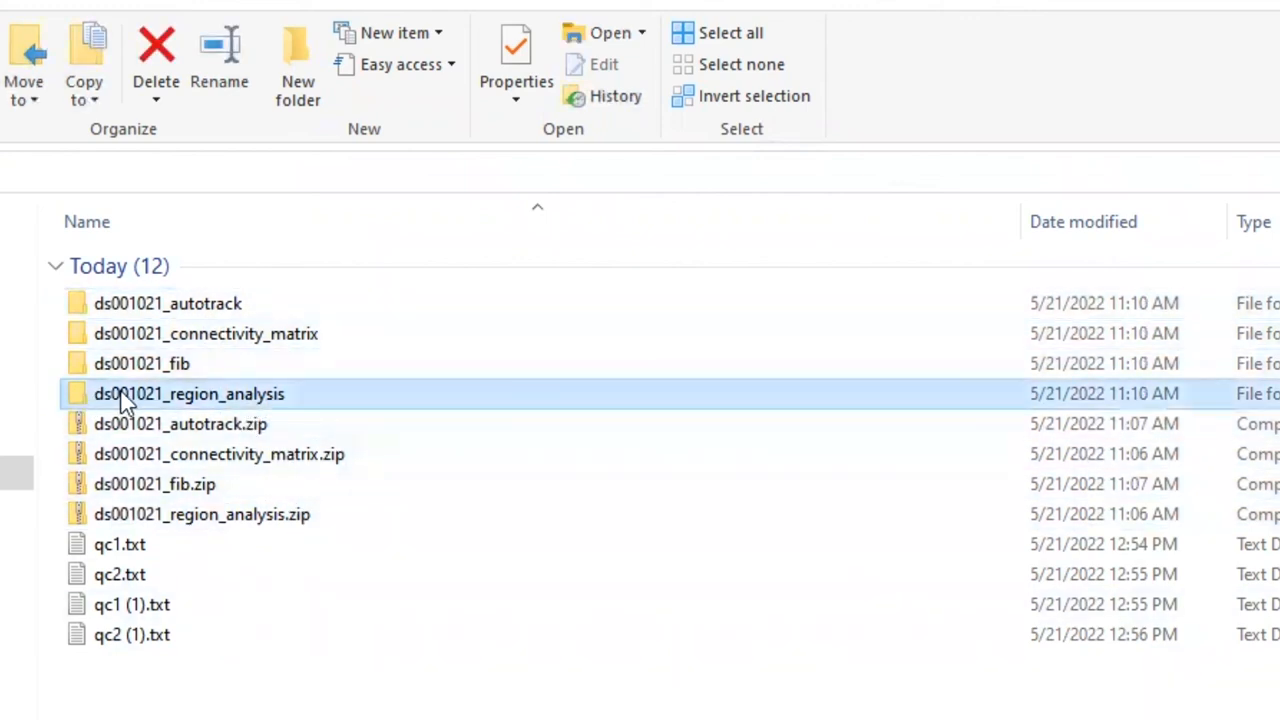
{"action": "double_click", "coordinate": [189, 393]}
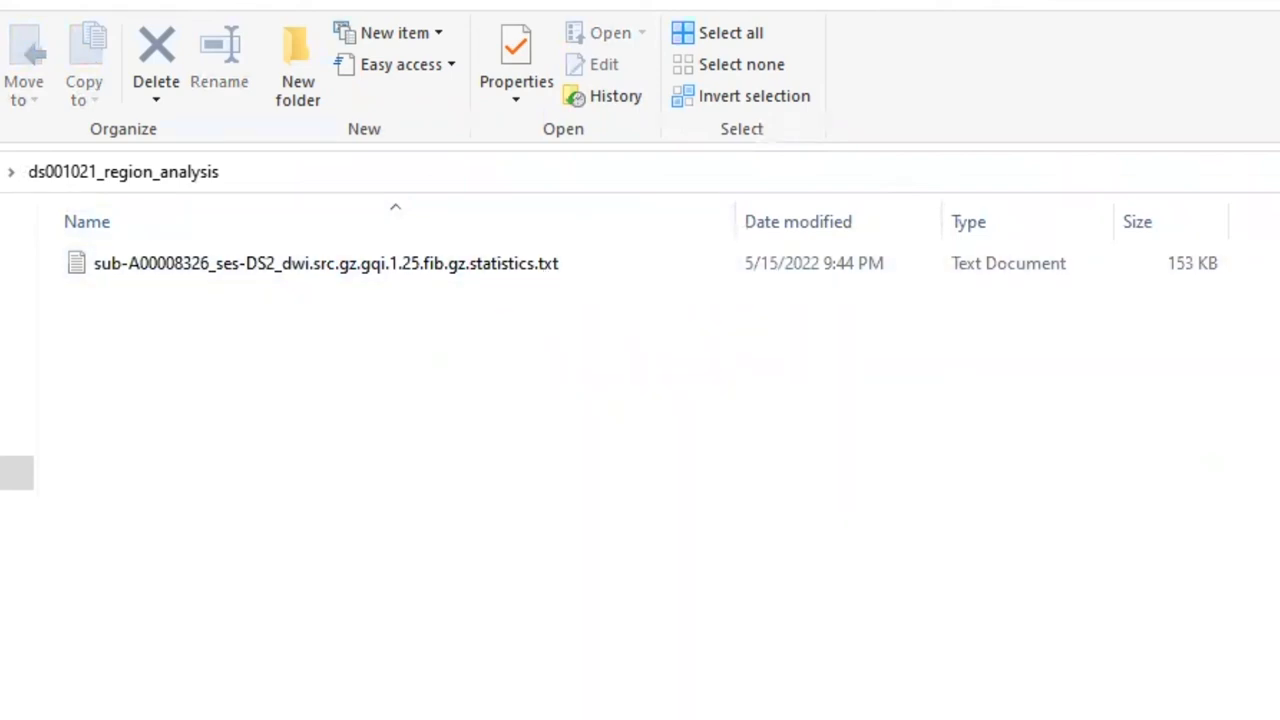
Open the .statistics.txt file in maximized Excel and scroll through its qa, fa, rd rows
{"action": "double_click", "coordinate": [325, 262]}
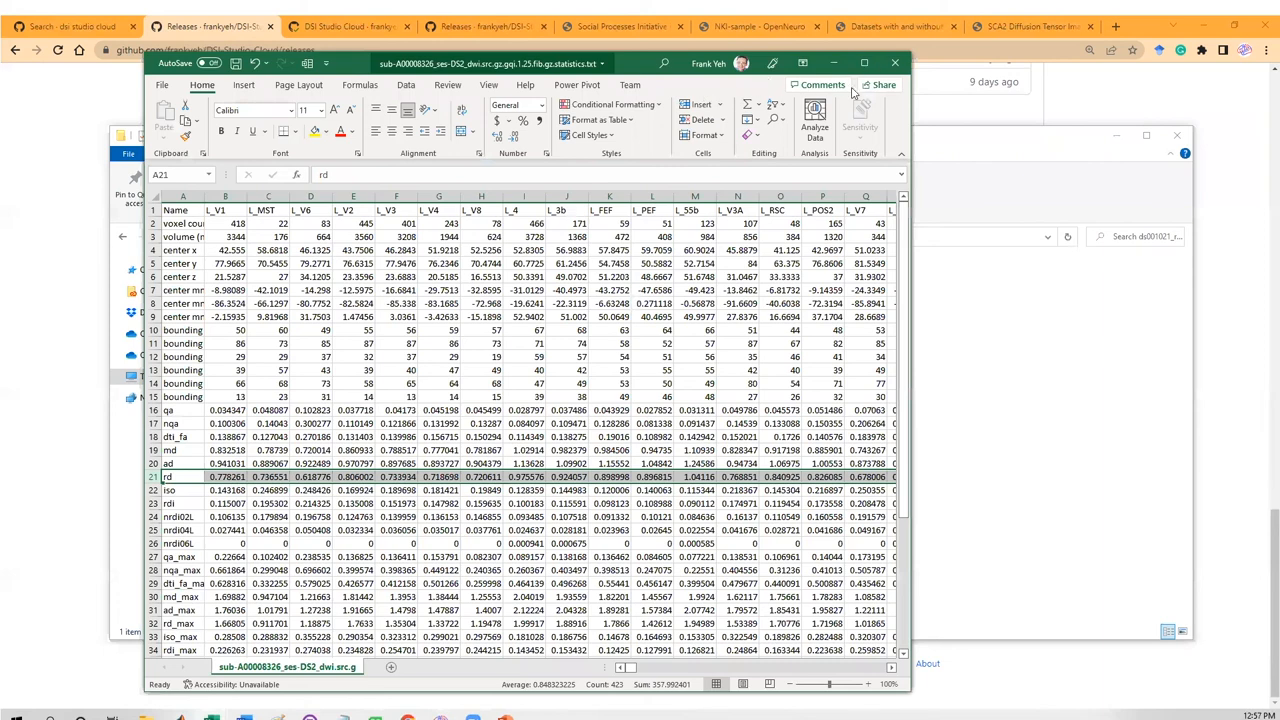
{"action": "left_click", "coordinate": [864, 63]}
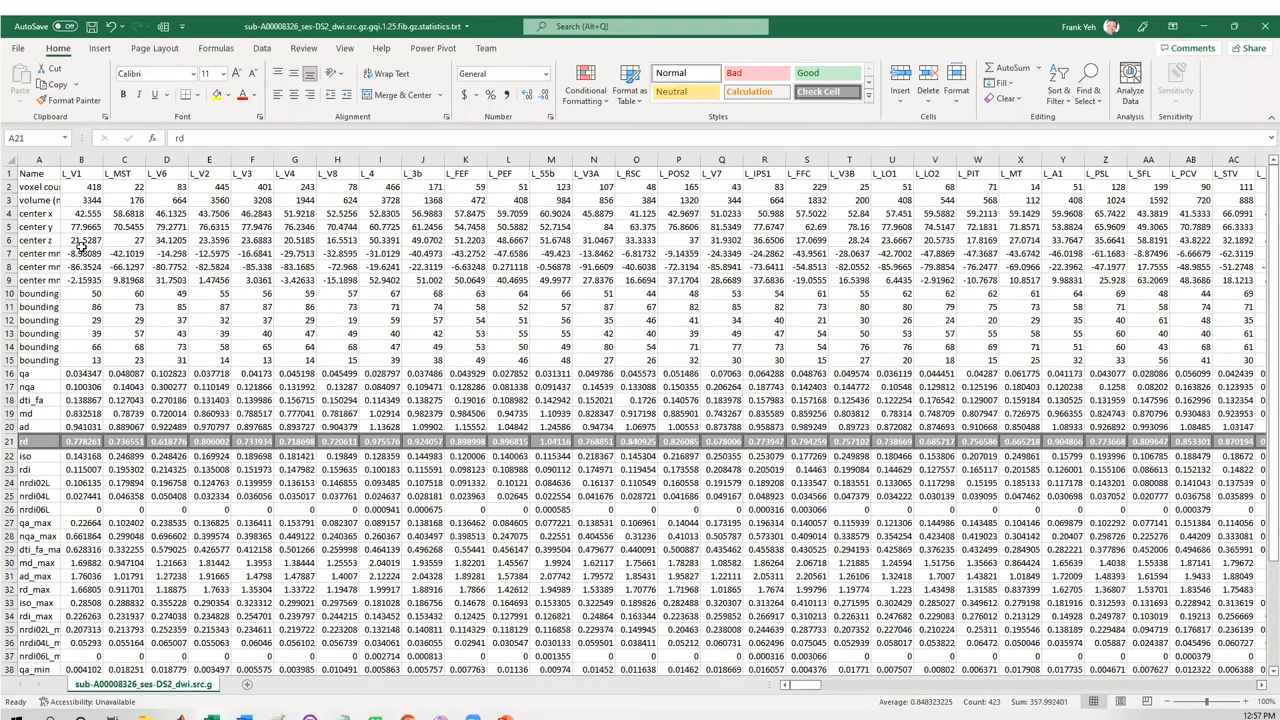
{"action": "left_click", "coordinate": [38, 173]}
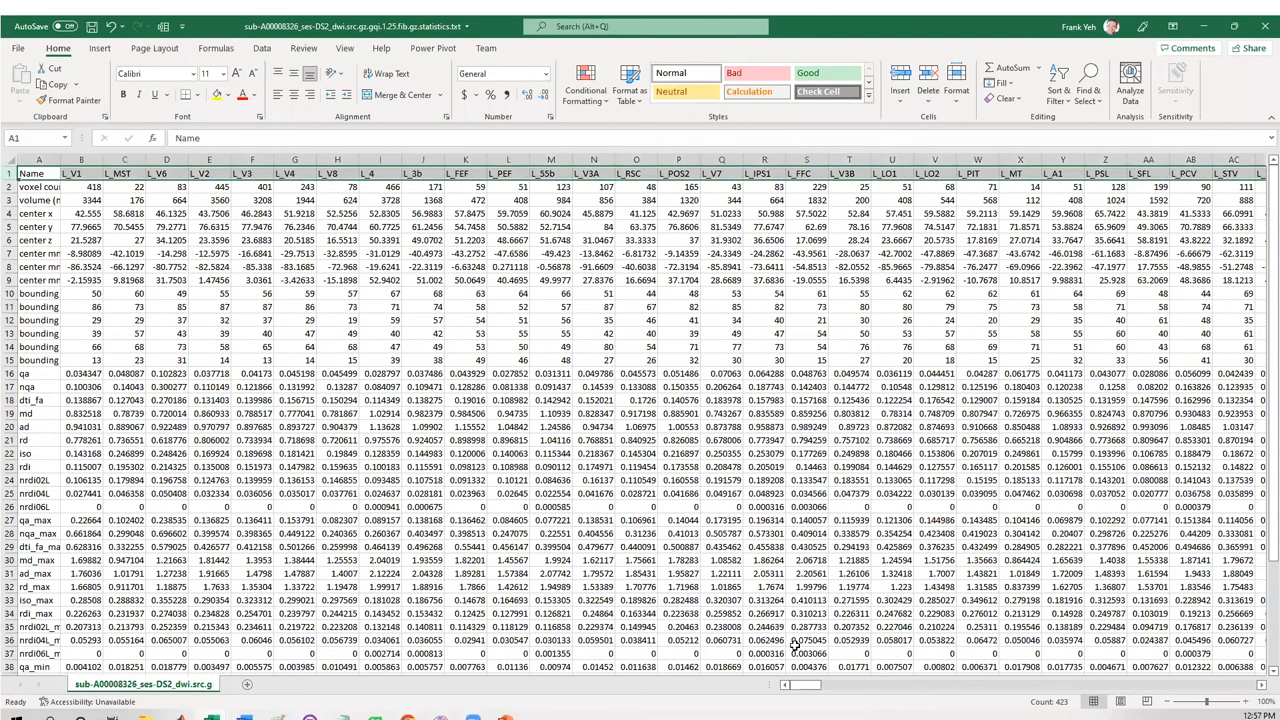
{"action": "scroll", "scroll_direction": "right", "scroll_amount": 3}
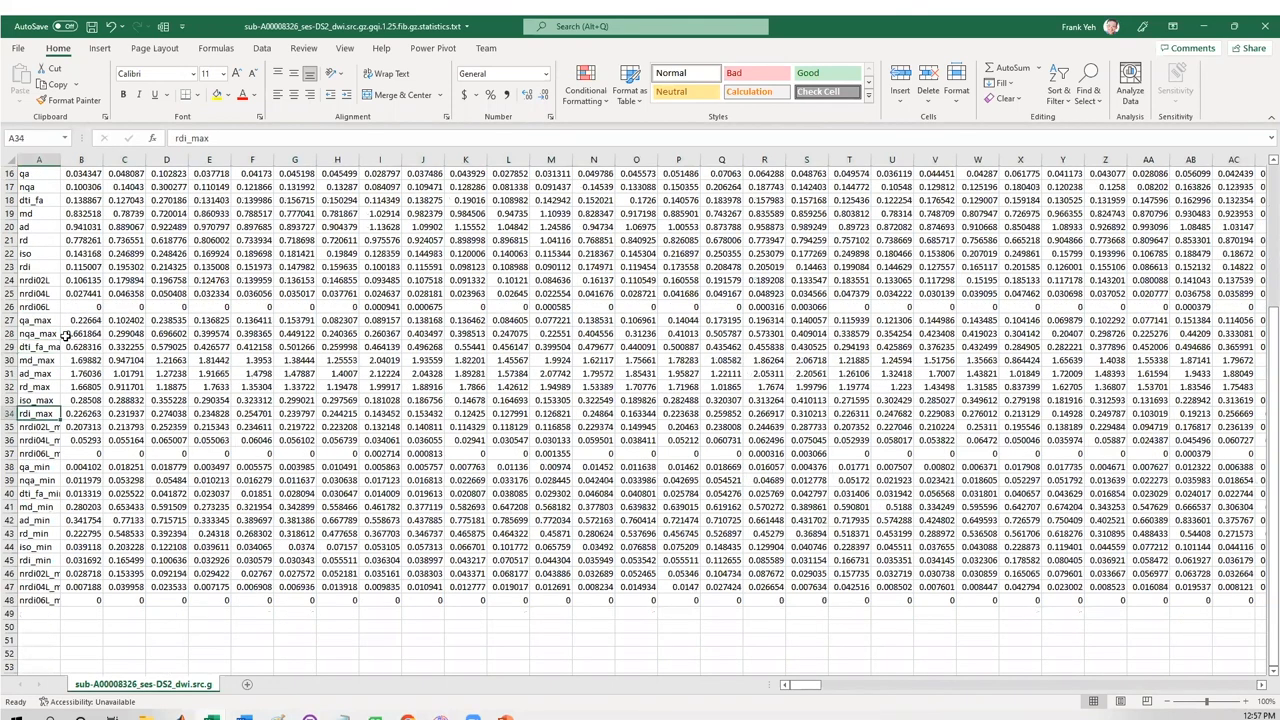
{"action": "scroll", "scroll_direction": "up", "scroll_amount": 3}
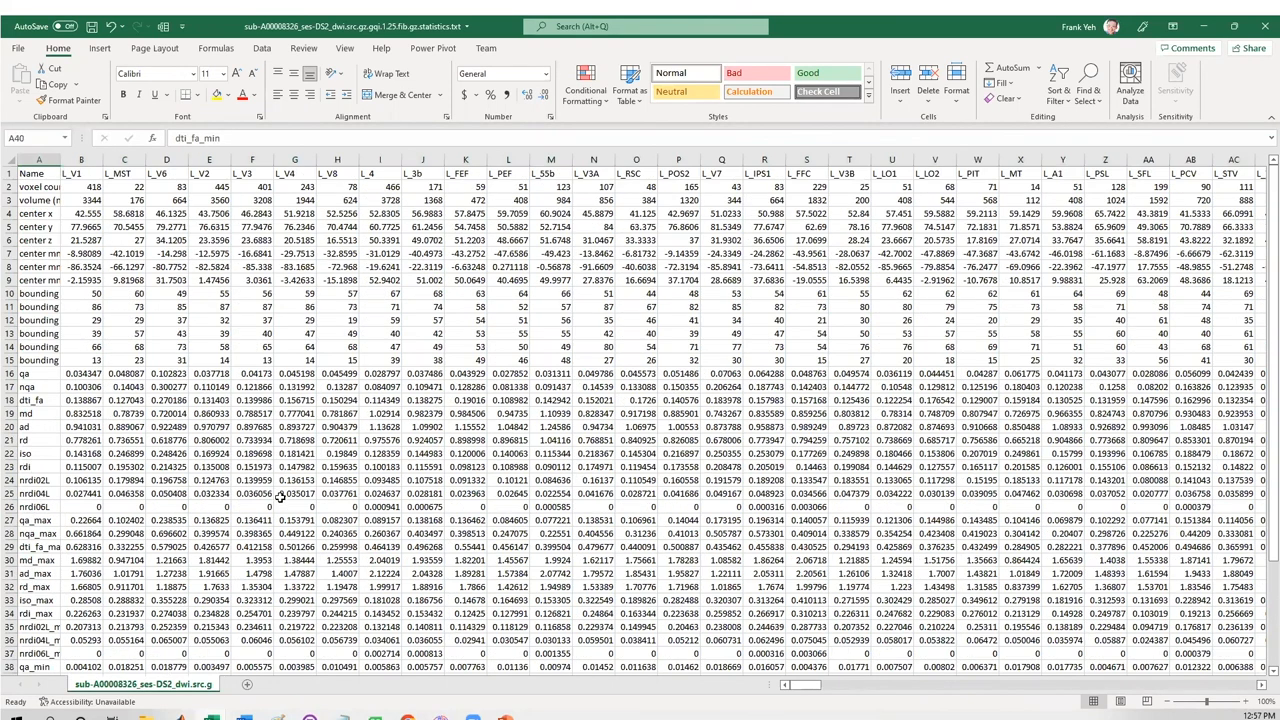